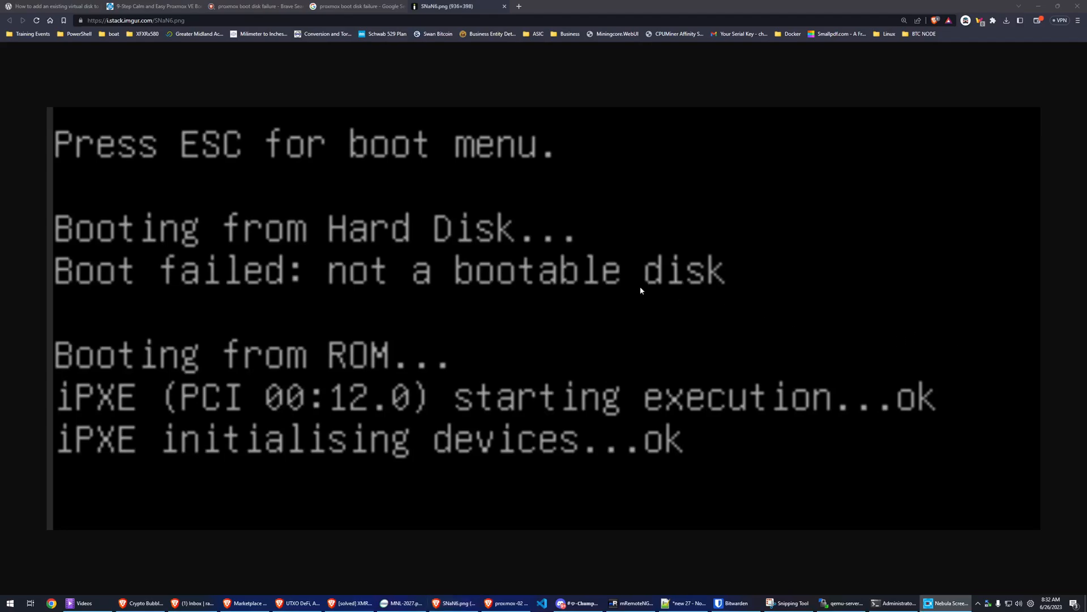
pyautogui.moveTo(580, 281)
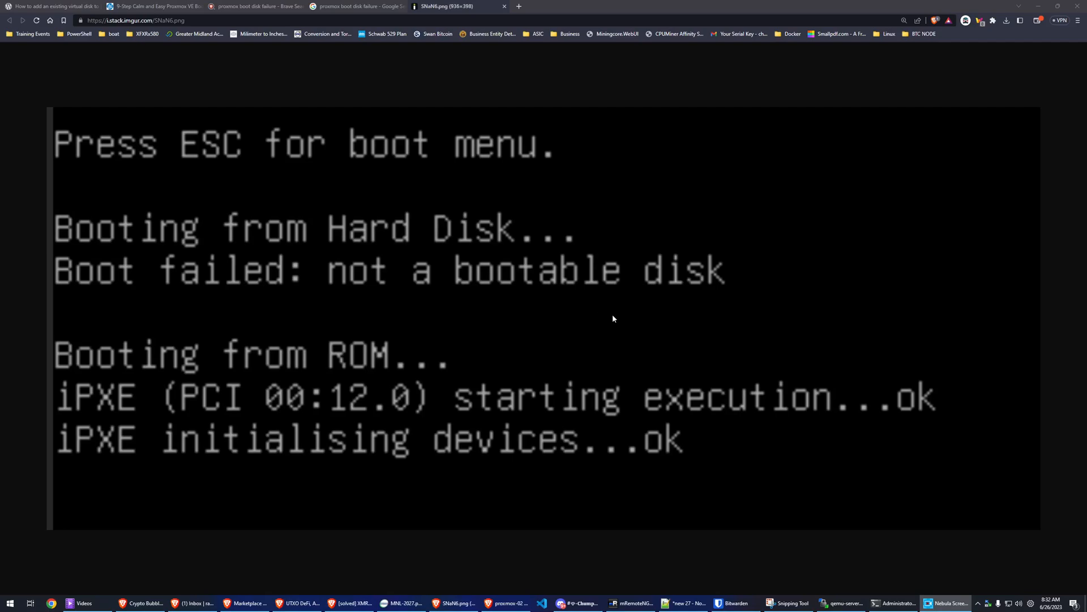
pyautogui.moveTo(479, 253)
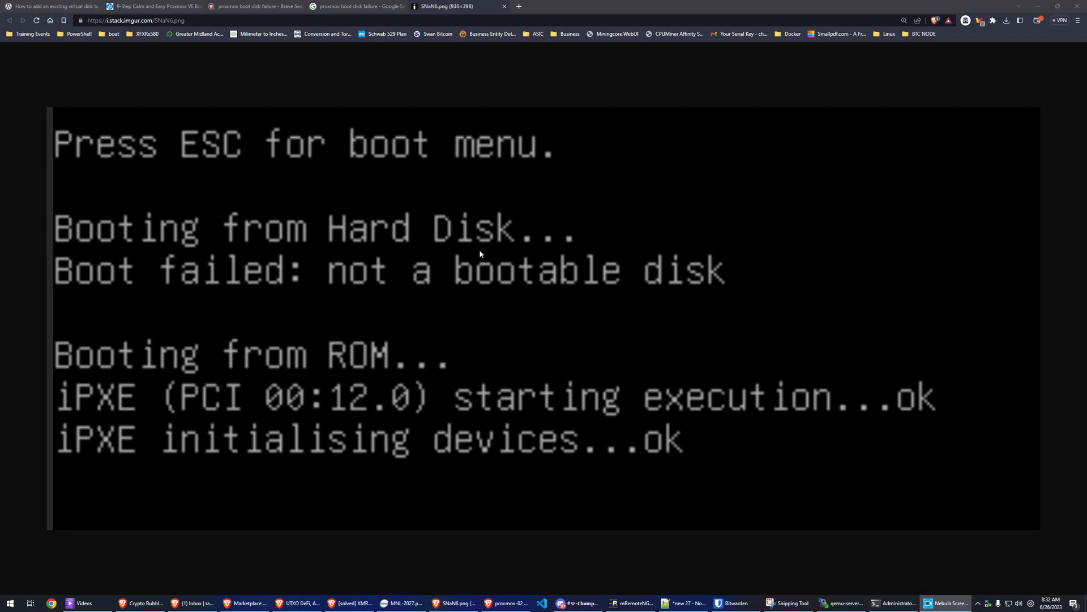
pyautogui.moveTo(483, 330)
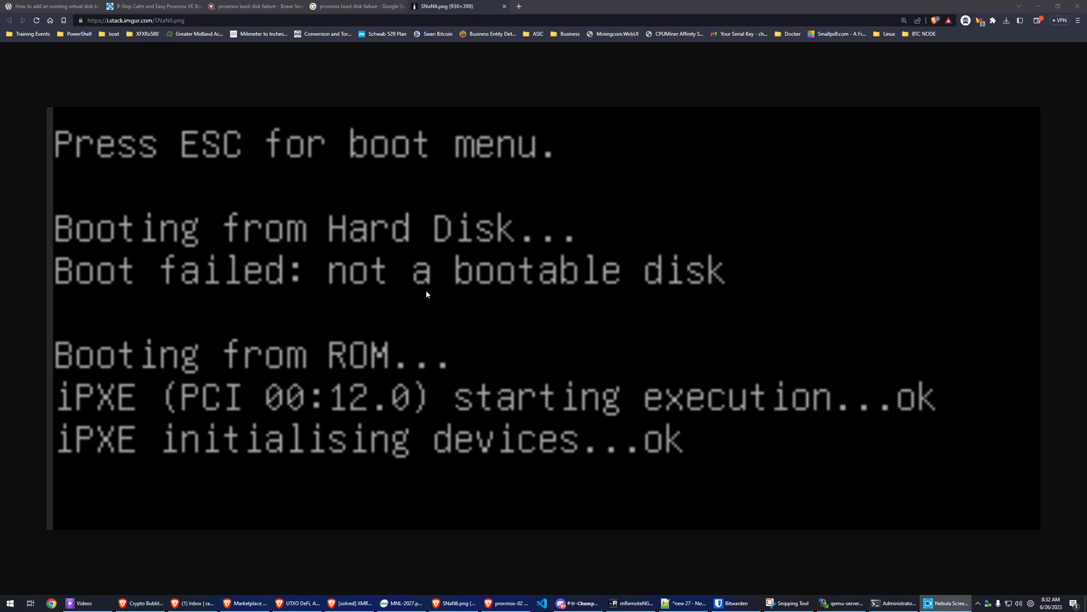
pyautogui.moveTo(138, 239)
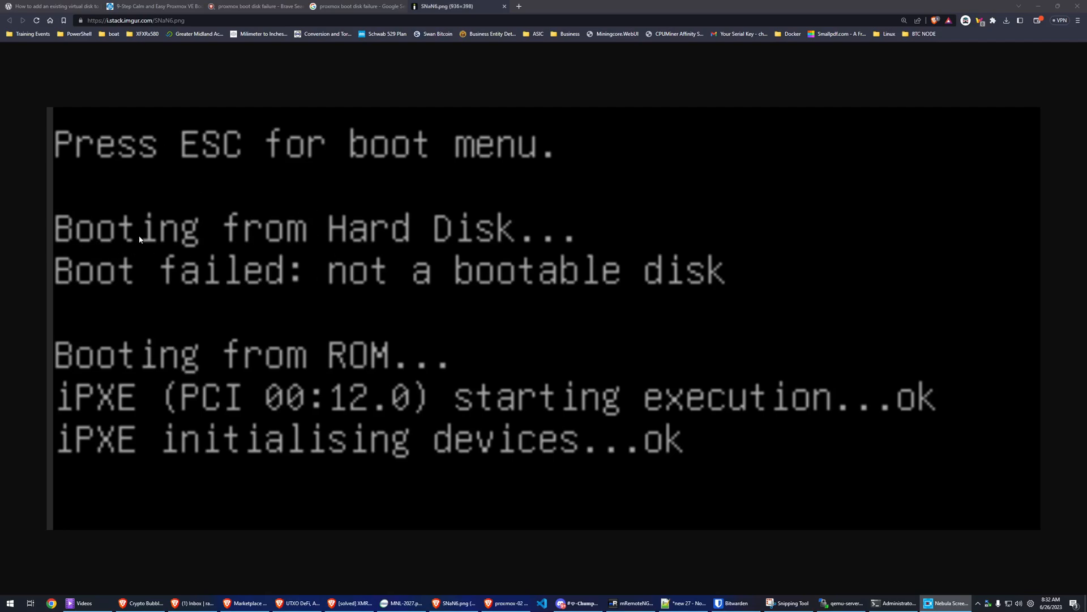
pyautogui.moveTo(104, 242)
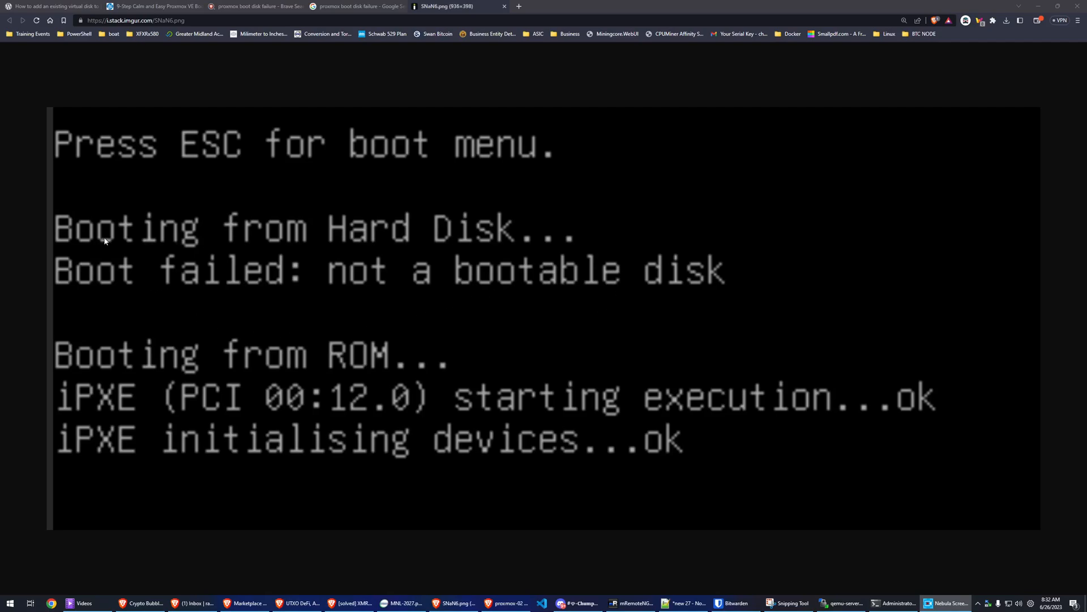
pyautogui.moveTo(706, 307)
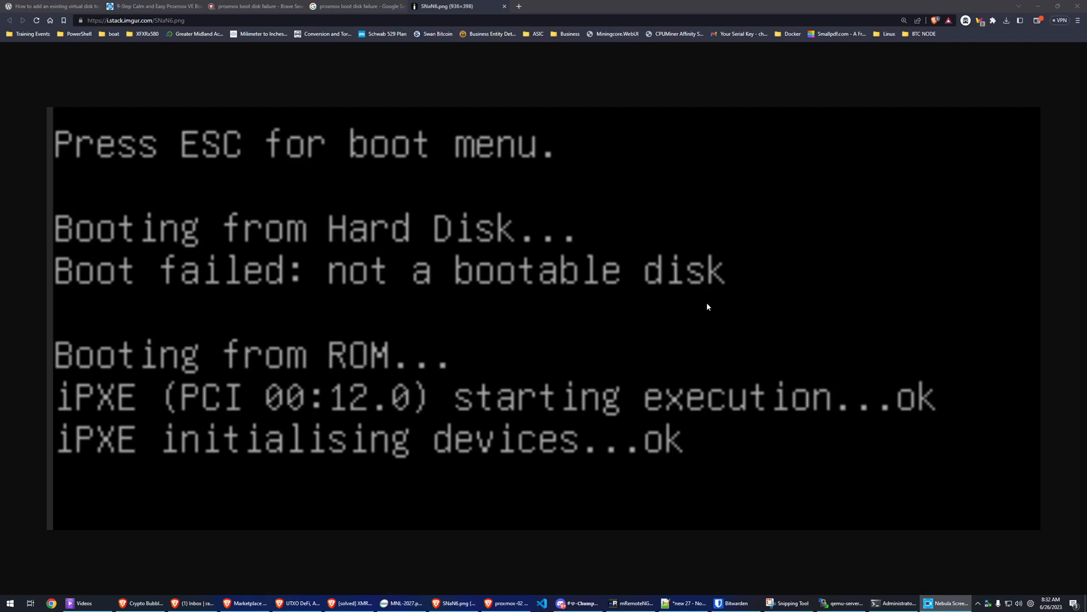
pyautogui.moveTo(355, 317)
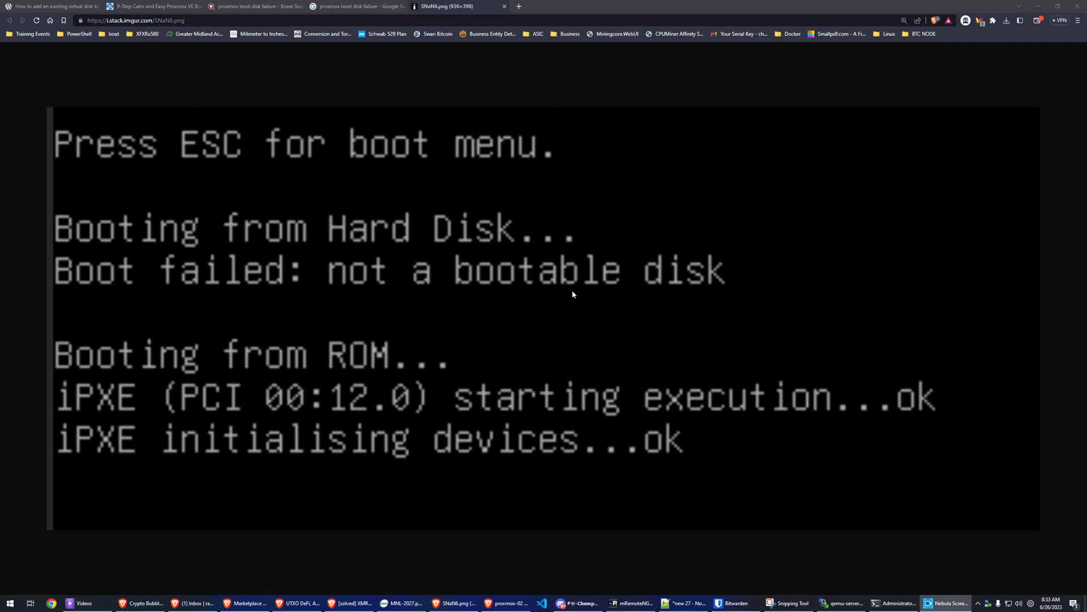
pyautogui.moveTo(483, 205)
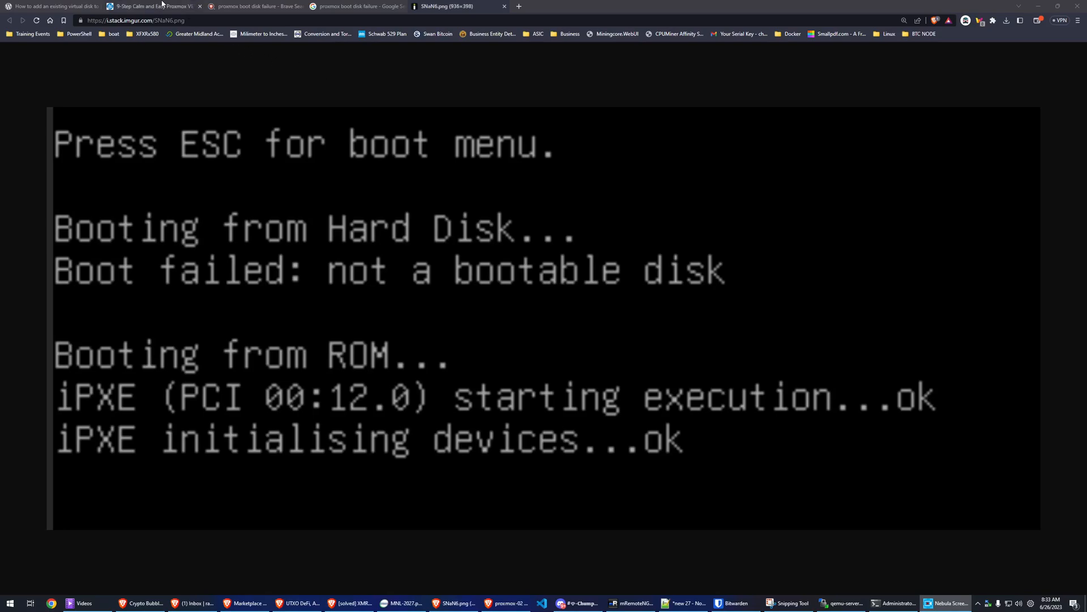
# Step: Bring up the ServeTheHome boot-drive recovery article, then its captured Proxmox dashboard image
pyautogui.click(153, 6)
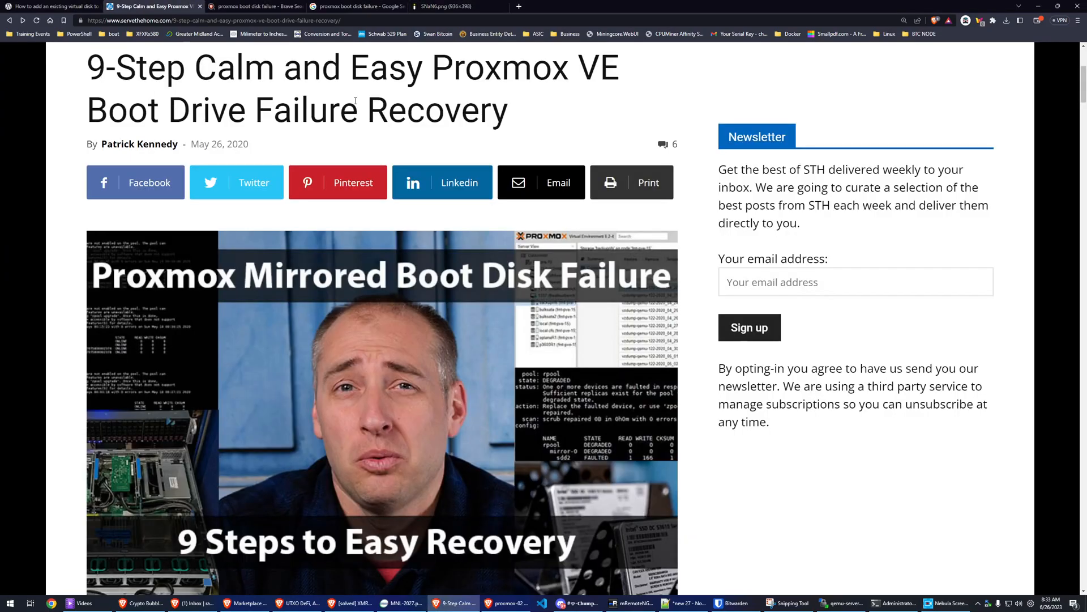
pyautogui.moveTo(437, 309)
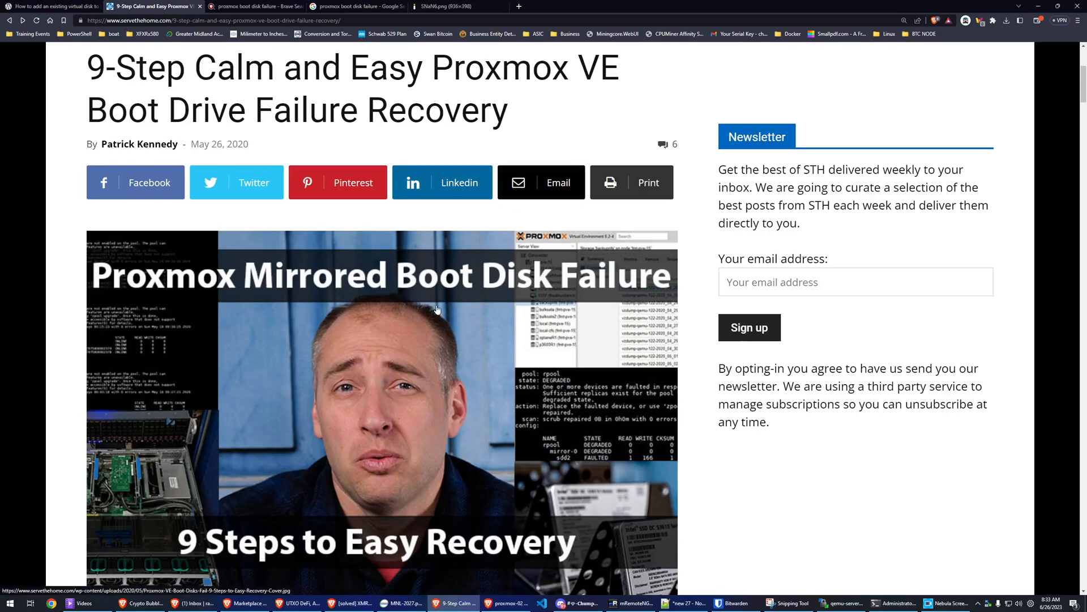
pyautogui.moveTo(643, 253)
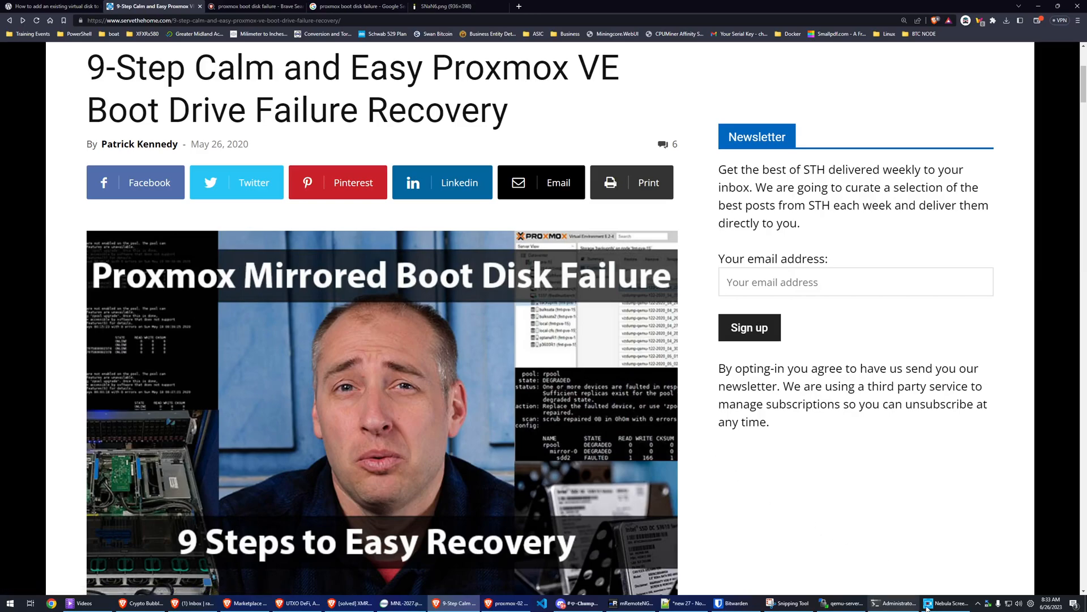
pyautogui.click(787, 601)
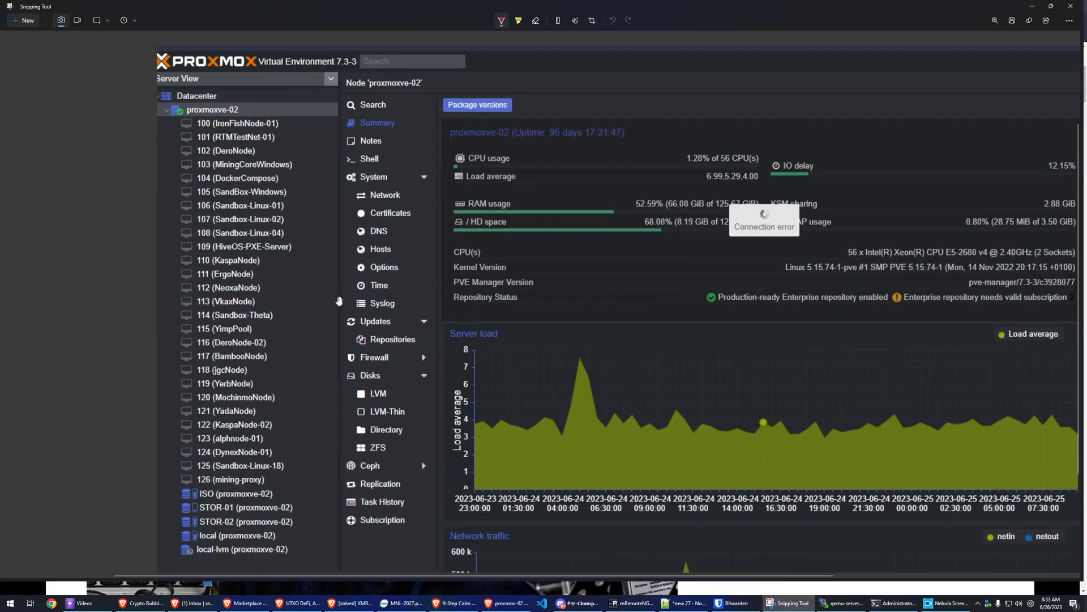
pyautogui.moveTo(228, 185)
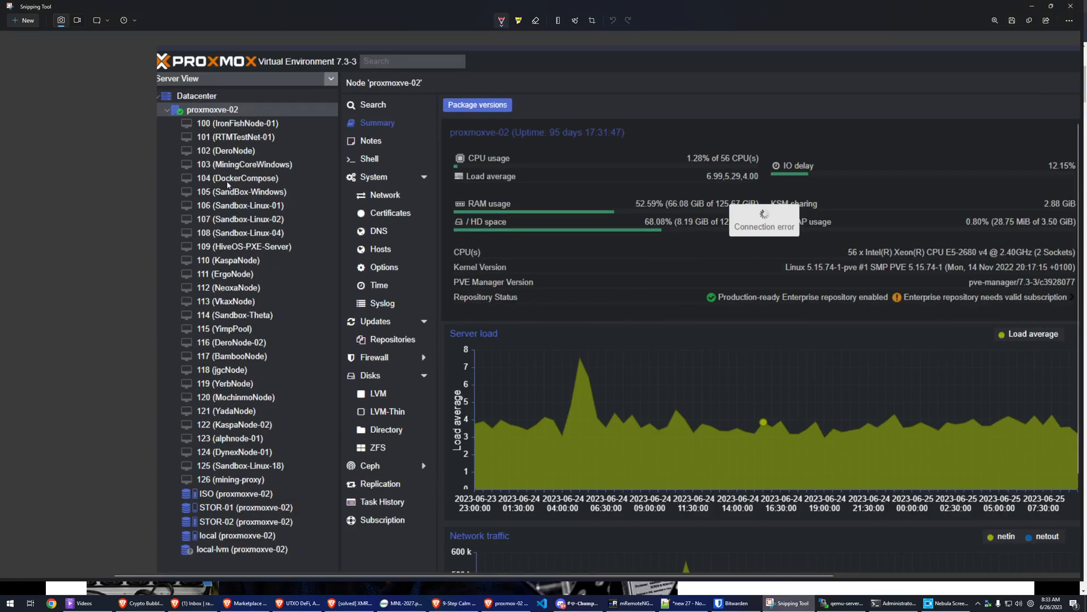
pyautogui.moveTo(218, 160)
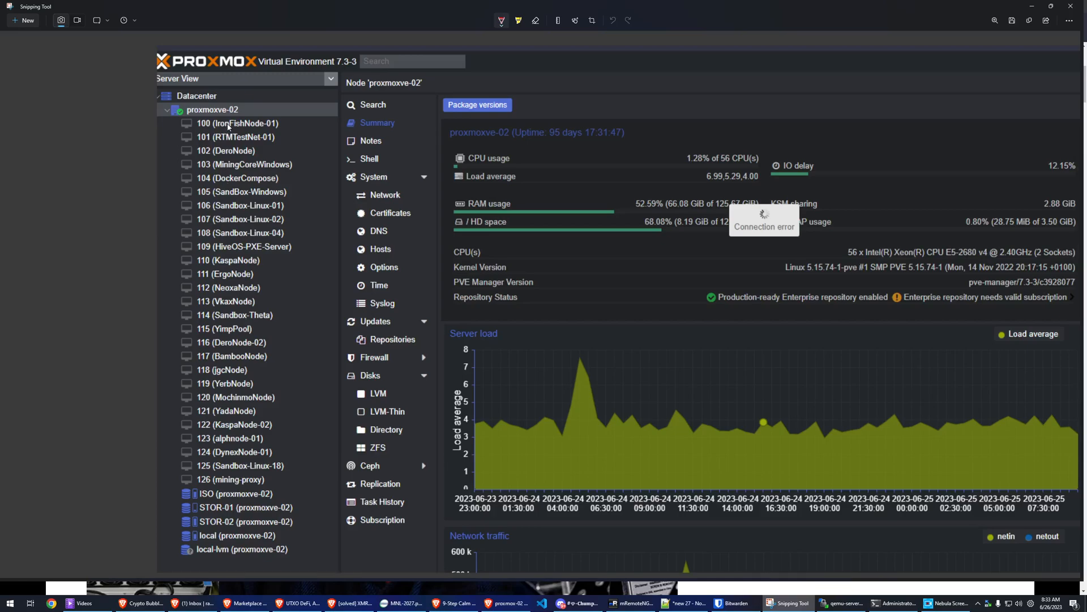
pyautogui.moveTo(230, 144)
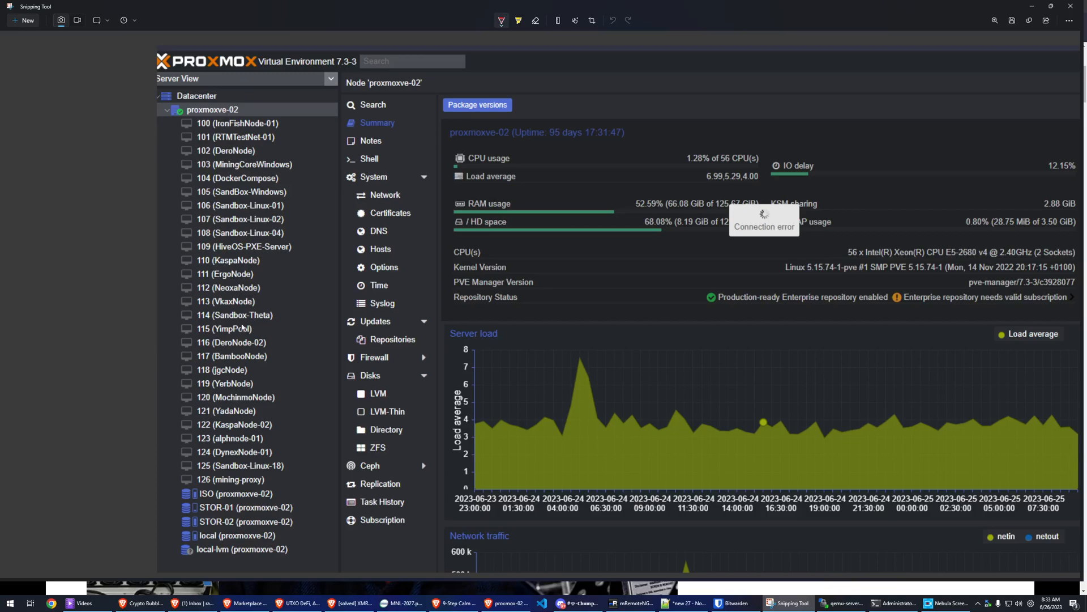
pyautogui.moveTo(261, 487)
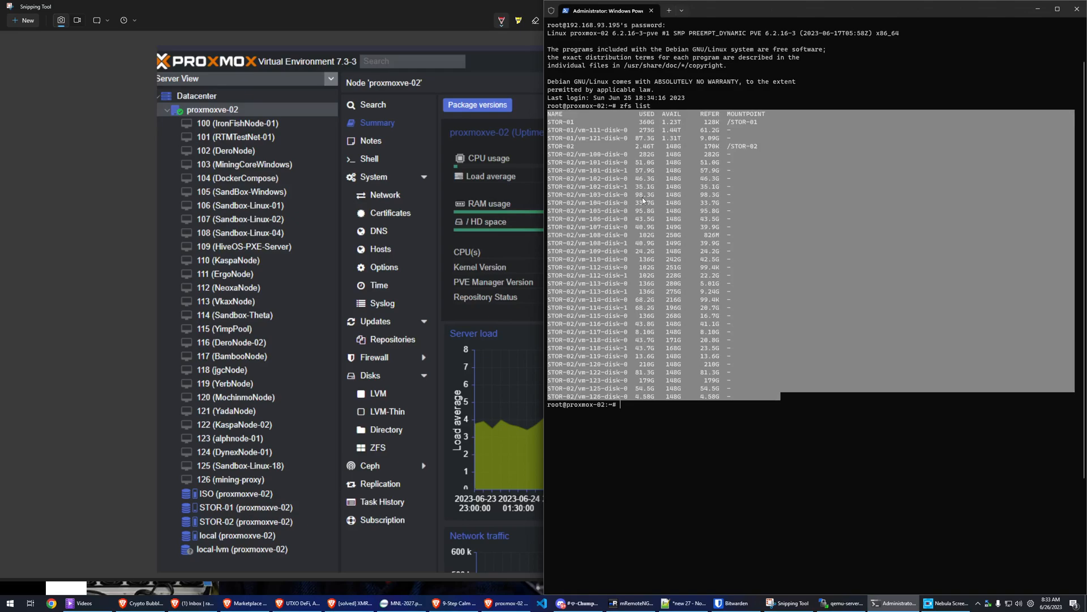
pyautogui.moveTo(612, 362)
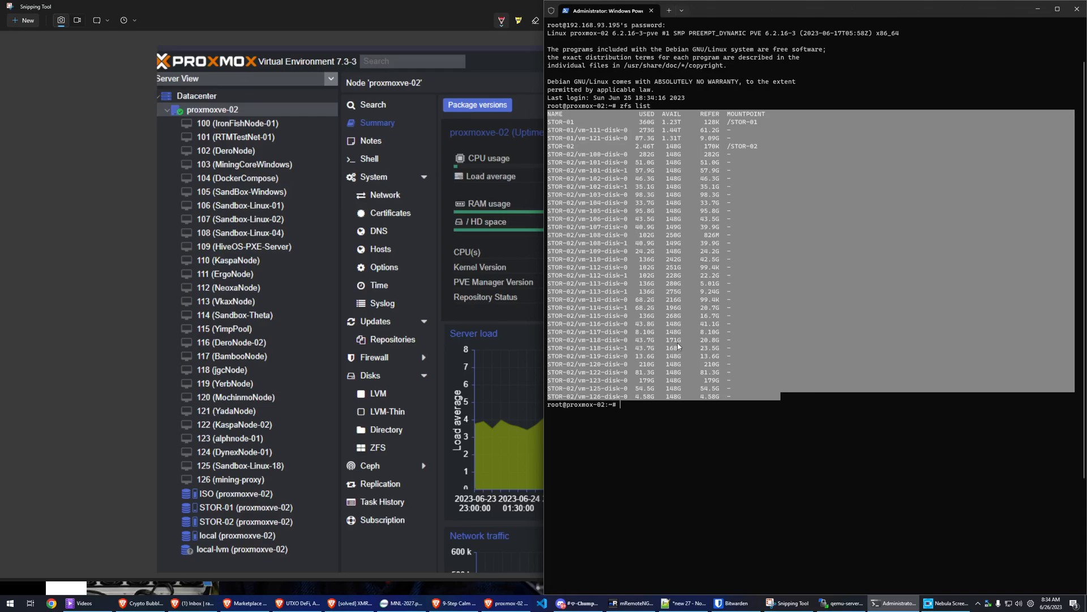
pyautogui.moveTo(711, 413)
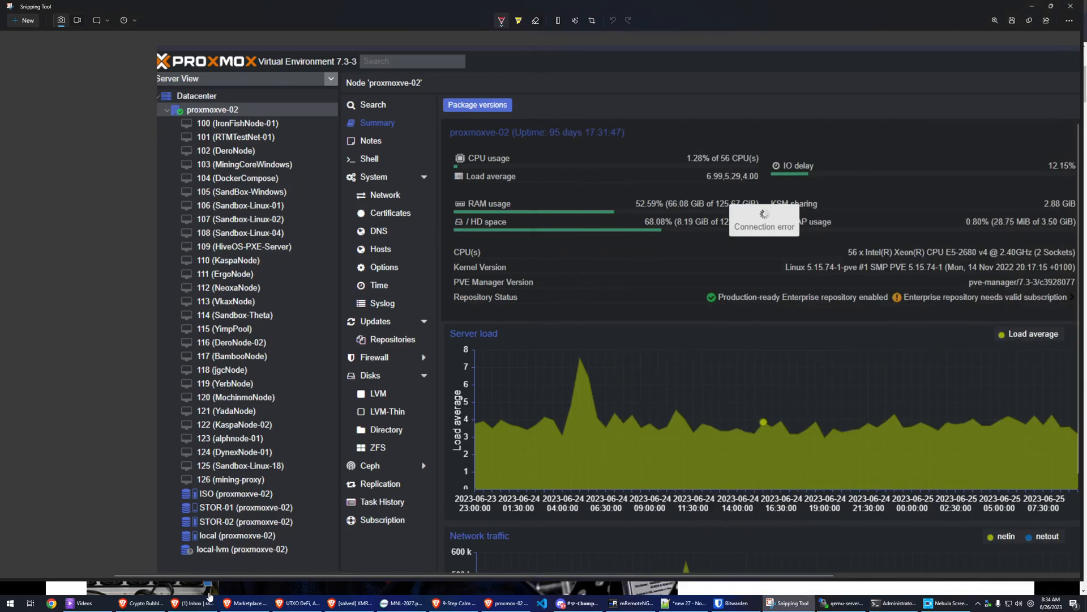
# Step: Return to the recovery article and read down through the rpool section to the page navigation
pyautogui.click(454, 601)
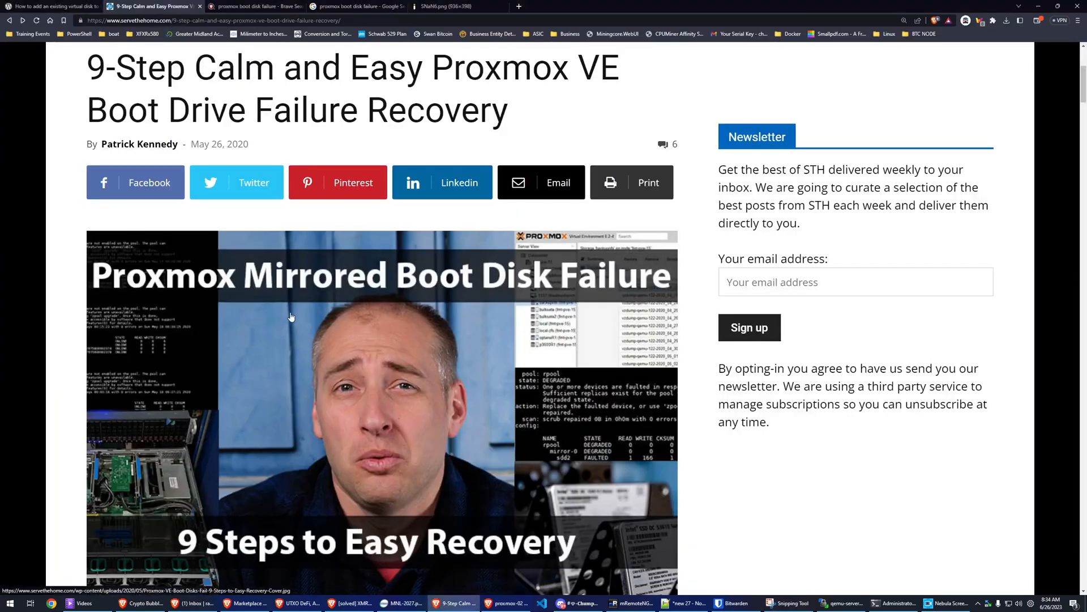
pyautogui.scroll(-3)
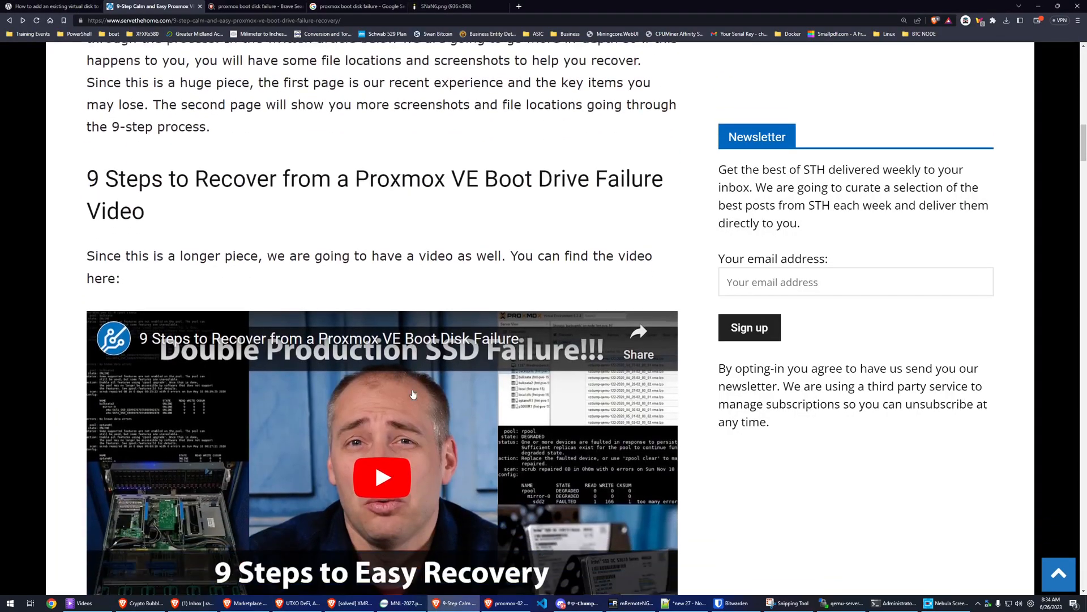
pyautogui.scroll(-3)
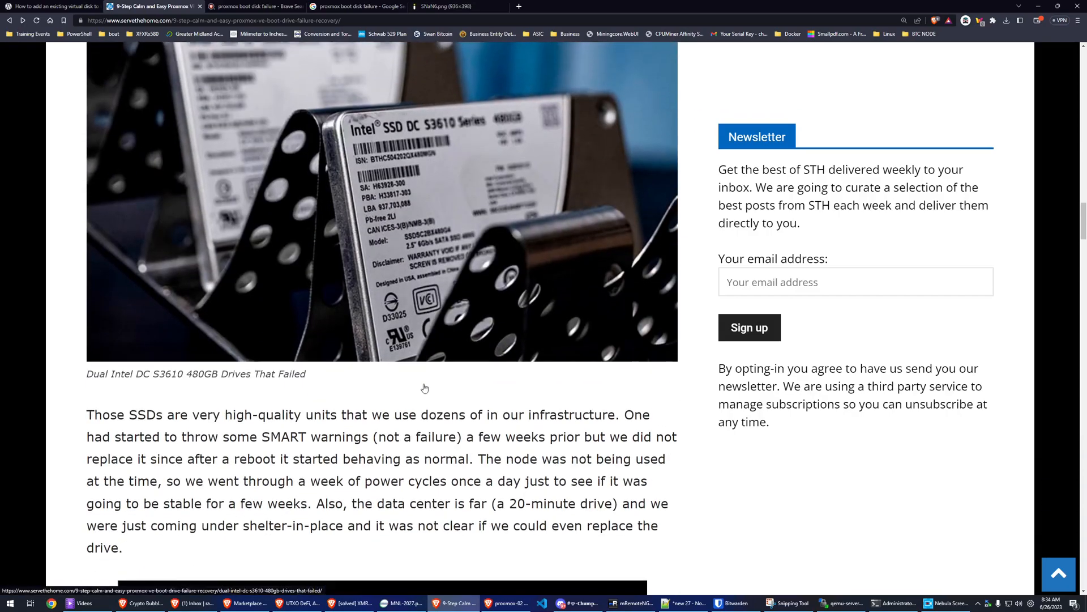
pyautogui.scroll(-3)
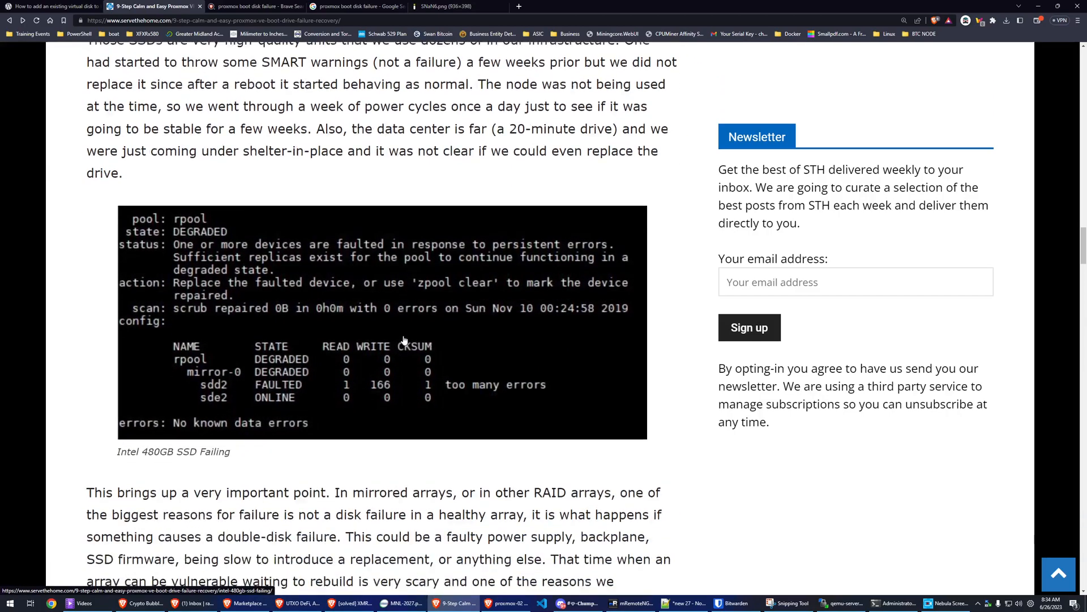
pyautogui.scroll(-3)
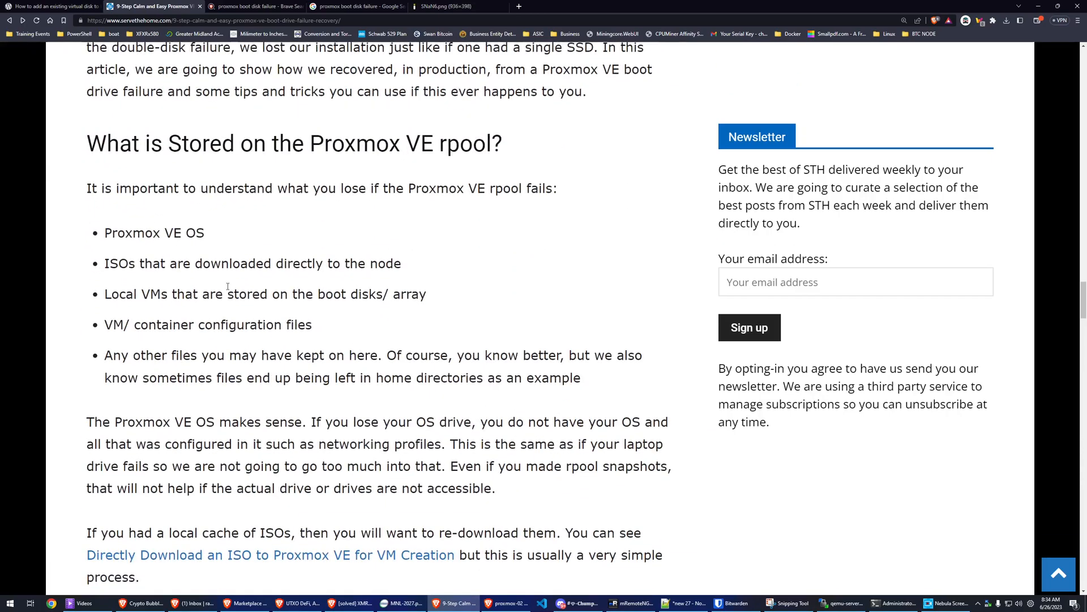
pyautogui.scroll(-3)
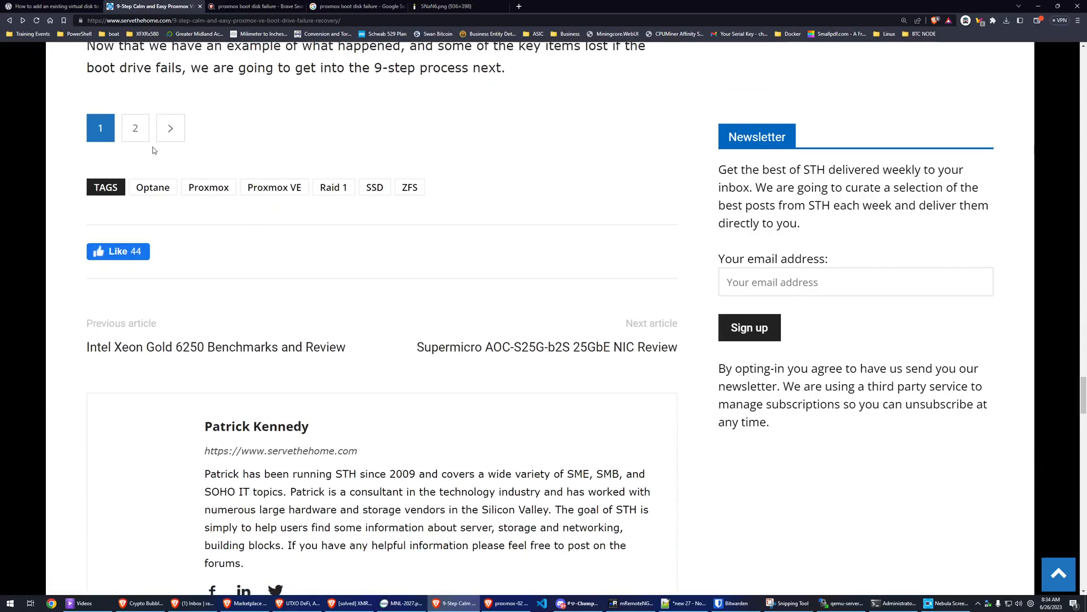
pyautogui.click(134, 128)
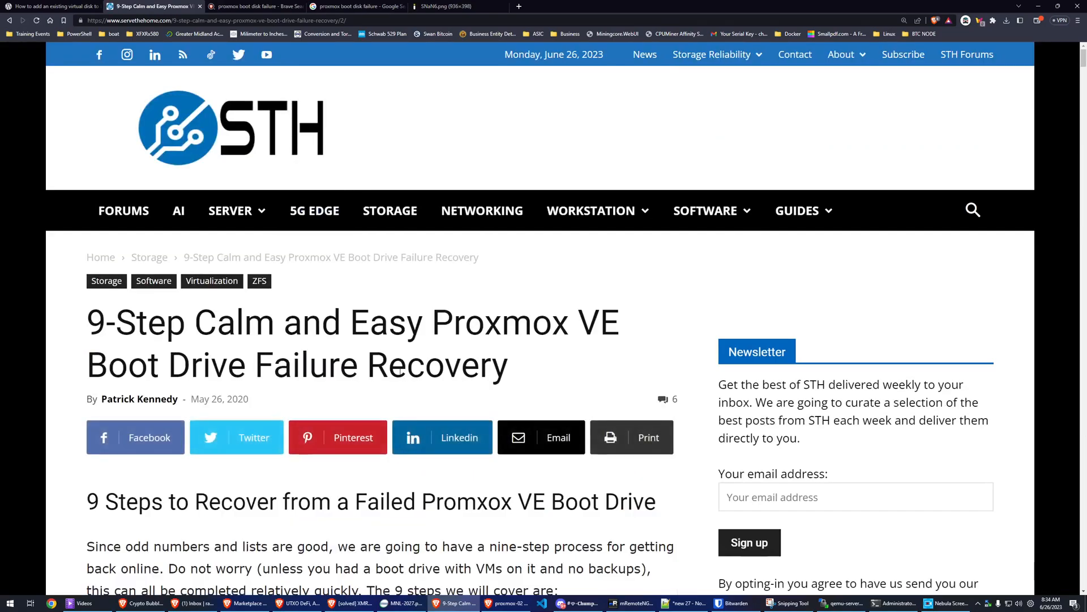
pyautogui.scroll(-3)
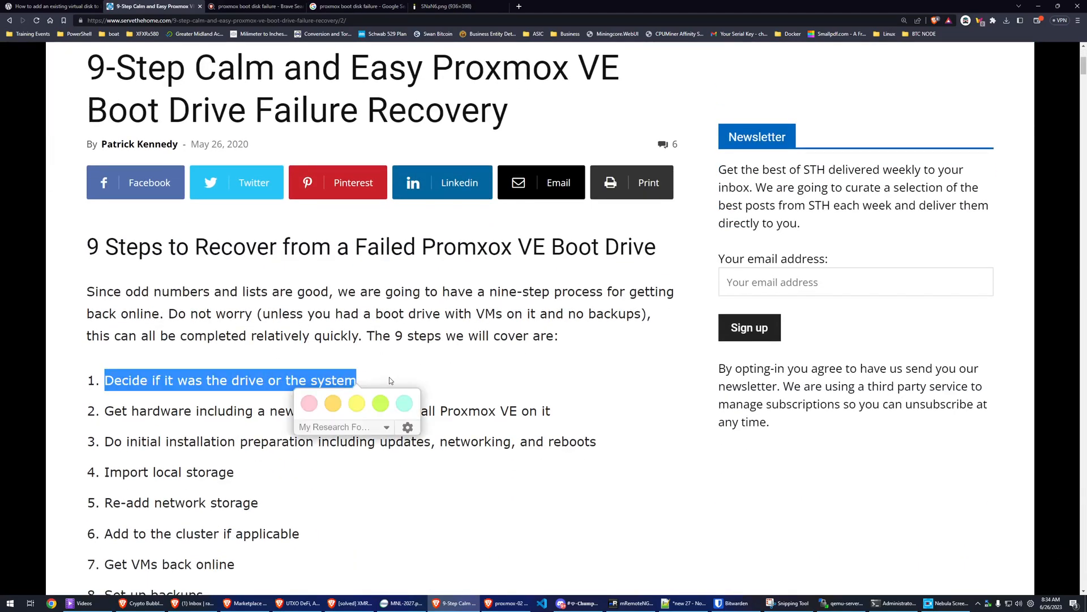
pyautogui.scroll(-3)
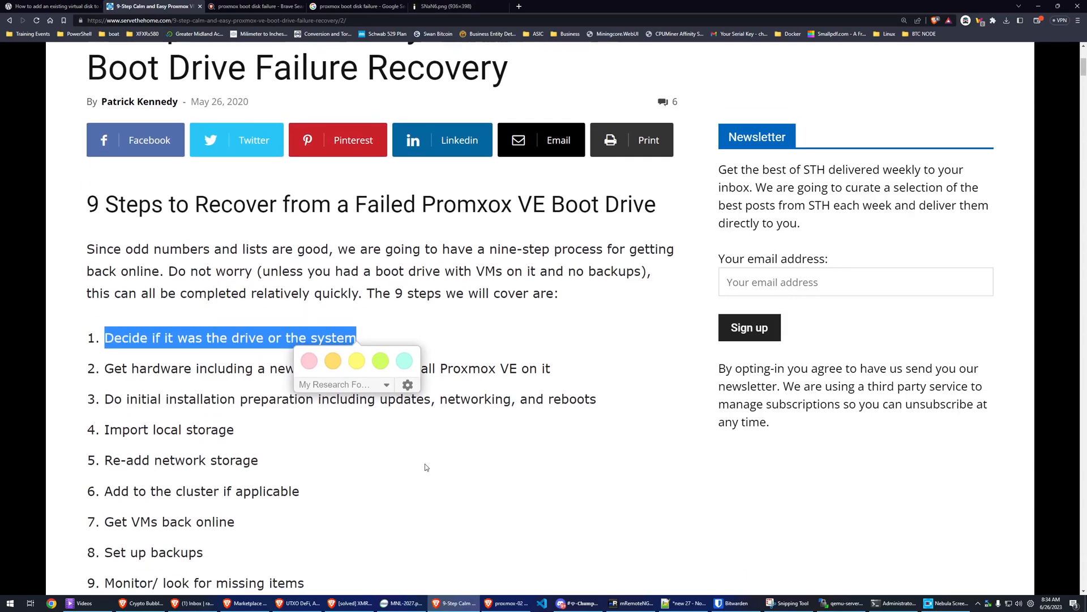
pyautogui.moveTo(416, 454)
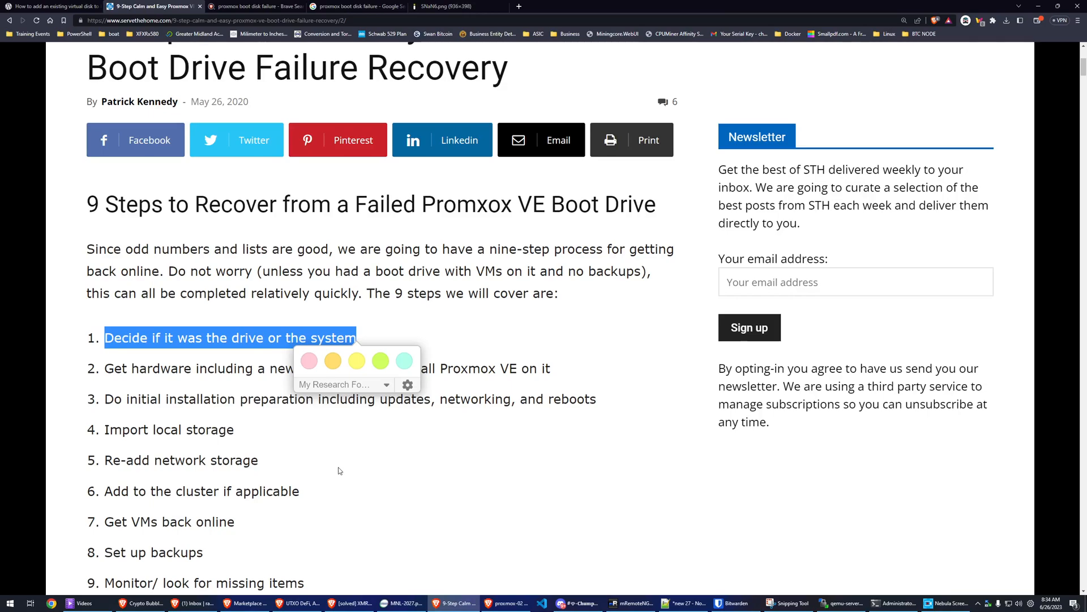
pyautogui.moveTo(342, 468)
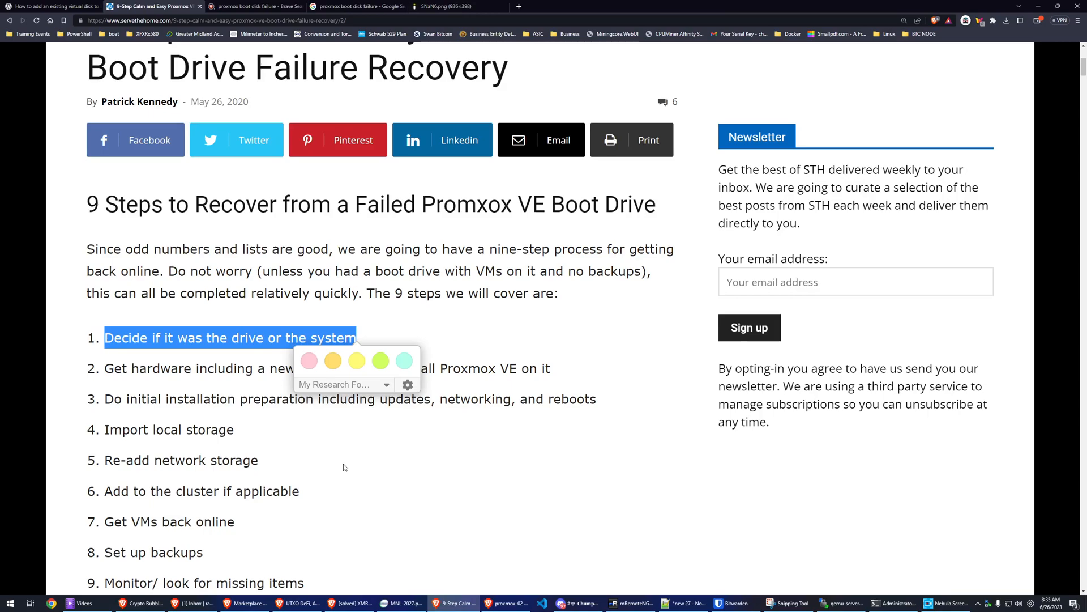
pyautogui.moveTo(38, 354)
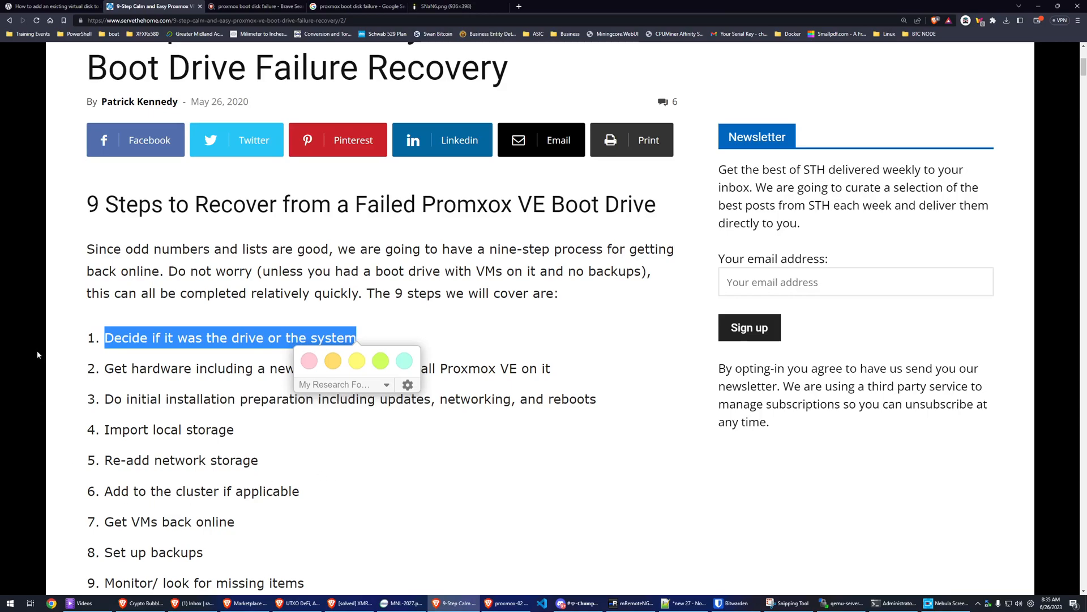
pyautogui.moveTo(359, 322)
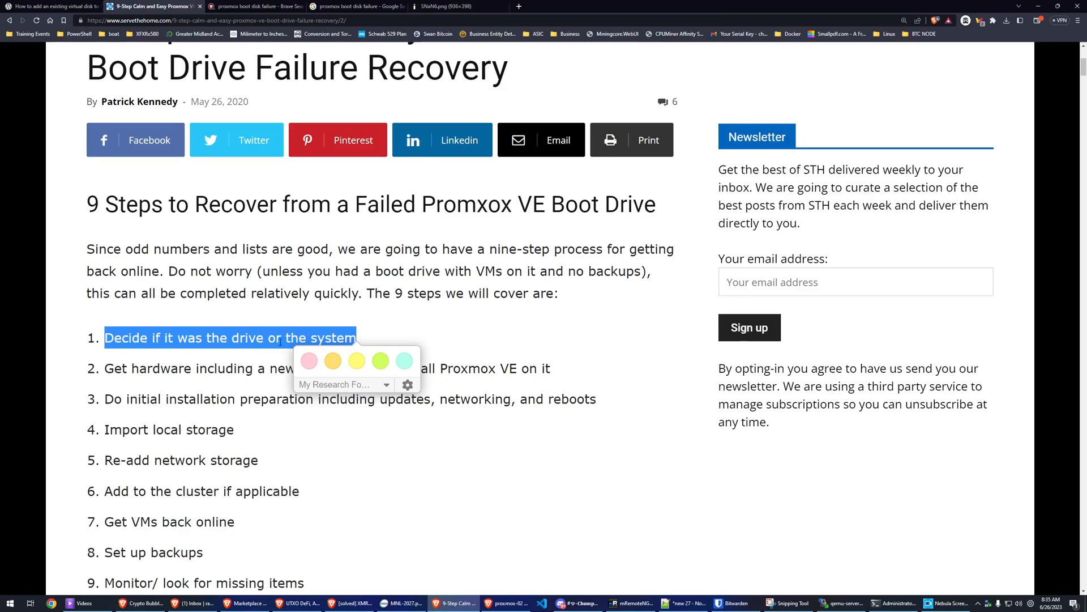
pyautogui.moveTo(427, 321)
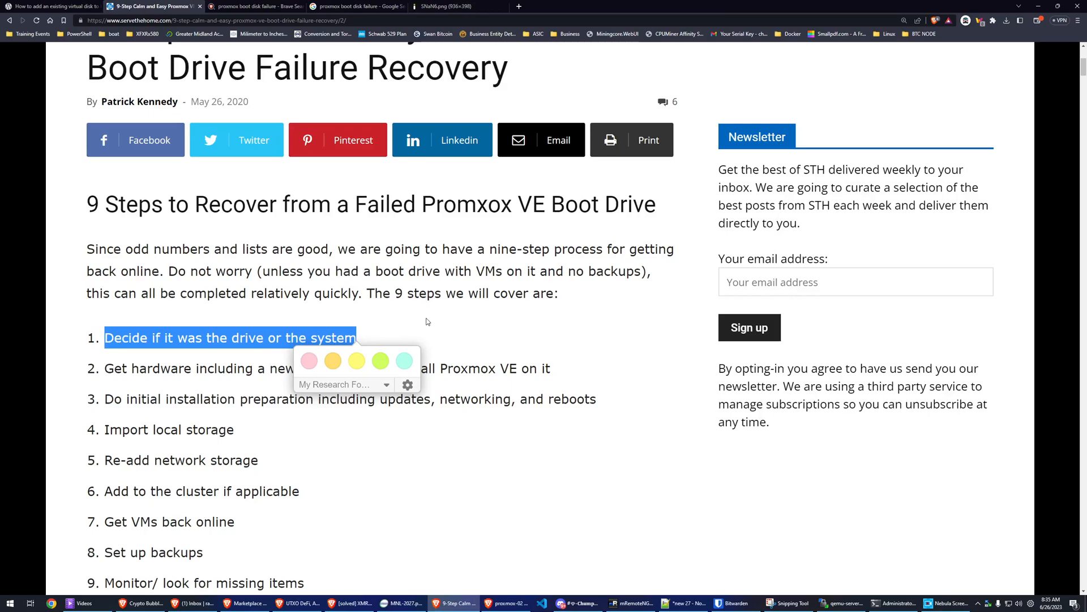
pyautogui.click(445, 7)
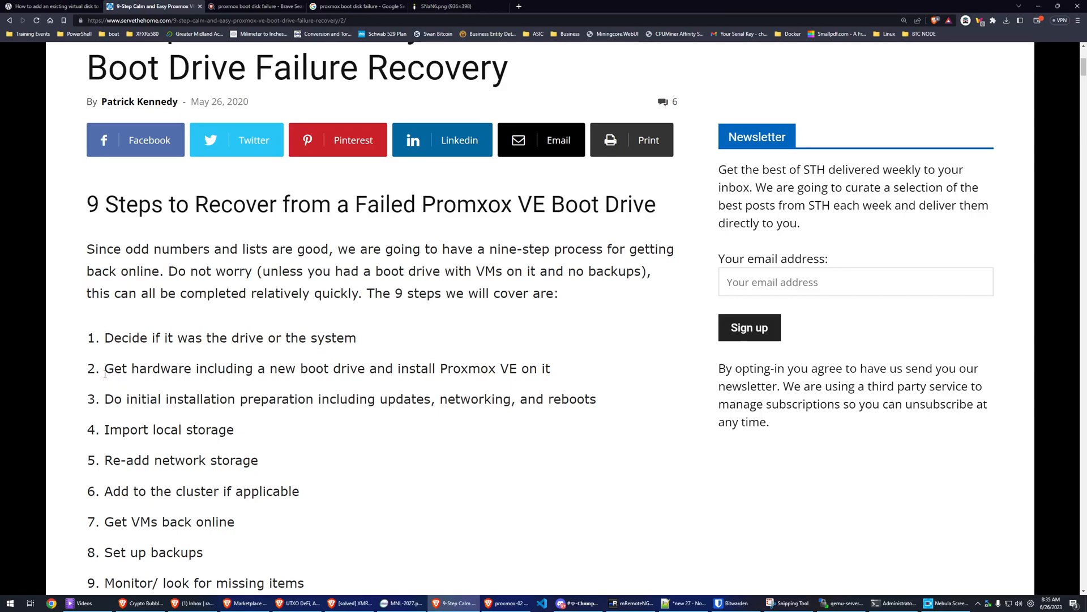
pyautogui.moveTo(104, 368); pyautogui.dragTo(551, 368)
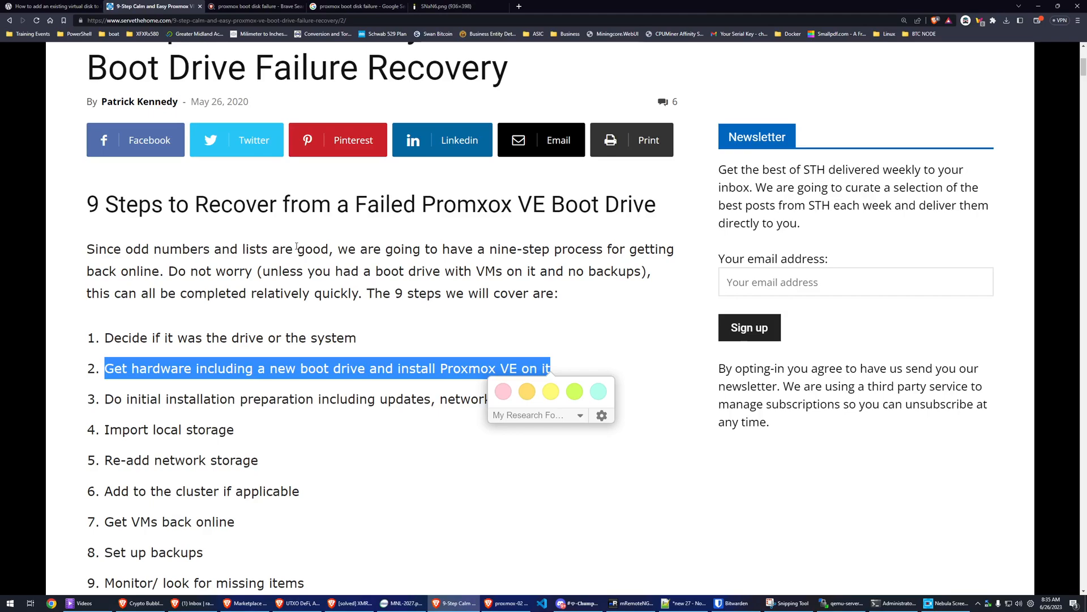
pyautogui.moveTo(189, 419)
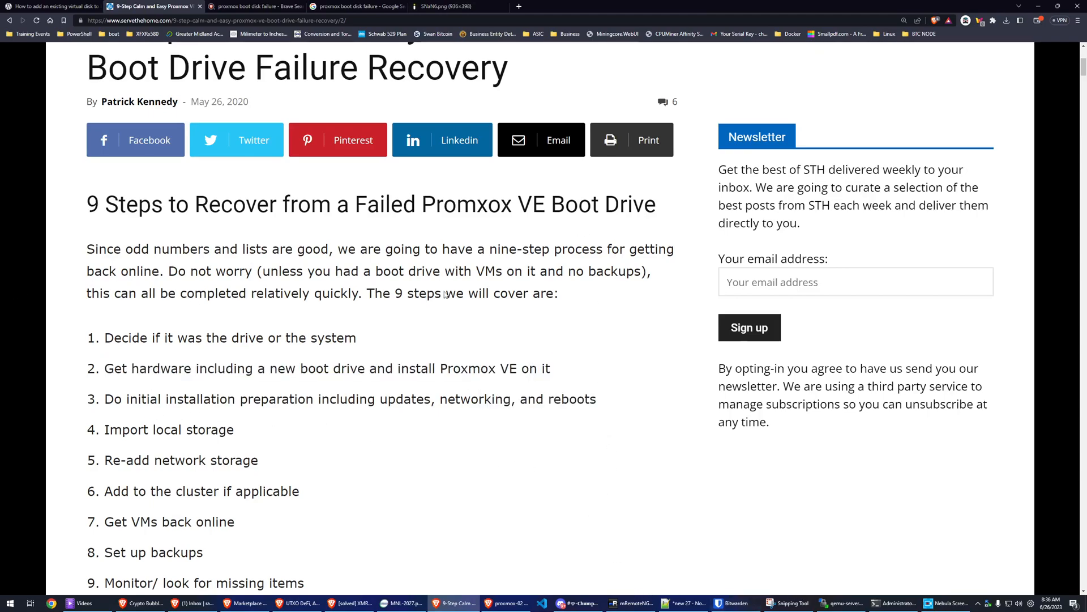
pyautogui.click(504, 603)
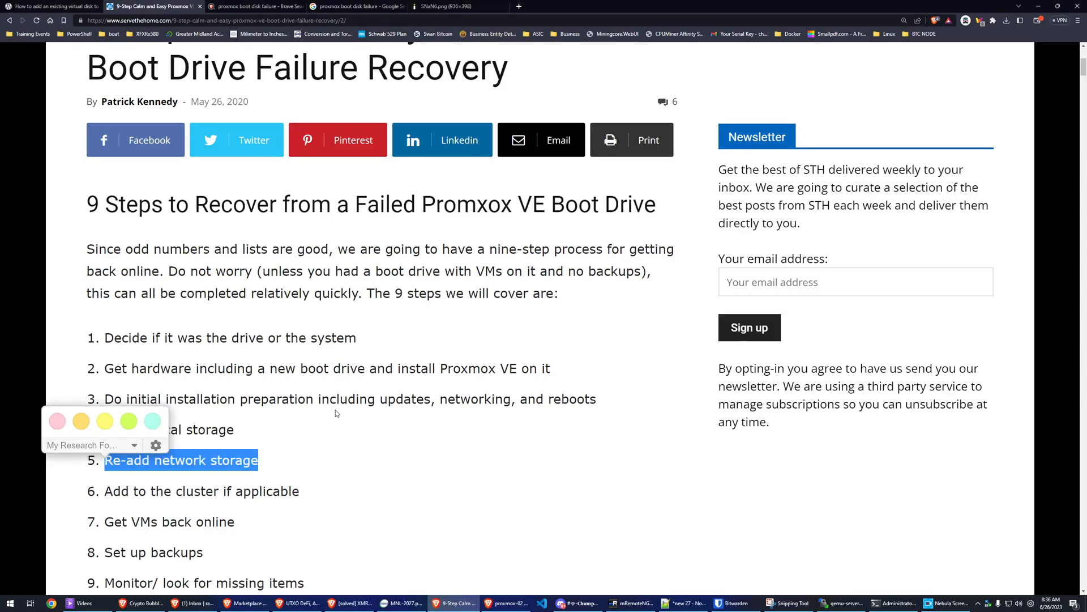
pyautogui.moveTo(382, 311)
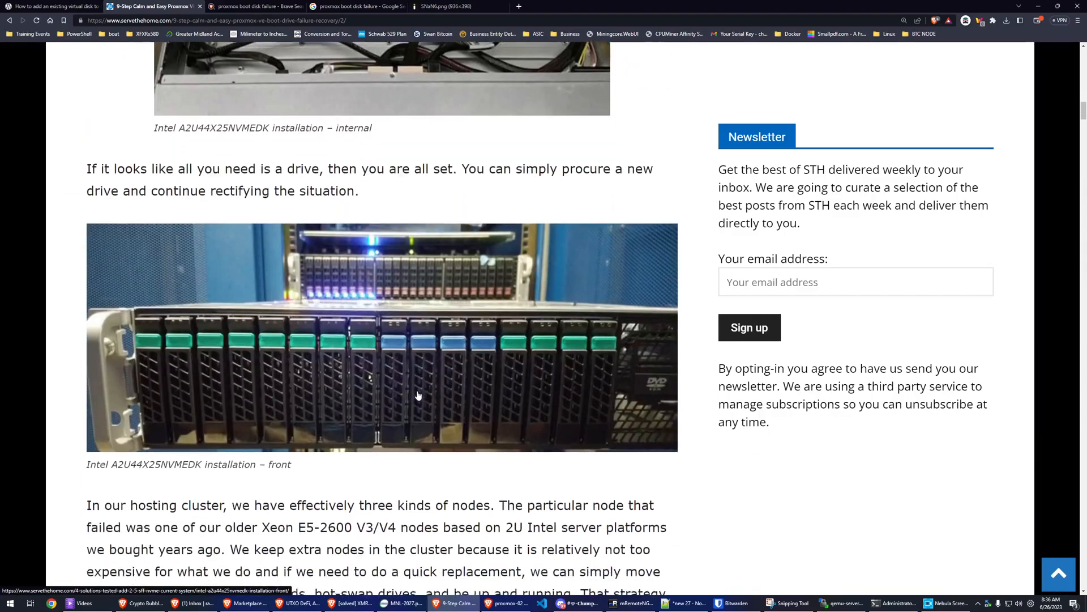
# Step: Scroll to Step 4 'Import local storage' and highlight the 'zpool import -f zpoolname' command
pyautogui.scroll(-3)
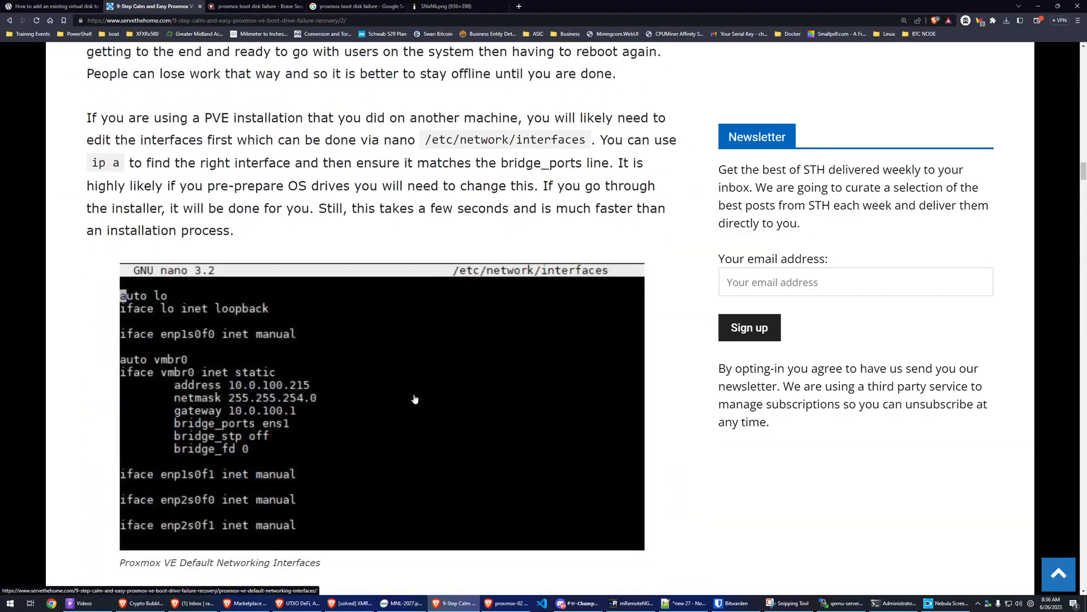
pyautogui.scroll(-3)
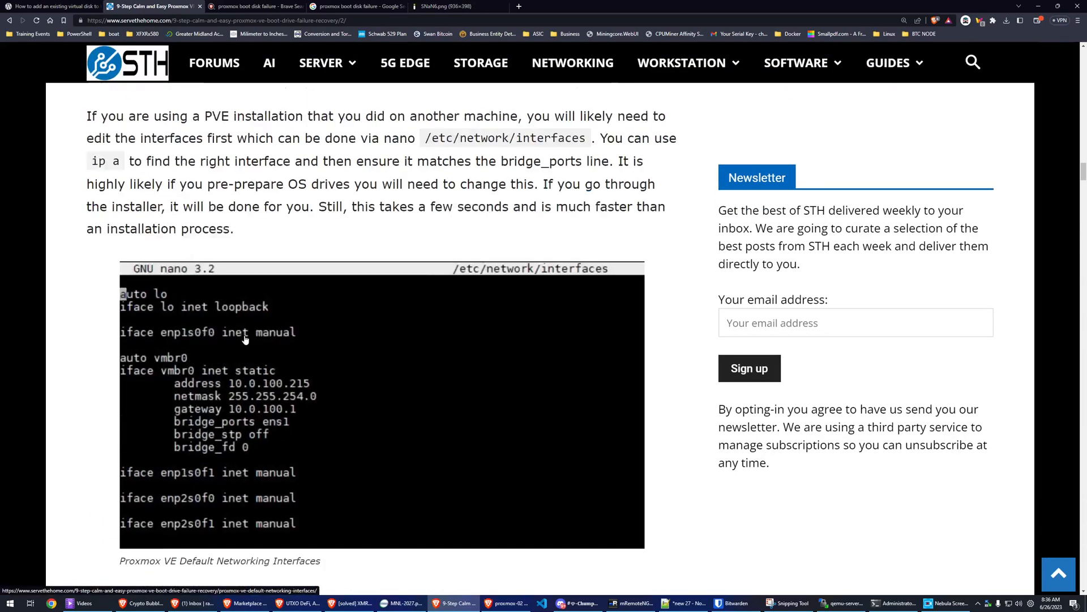
pyautogui.scroll(-3)
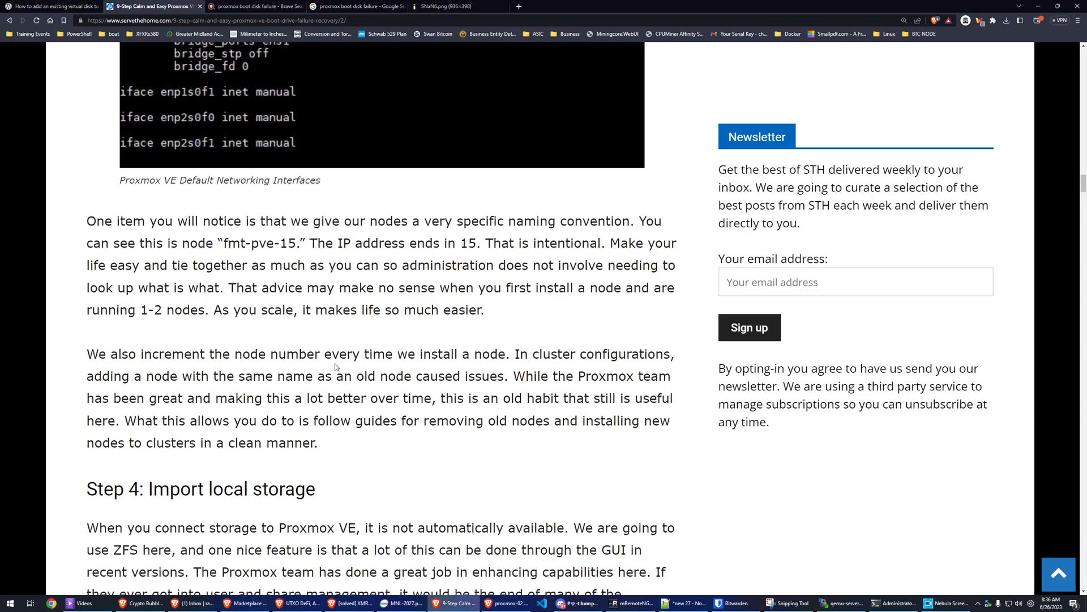
pyautogui.scroll(-3)
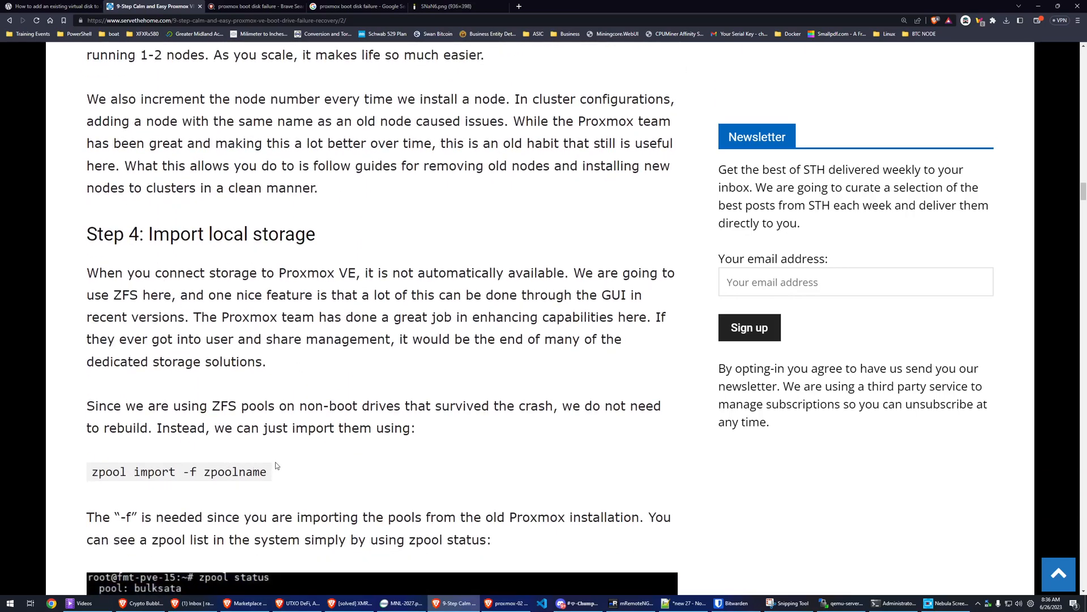
pyautogui.moveTo(60, 225)
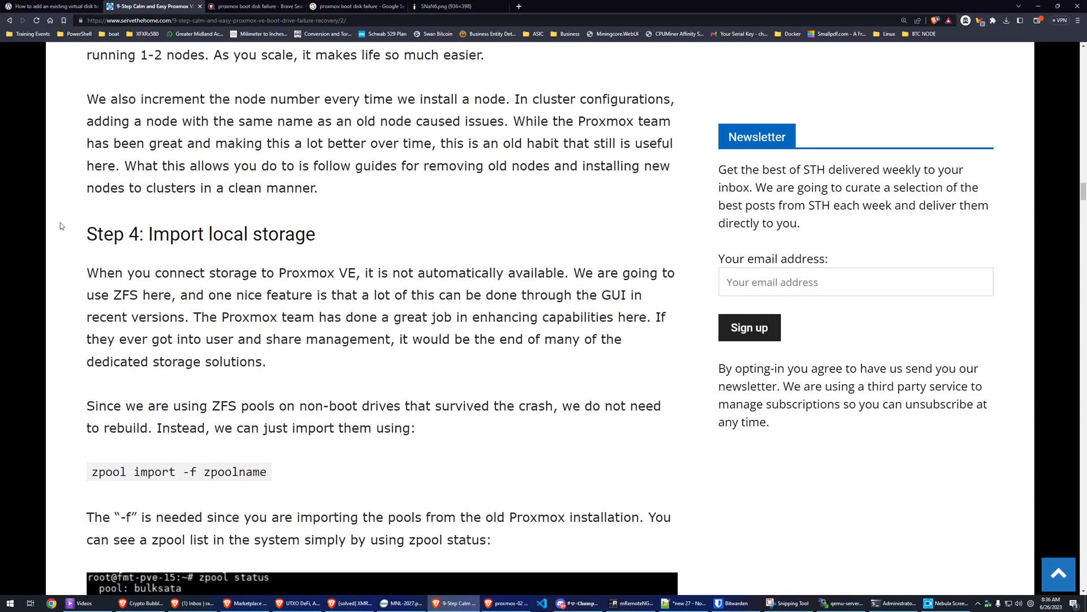
pyautogui.scroll(-3)
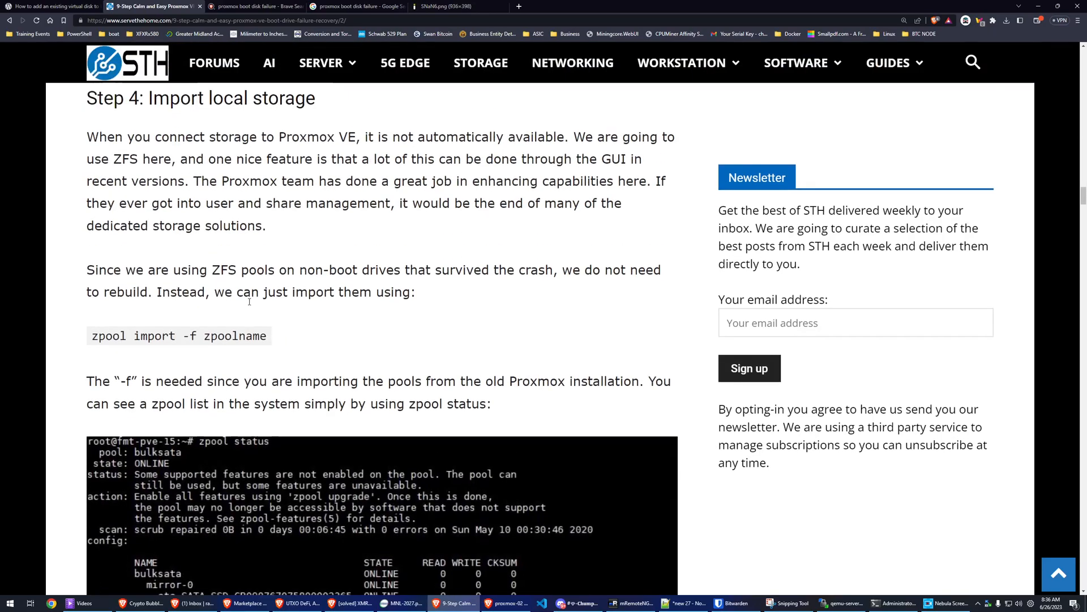
pyautogui.moveTo(169, 345); pyautogui.dragTo(266, 345)
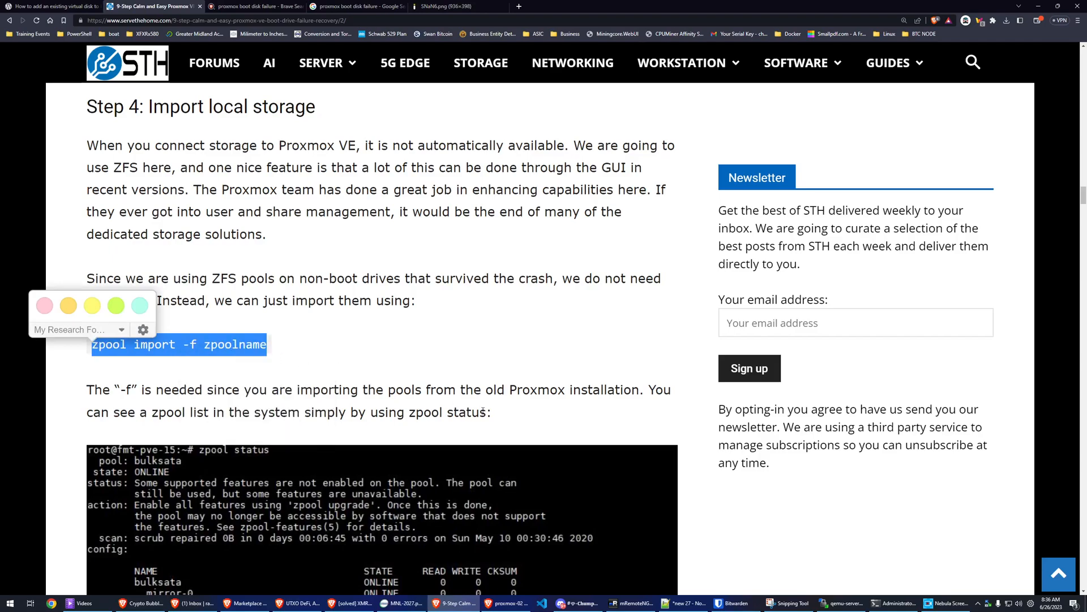
# Step: Switch back to the Proxmox VE host's web interface showing node proxmox-02
pyautogui.click(320, 62)
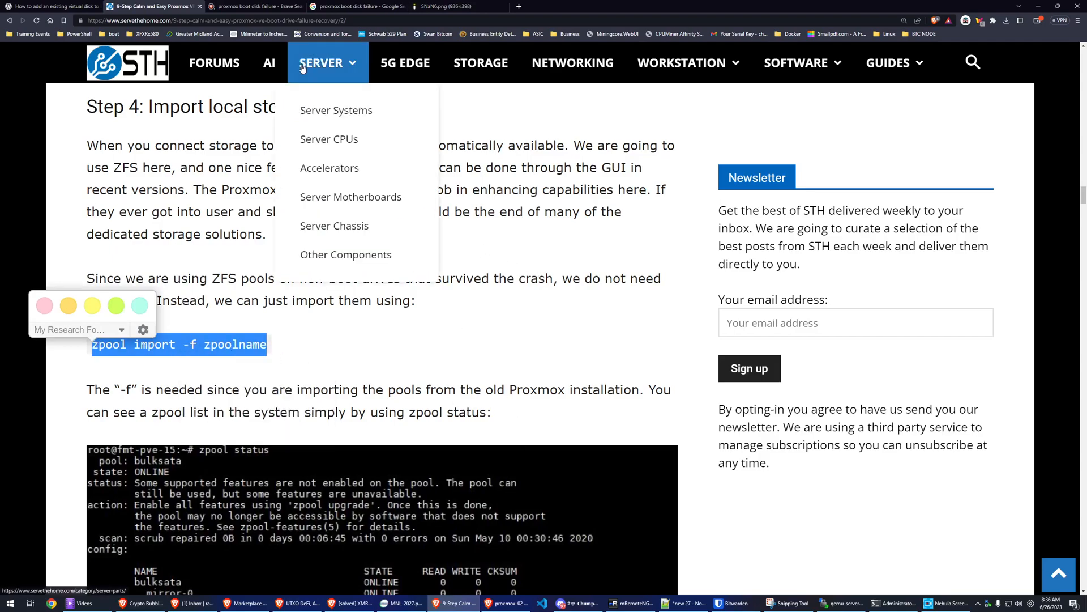
pyautogui.click(314, 155)
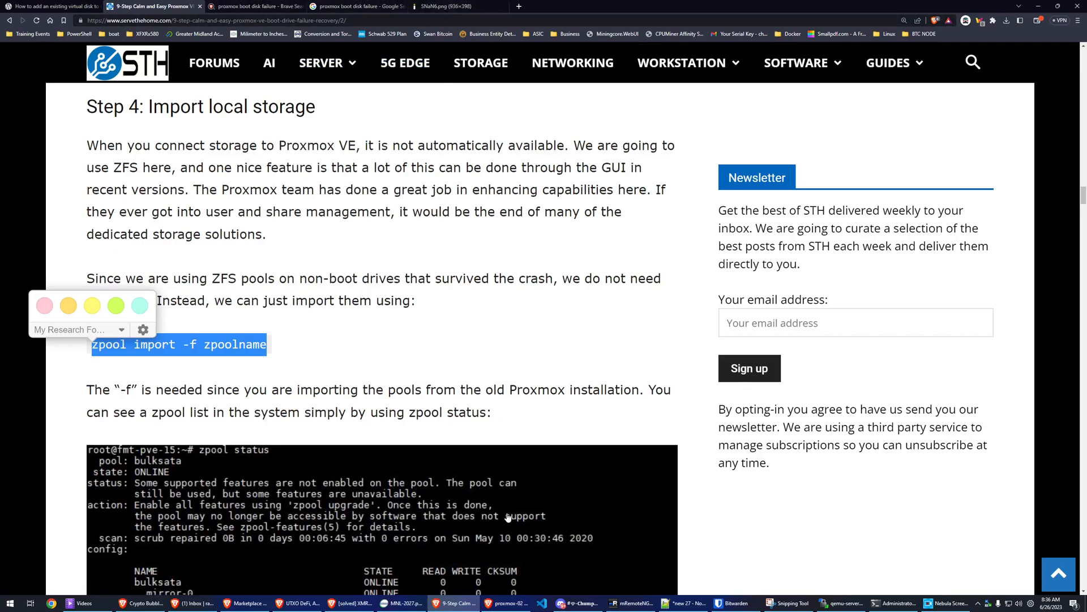
pyautogui.click(506, 602)
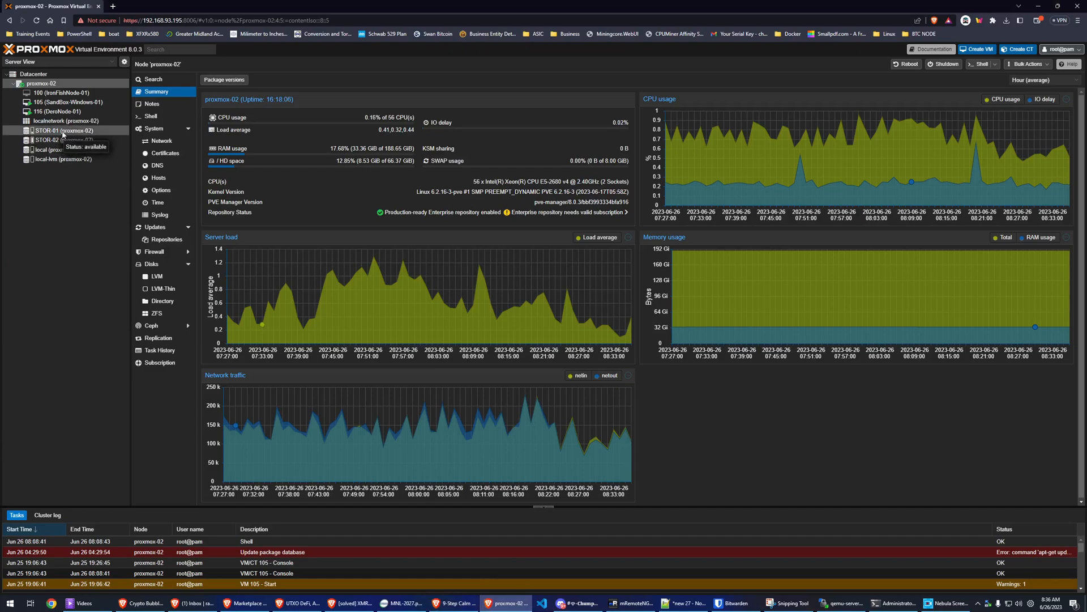
pyautogui.moveTo(82, 171)
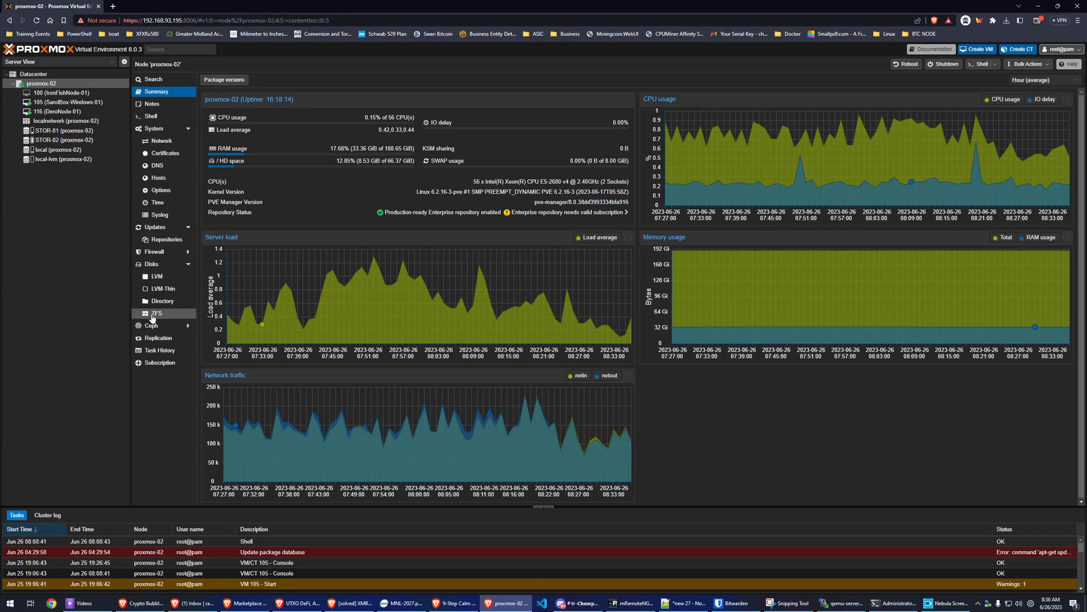
# Step: In the proxmox-02 shell run 'zpool import -f STOR-02', then 'zpool status' showing both pools ONLINE
pyautogui.click(158, 312)
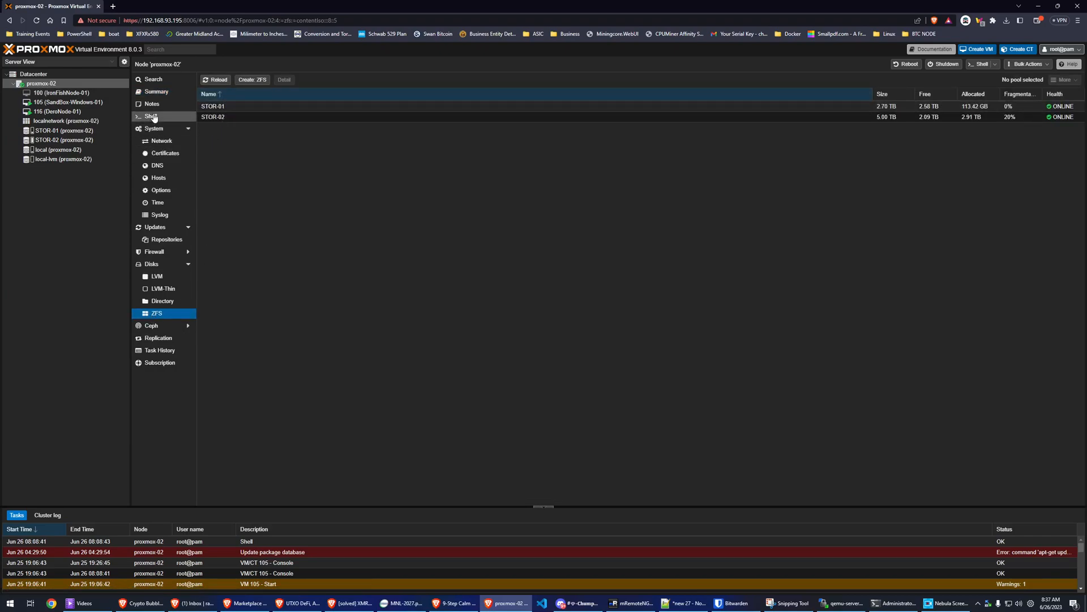
pyautogui.click(151, 116)
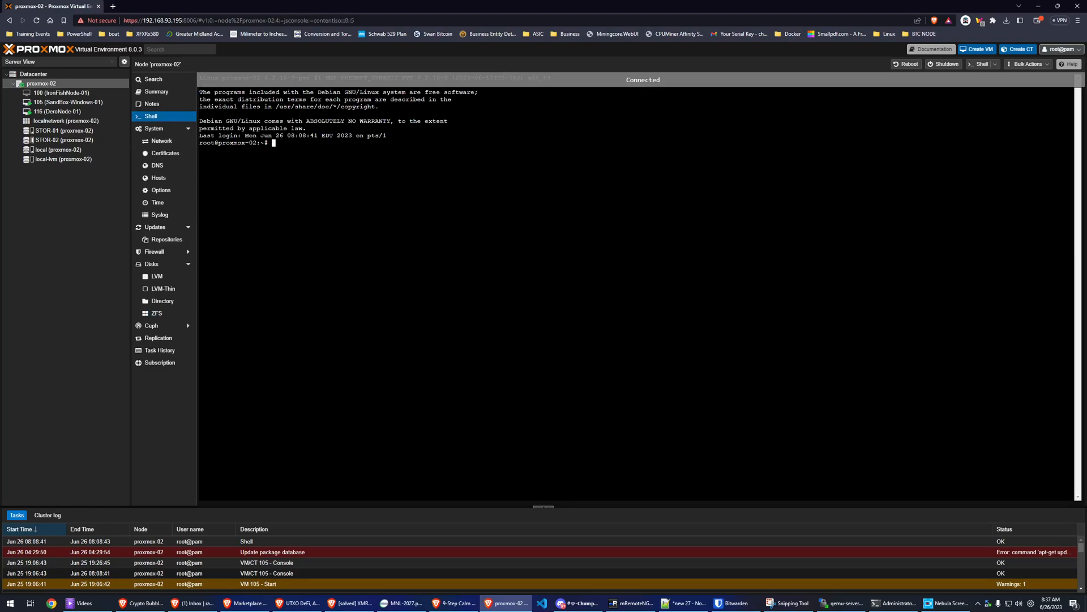
pyautogui.write('zpool import -f ISO')
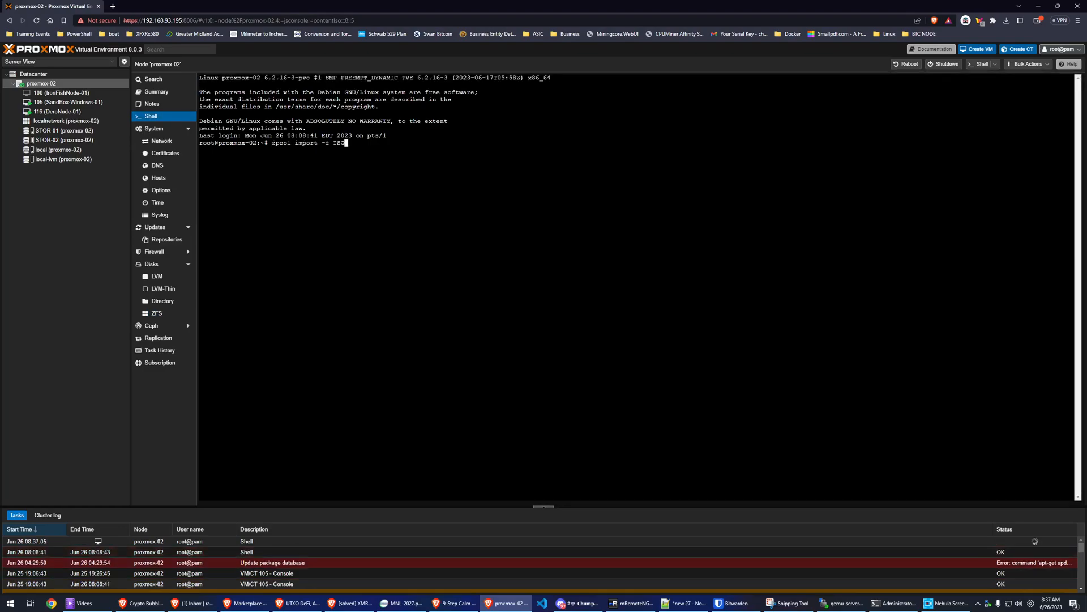
pyautogui.write('STOR-02')
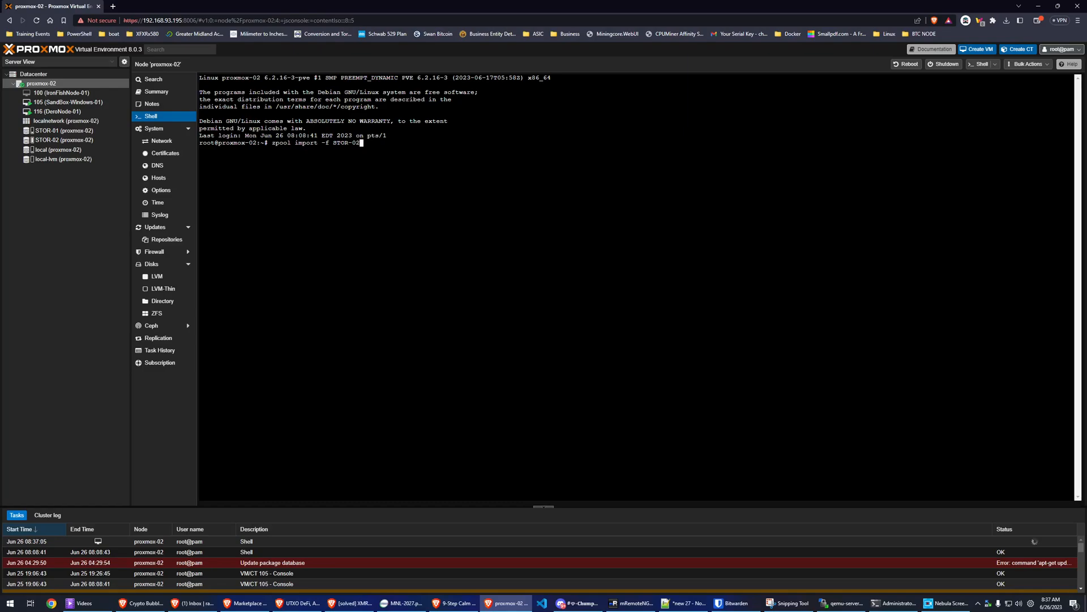
pyautogui.write('zpool status')
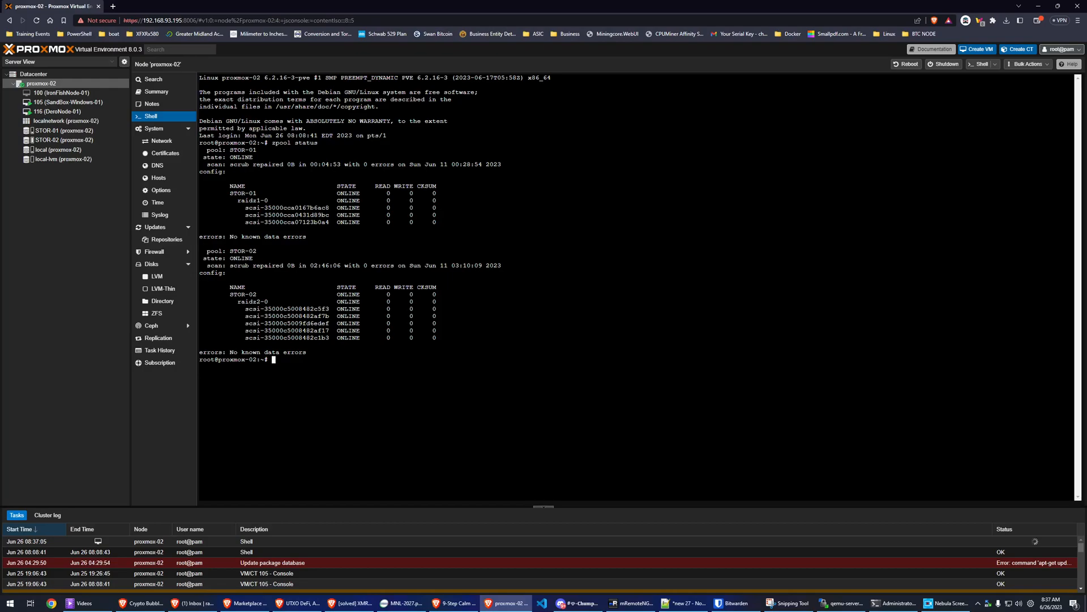
# Step: Run 'zfs list' to show STOR-01 and STOR-02 with their VM disk datasets
pyautogui.write('zfs list')
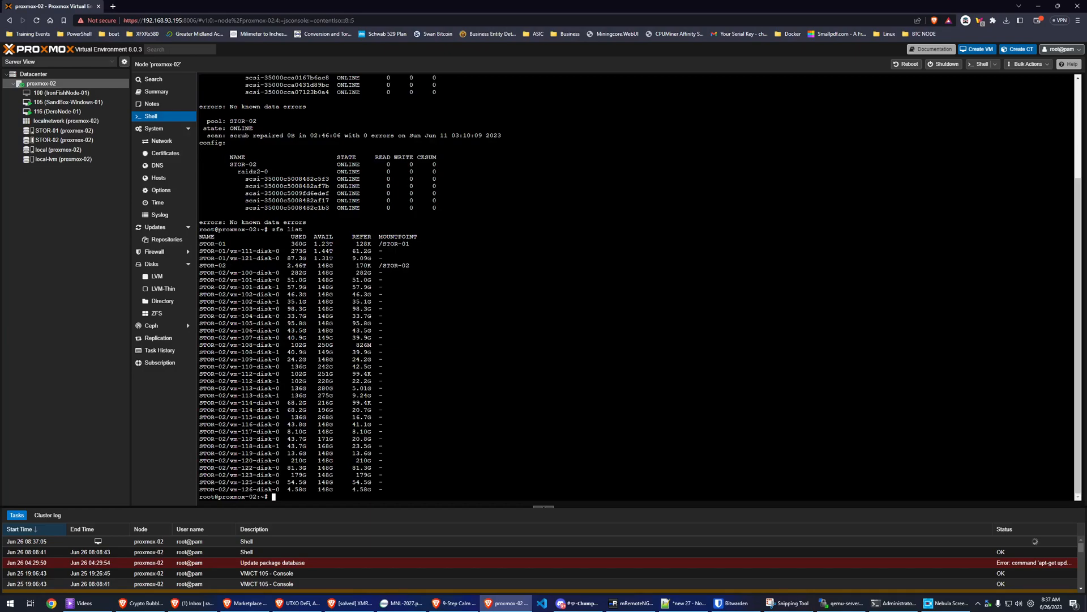
pyautogui.moveTo(282, 31)
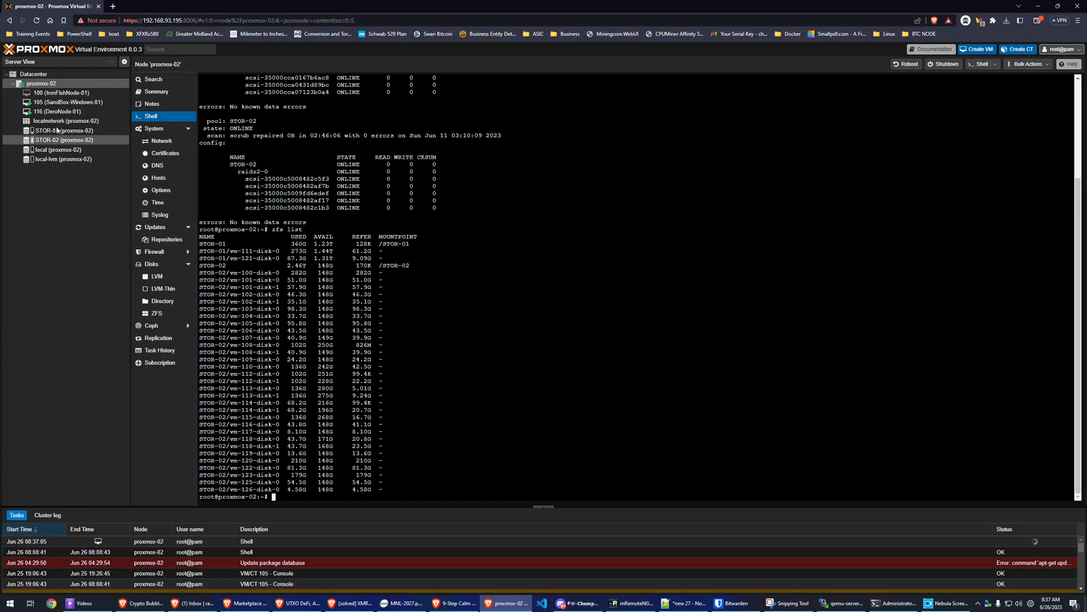
# Step: View the STOR-01 summary, then the Datacenter storage list with STOR-01 and STOR-02 as ZFS
pyautogui.click(62, 130)
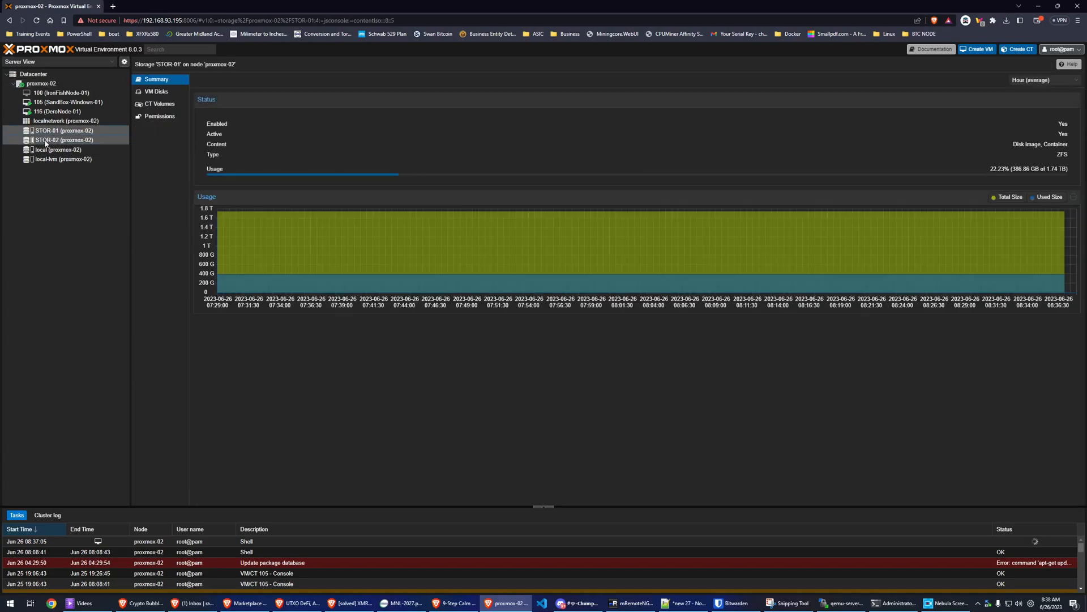
pyautogui.click(41, 83)
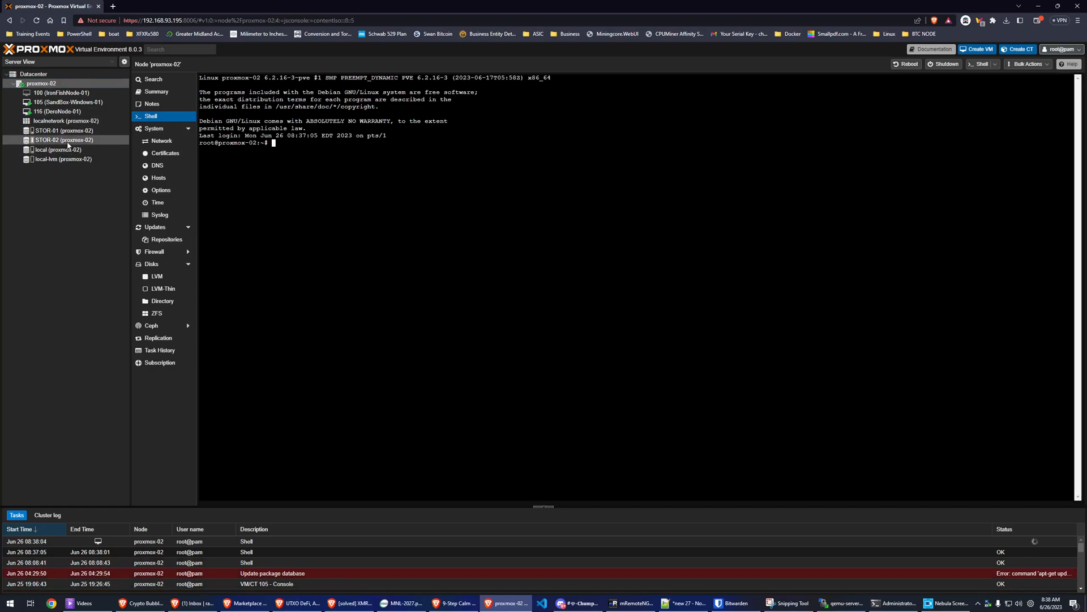
pyautogui.click(63, 130)
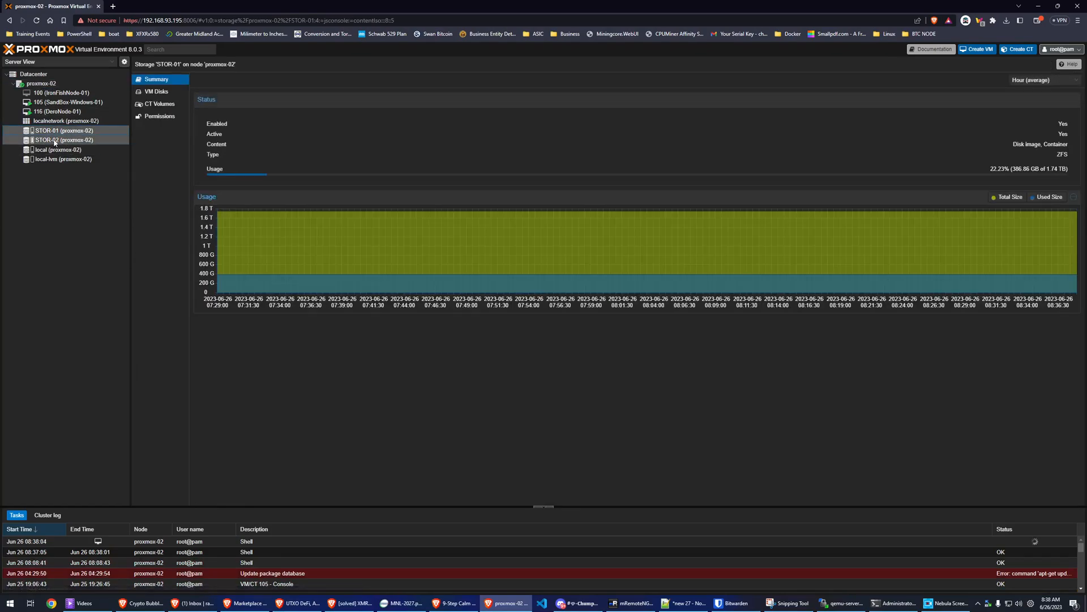
pyautogui.click(62, 139)
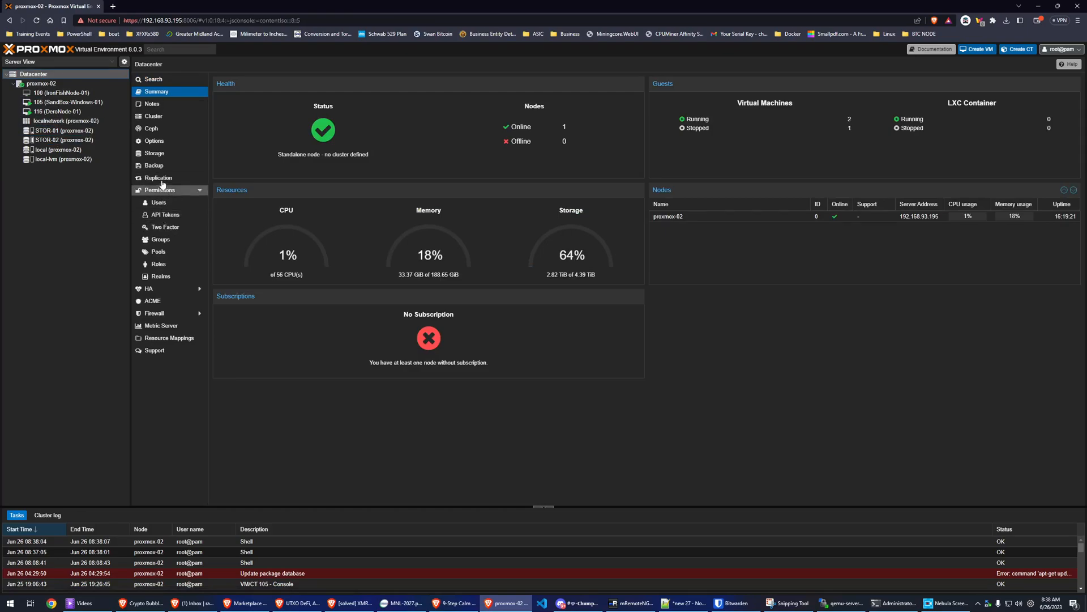
pyautogui.click(154, 153)
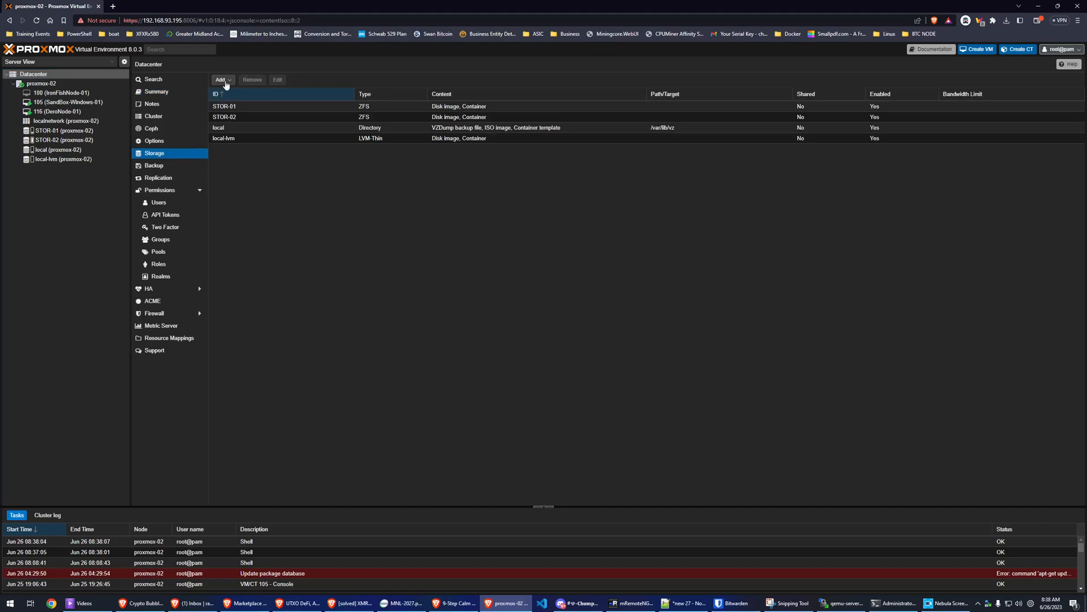
# Step: Start an Add: ZFS storage form with pool STOR-01, then close it without adding
pyautogui.click(221, 79)
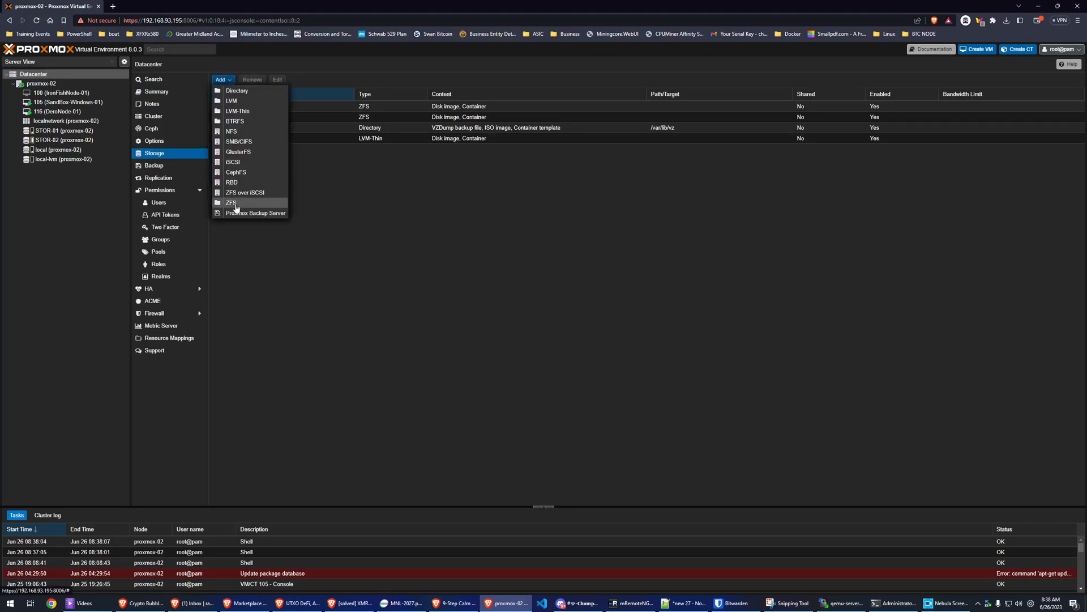
pyautogui.click(231, 203)
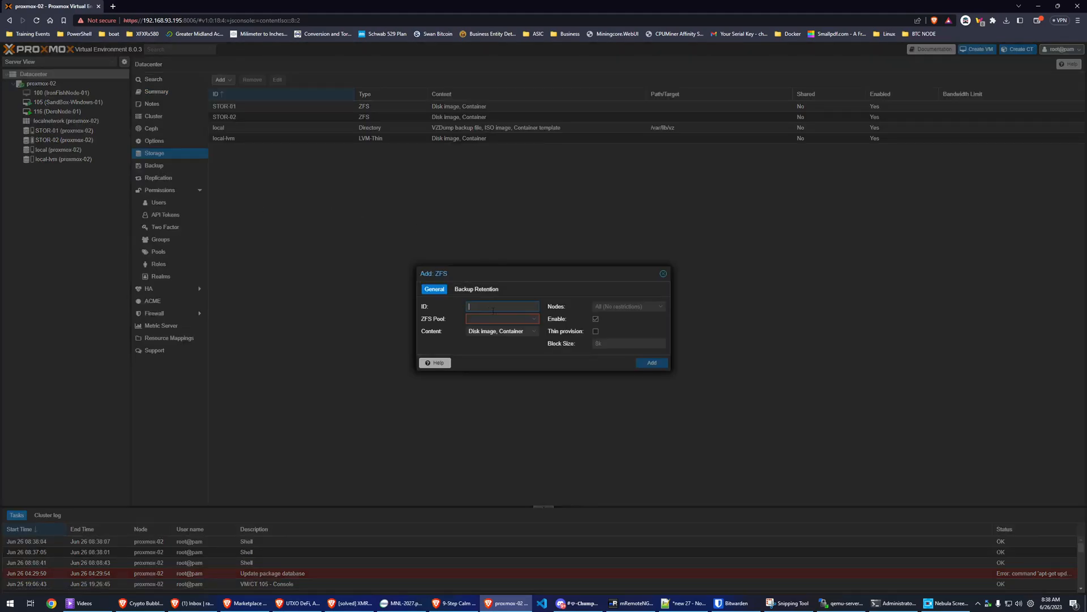
pyautogui.click(533, 319)
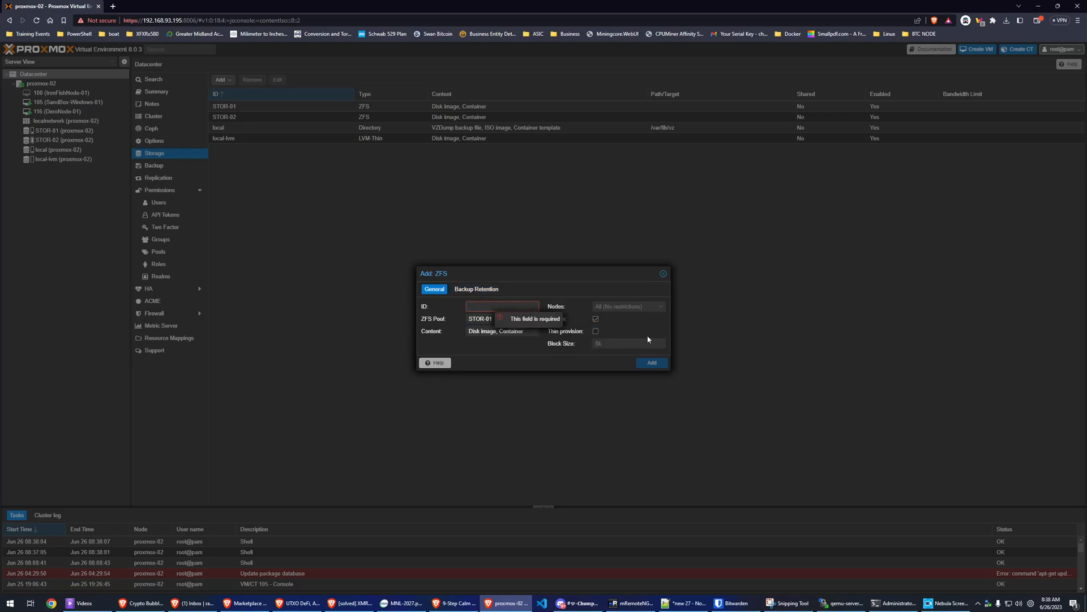
pyautogui.click(663, 273)
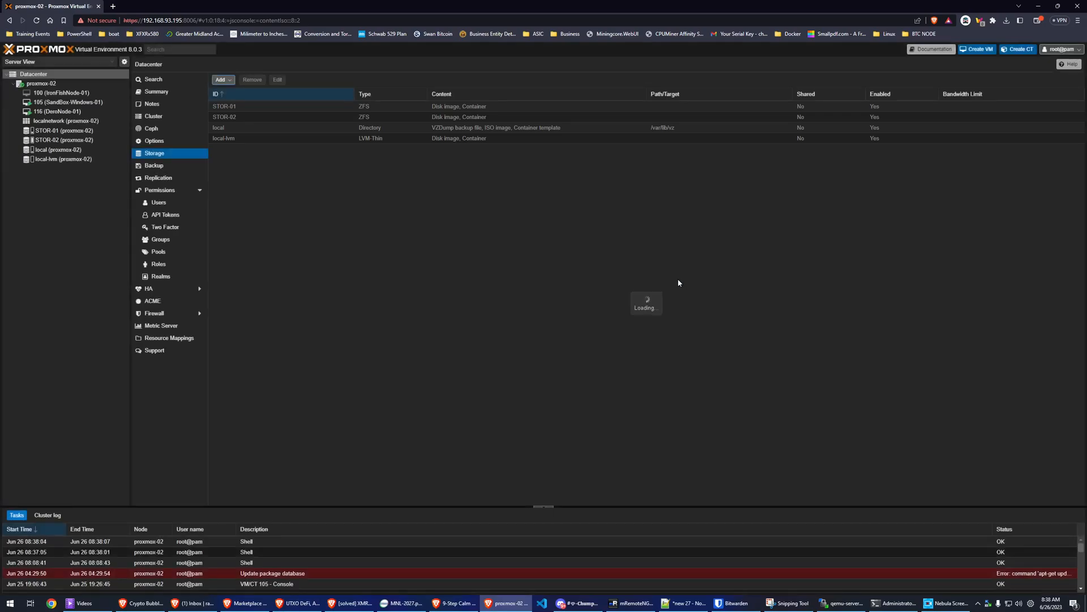
pyautogui.click(42, 83)
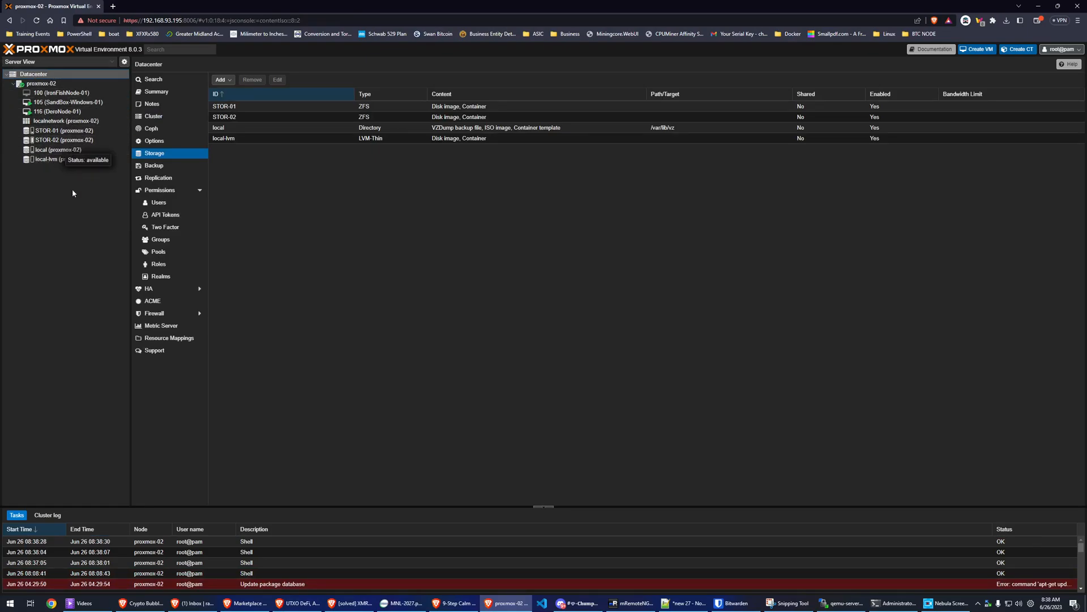
pyautogui.moveTo(649, 498)
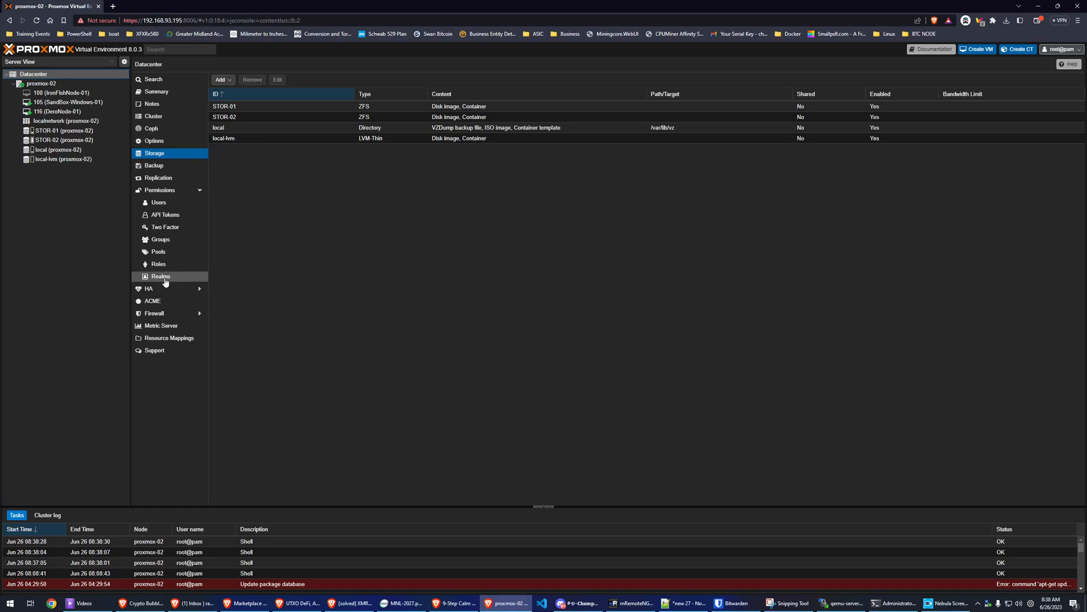
pyautogui.click(40, 83)
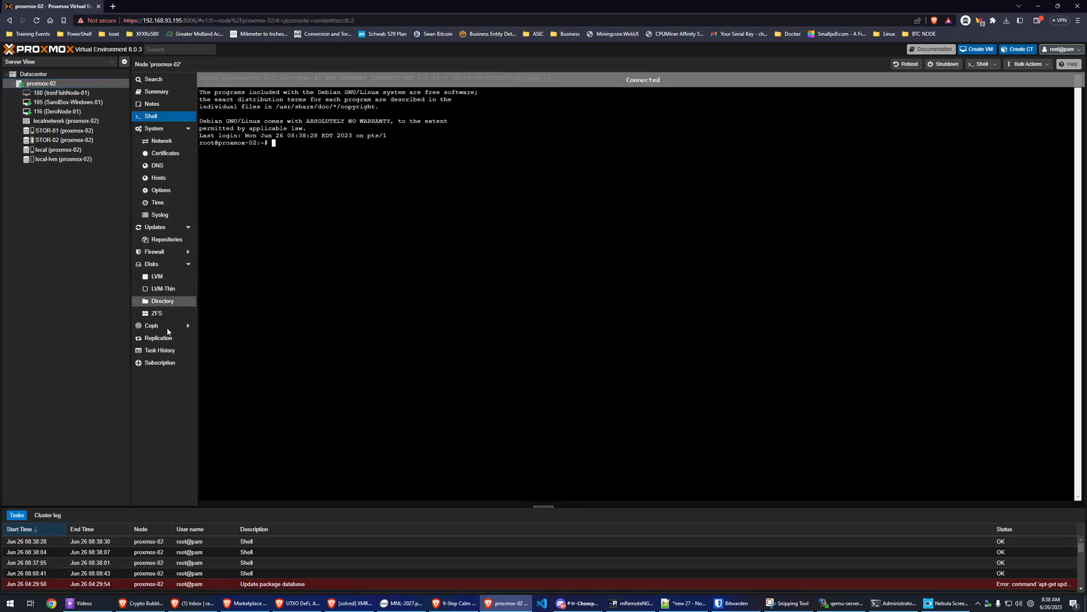
pyautogui.click(156, 312)
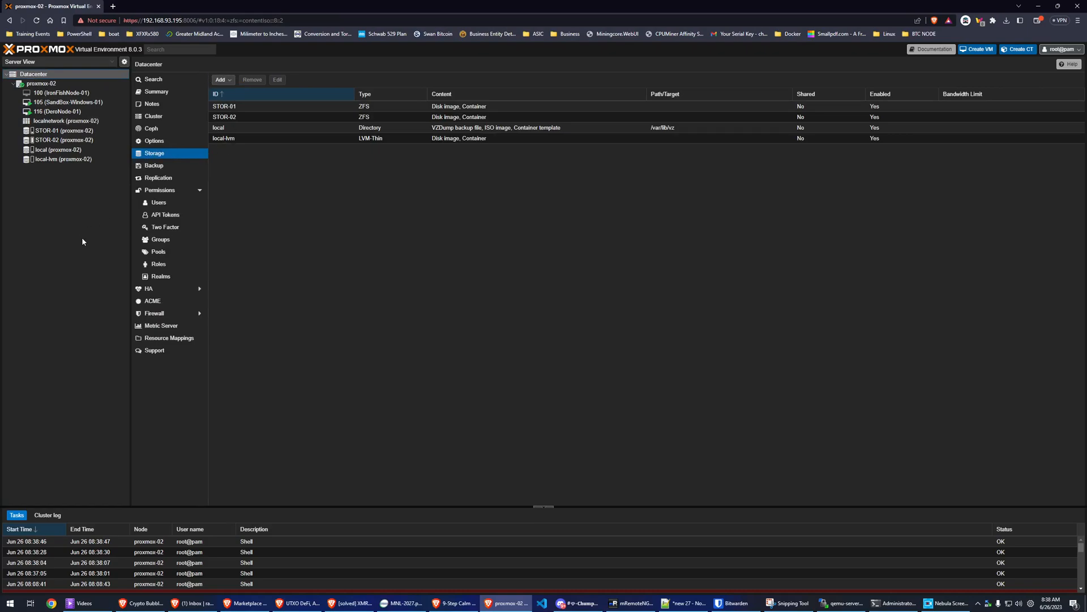
pyautogui.moveTo(721, 484)
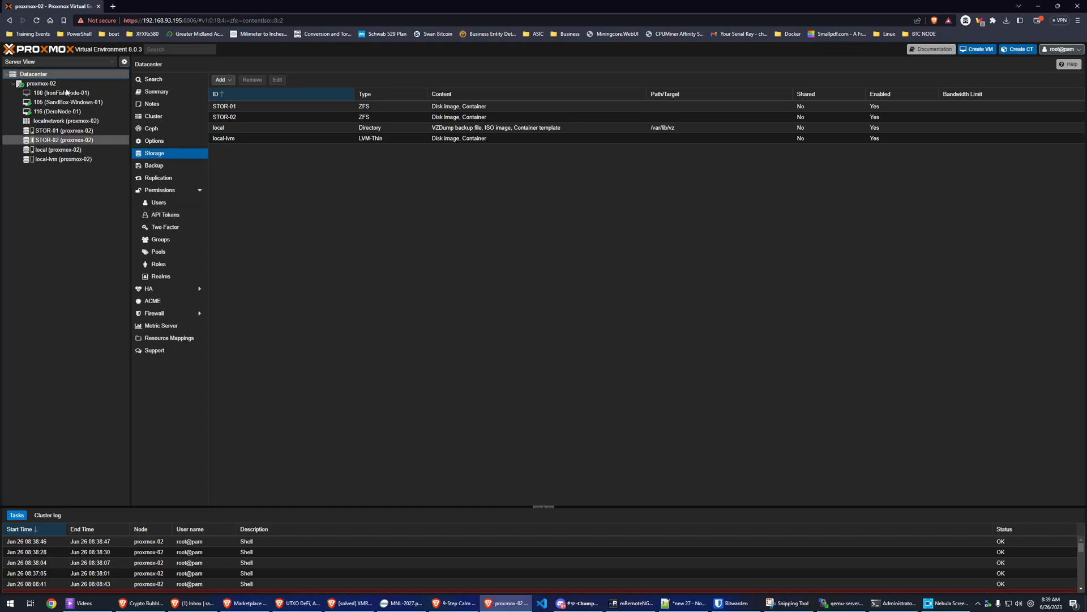
# Step: Bring up the Snipping Tool capture of the old proxmoxve-02 host and its zfs list output
pyautogui.click(62, 92)
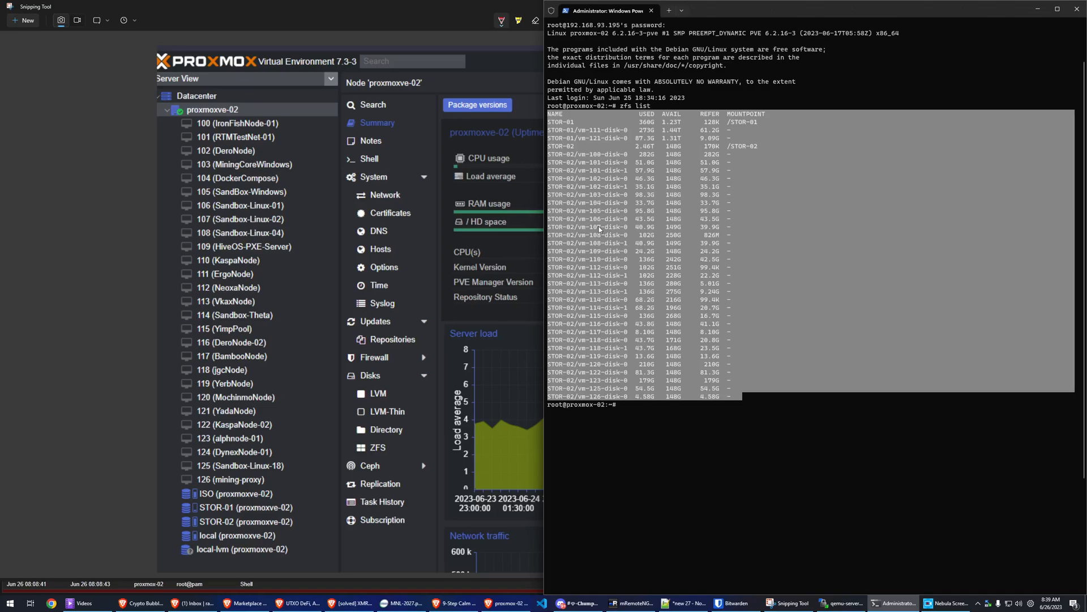
pyautogui.moveTo(614, 307)
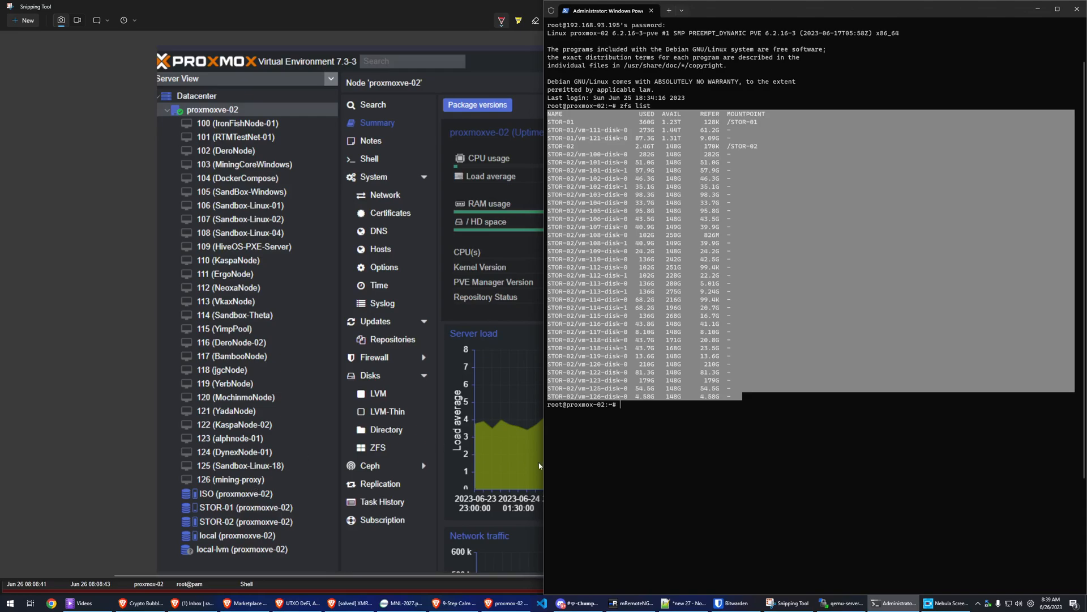
pyautogui.moveTo(544, 484)
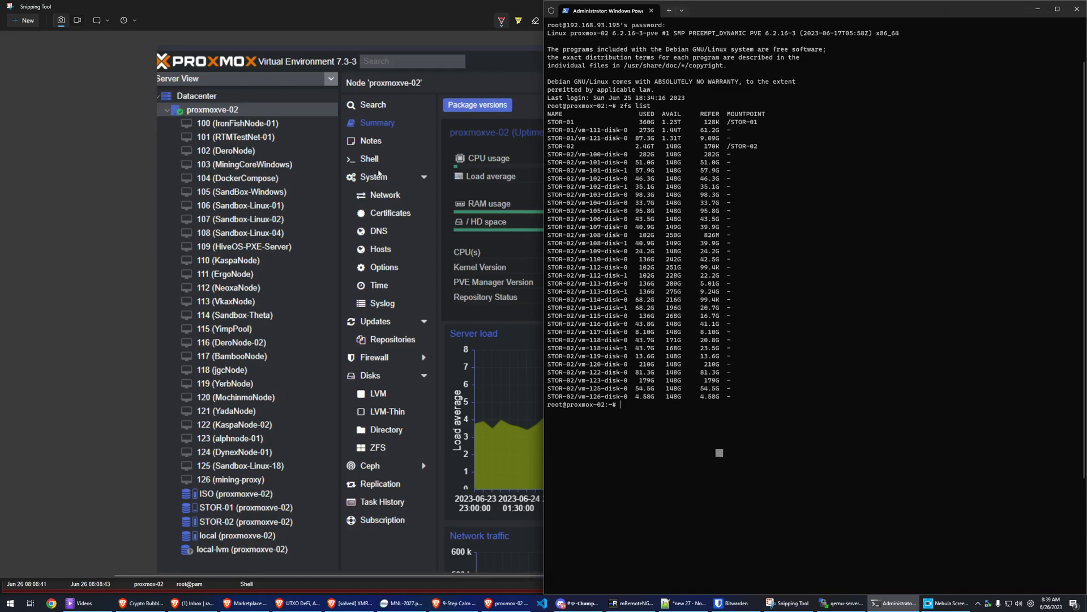
pyautogui.moveTo(282, 153)
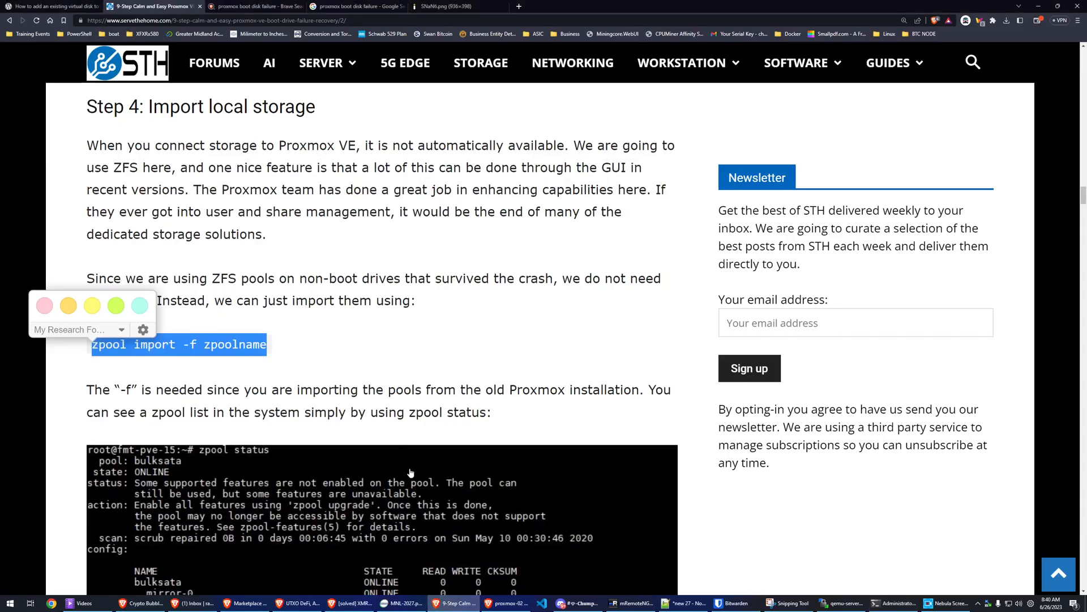
# Step: Scroll through the guide on adding an existing virtual disk to Proxmox
pyautogui.scroll(-3)
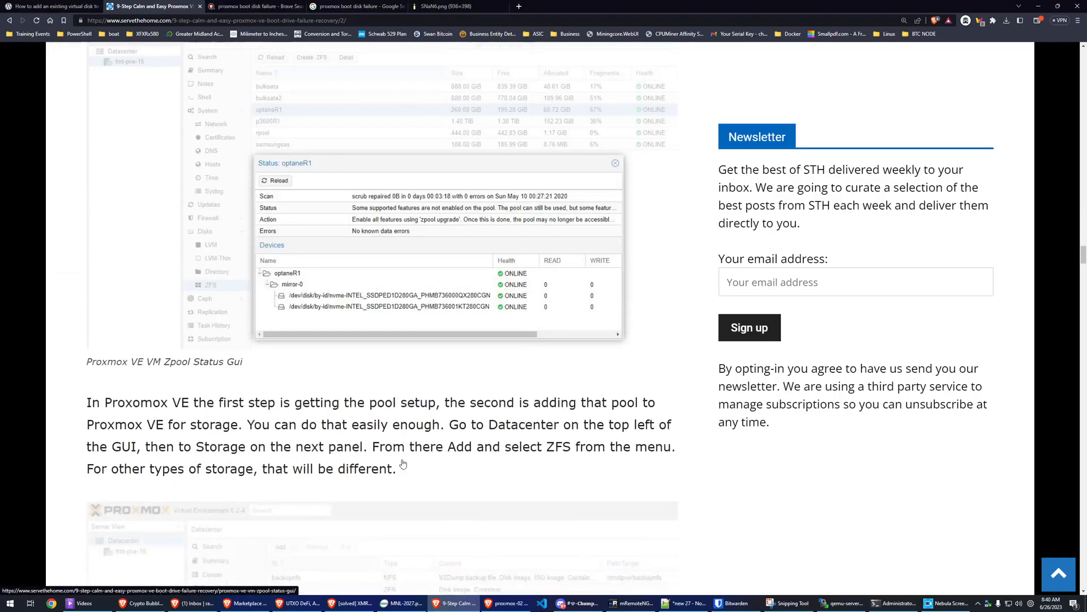
pyautogui.scroll(-3)
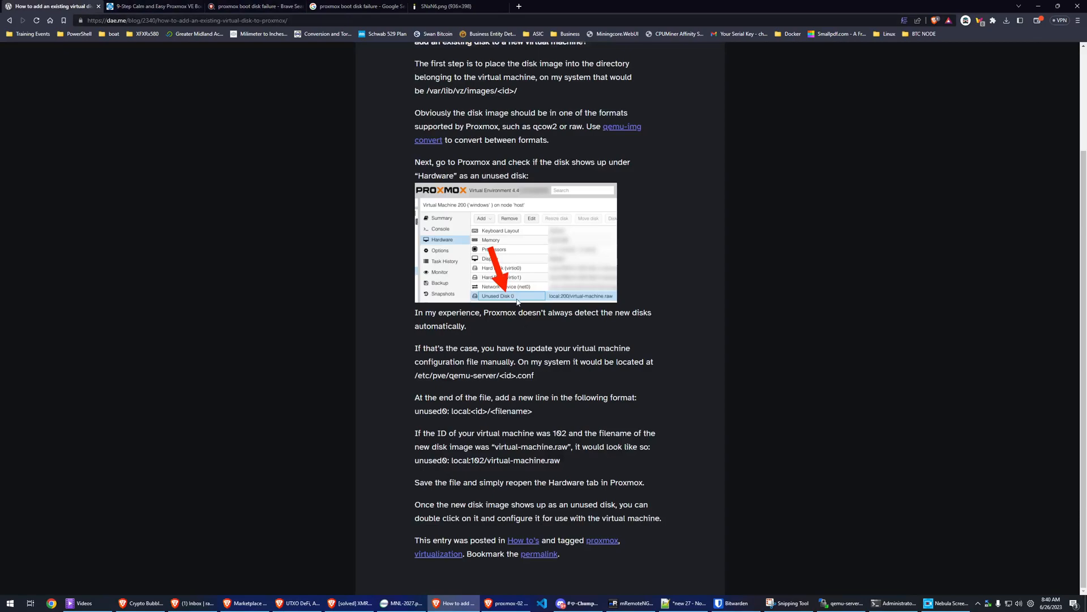
pyautogui.scroll(3)
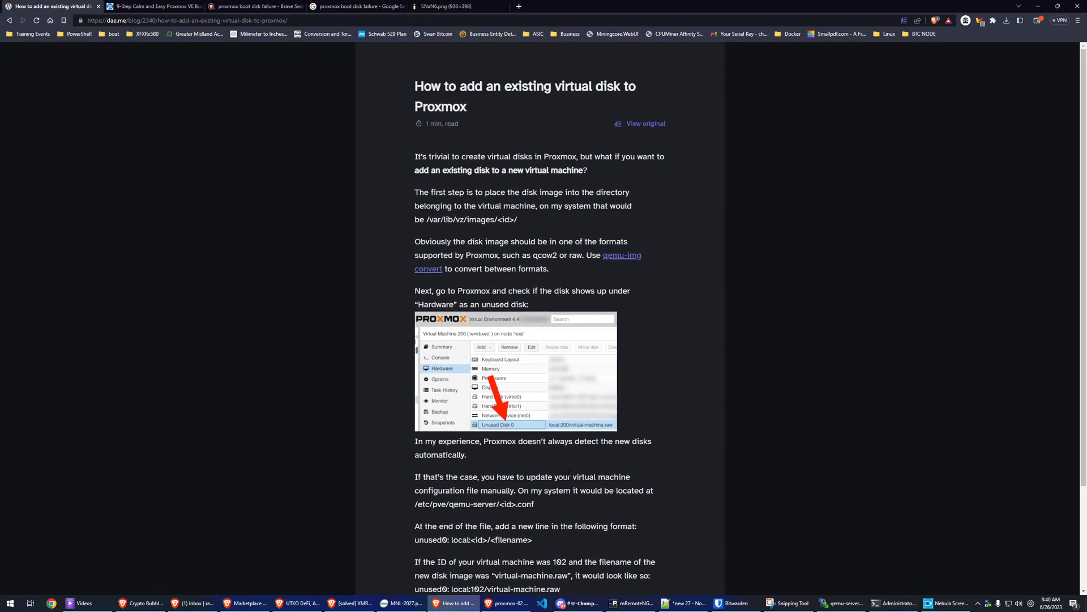
pyautogui.scroll(-3)
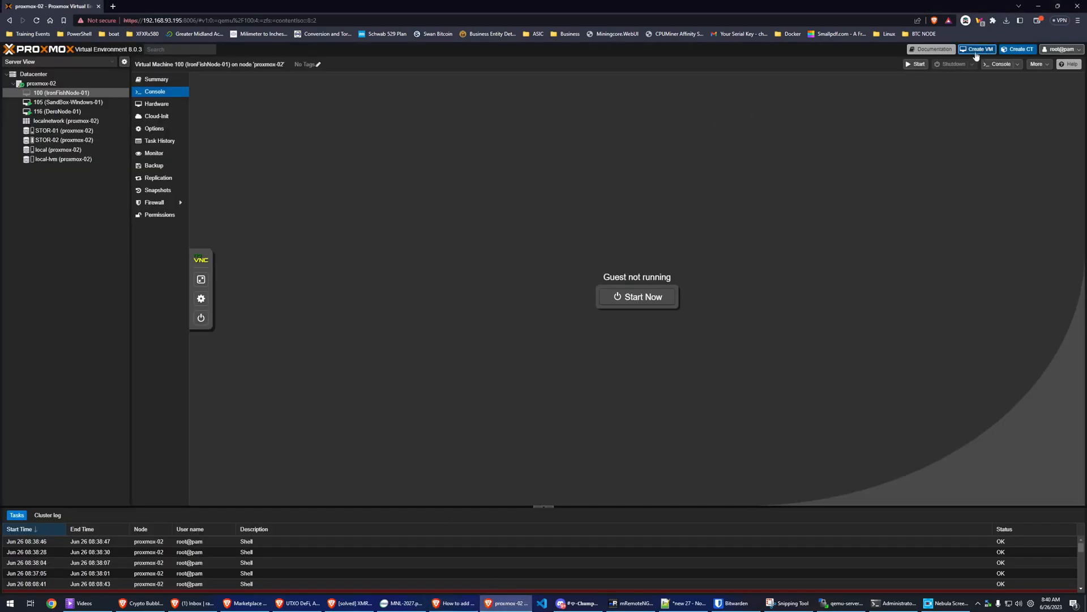
pyautogui.click(976, 49)
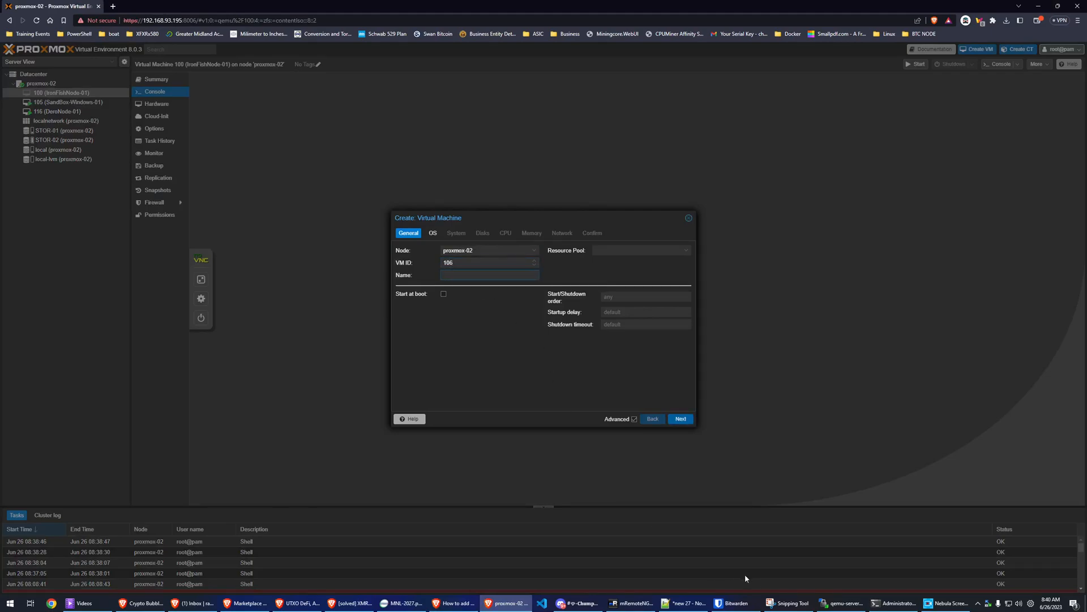
pyautogui.click(489, 274)
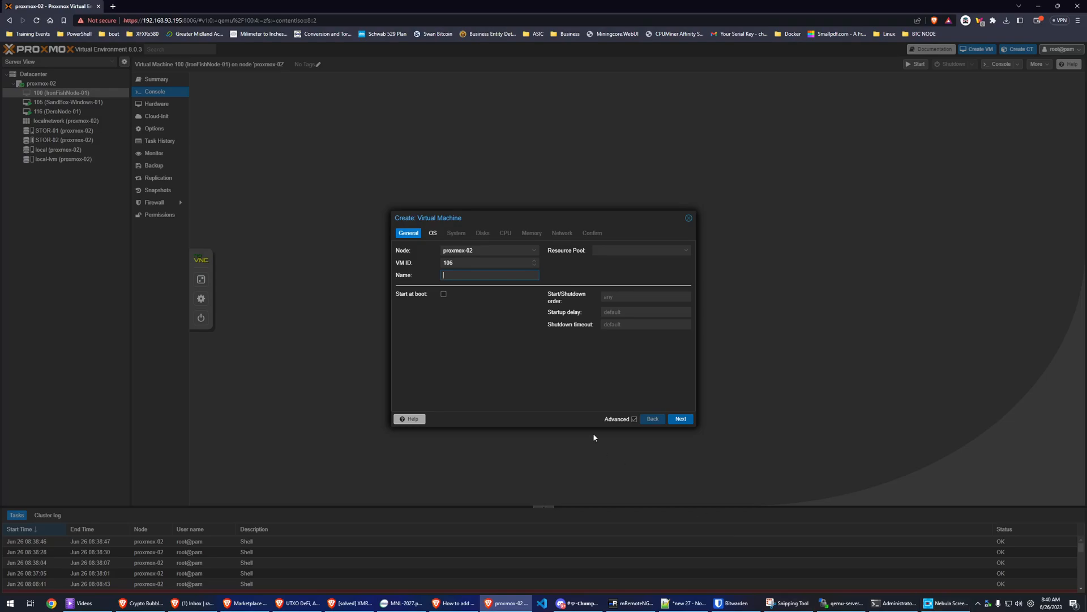
pyautogui.write('Sand')
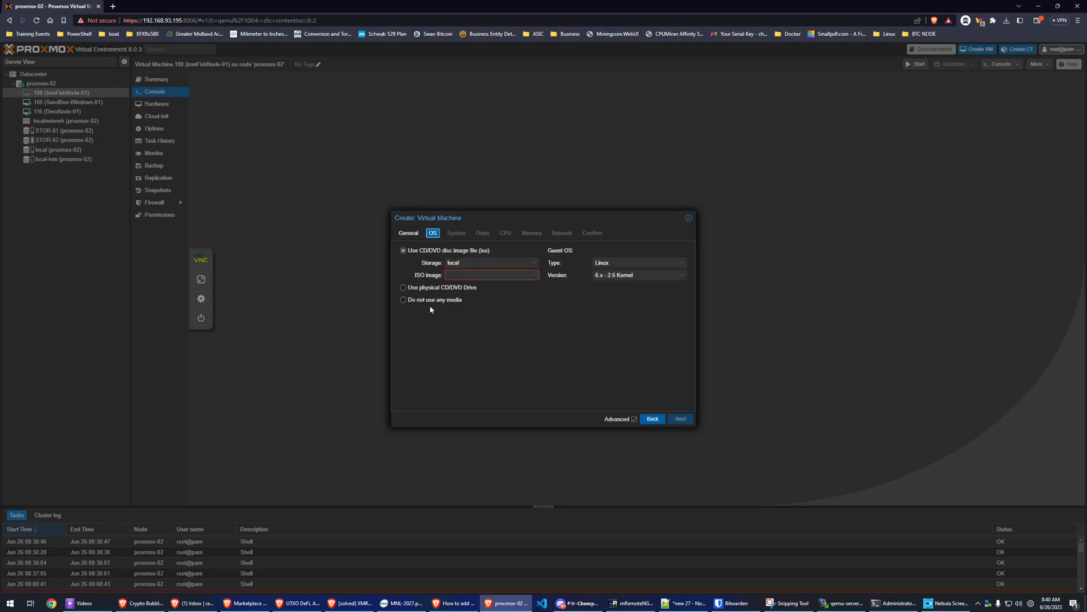
pyautogui.click(455, 232)
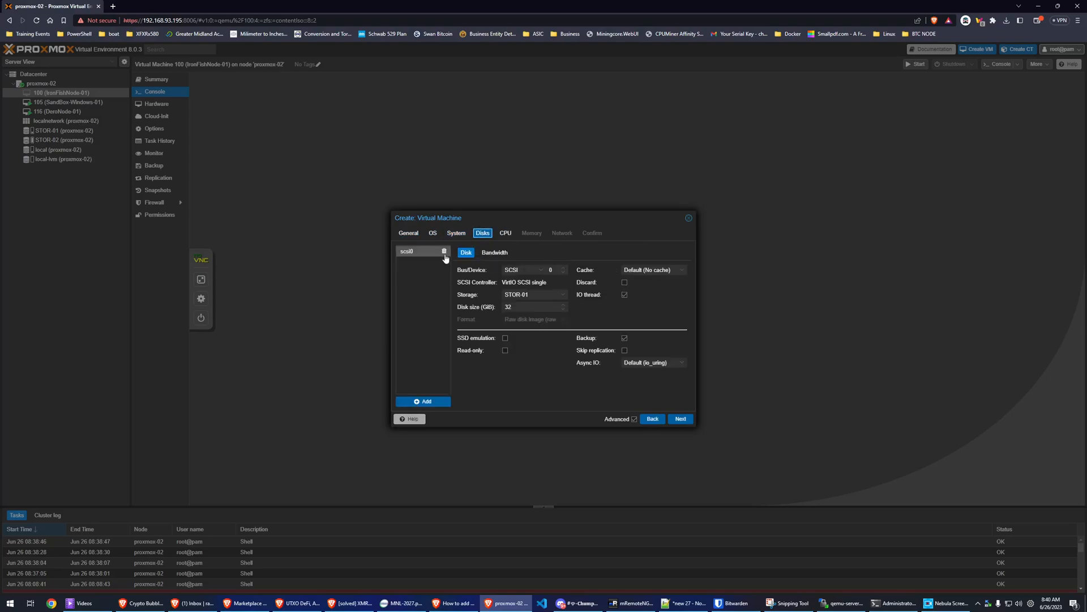
pyautogui.click(444, 252)
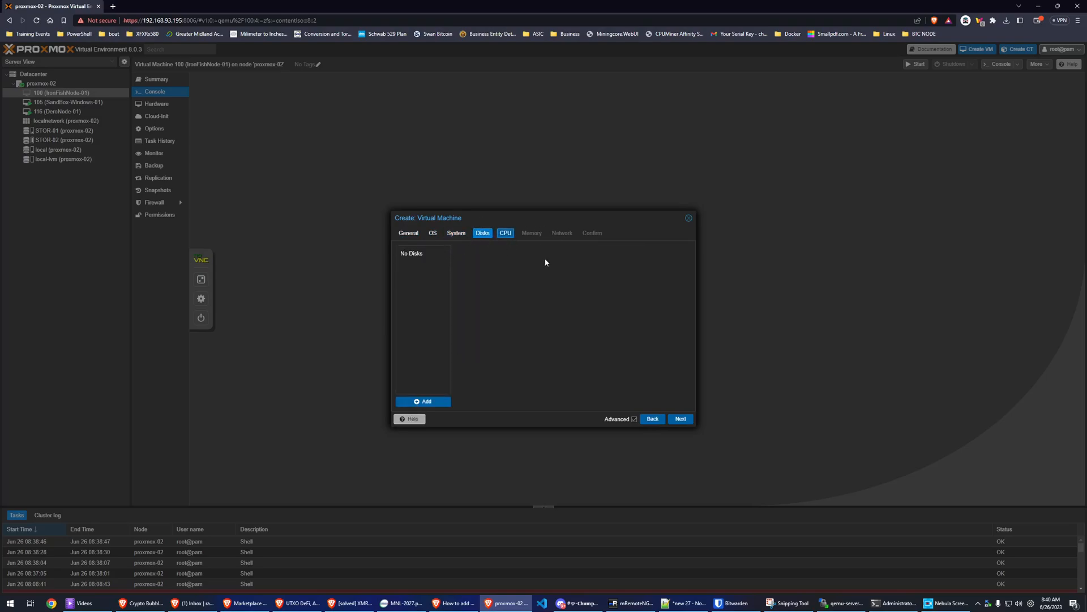
pyautogui.click(505, 232)
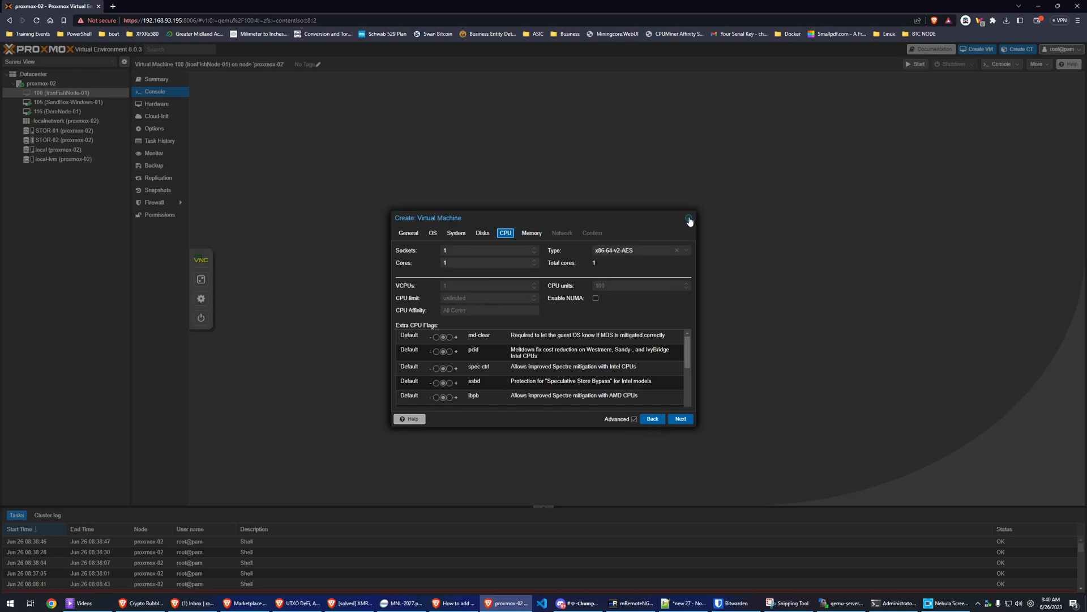
pyautogui.click(690, 218)
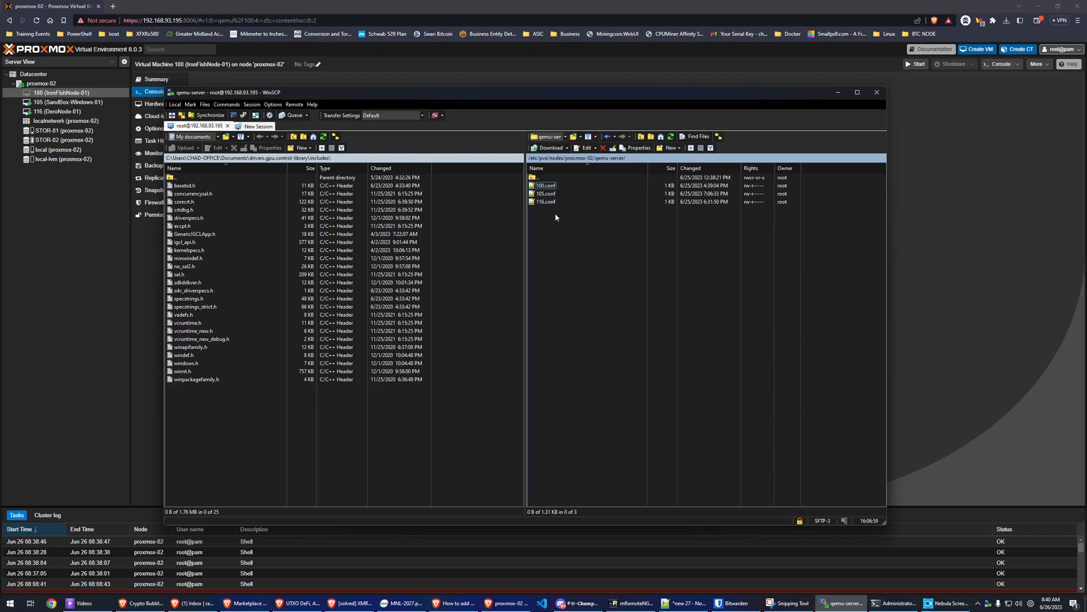
# Step: Inspect the file actions for 105.conf and 116.conf in qemu-server, cancelling a duplicate form
pyautogui.click(546, 193)
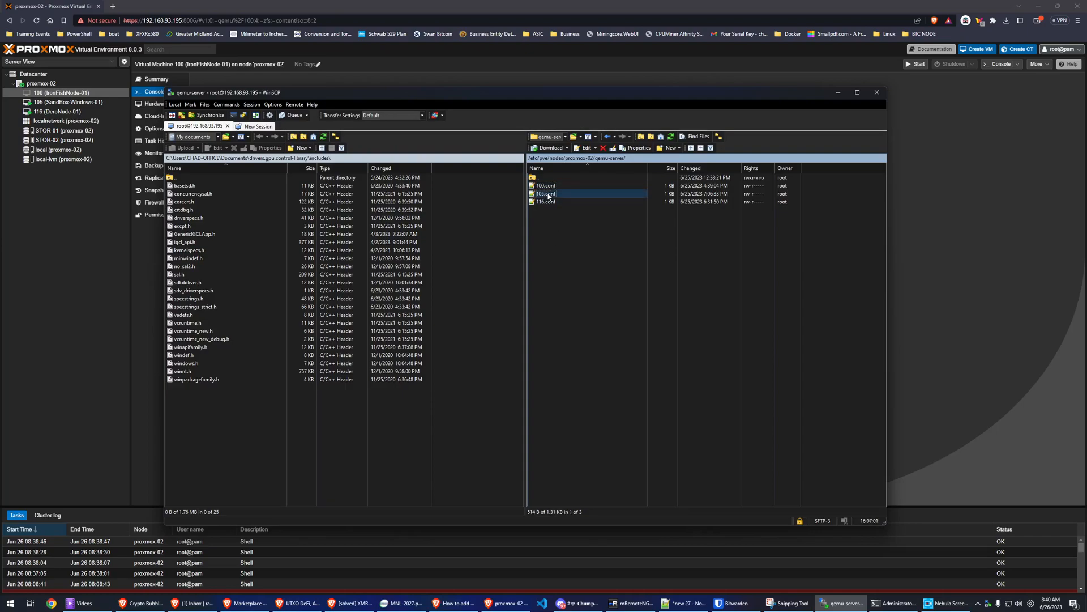
pyautogui.rightClick(546, 194)
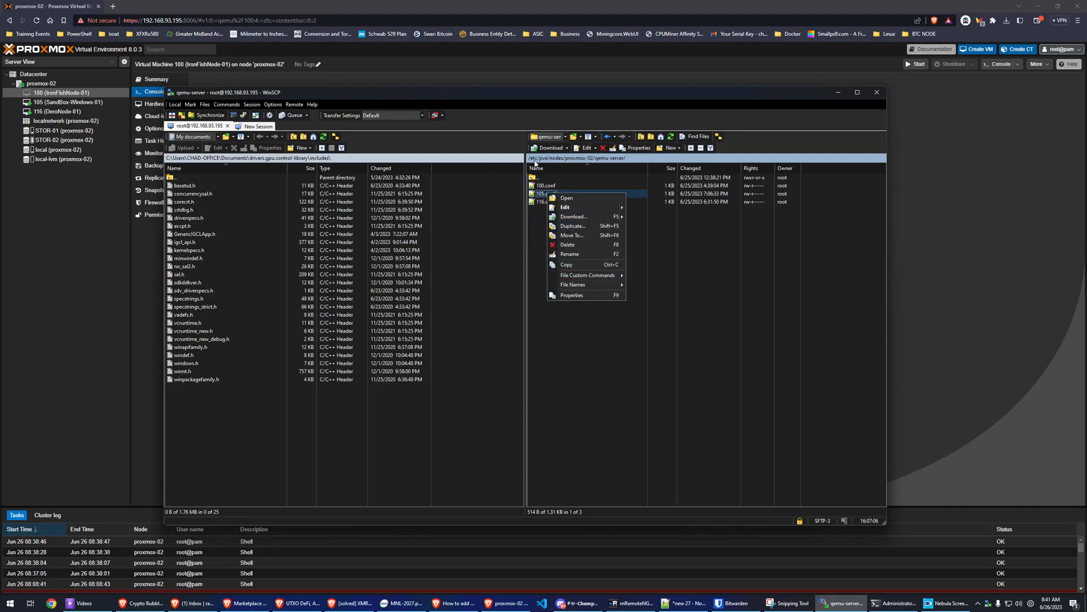
pyautogui.moveTo(548, 164)
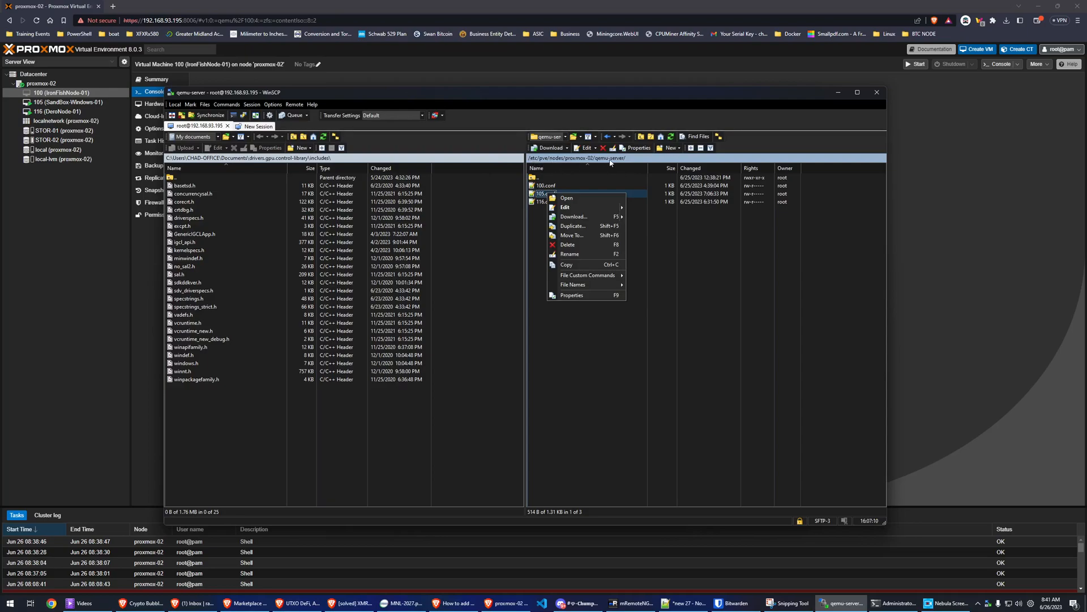
pyautogui.click(546, 185)
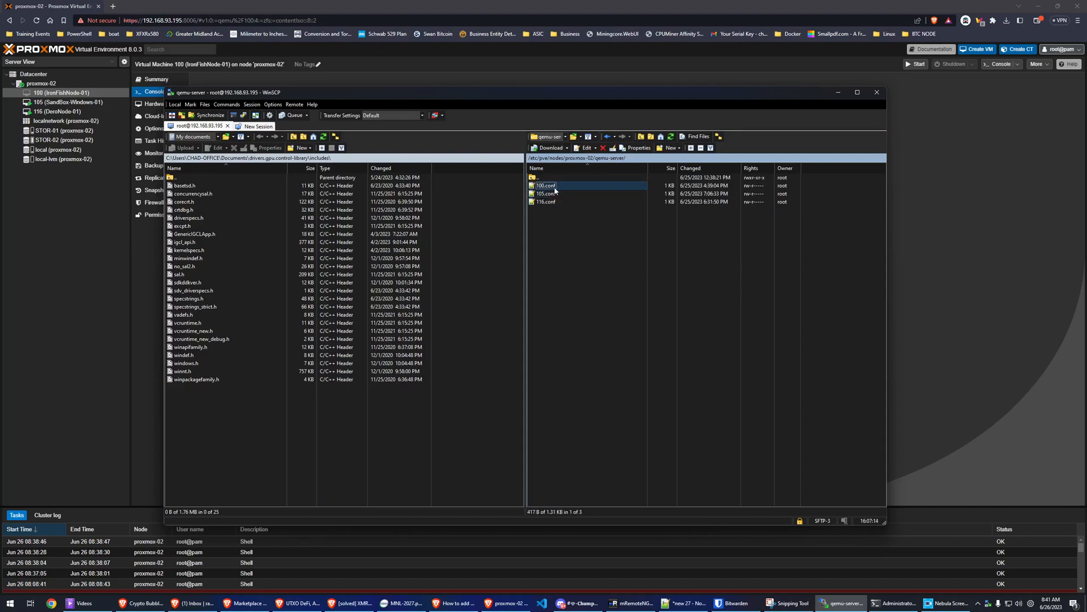
pyautogui.click(545, 201)
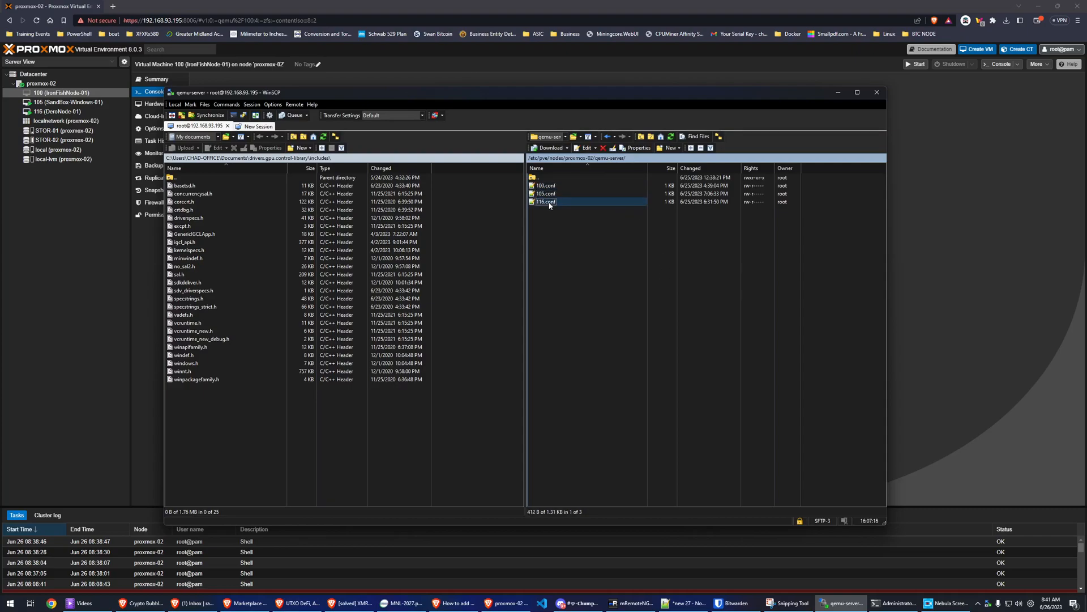
pyautogui.click(546, 194)
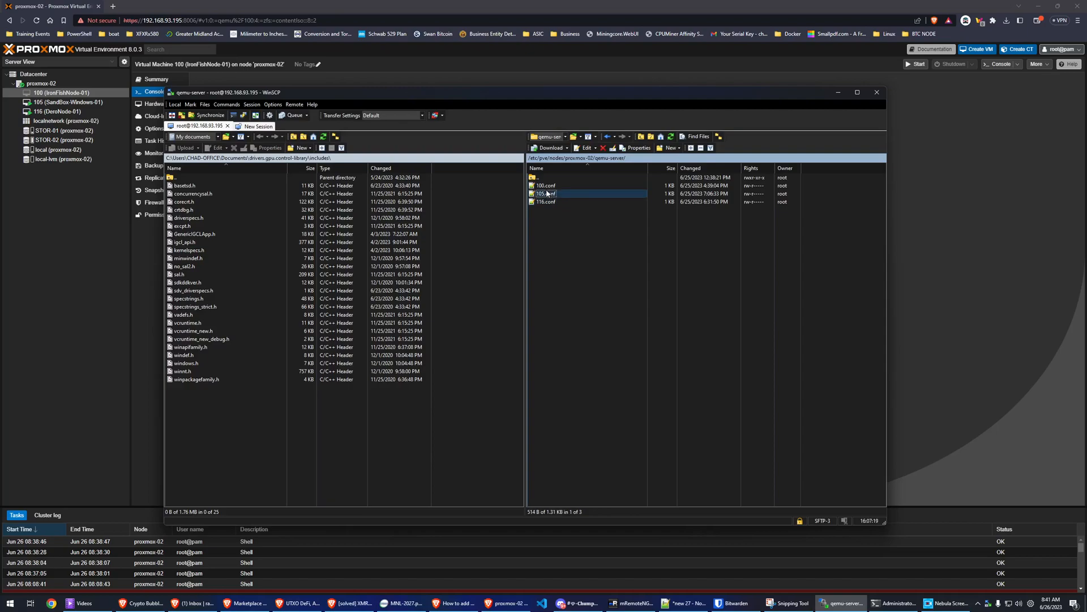
pyautogui.rightClick(546, 193)
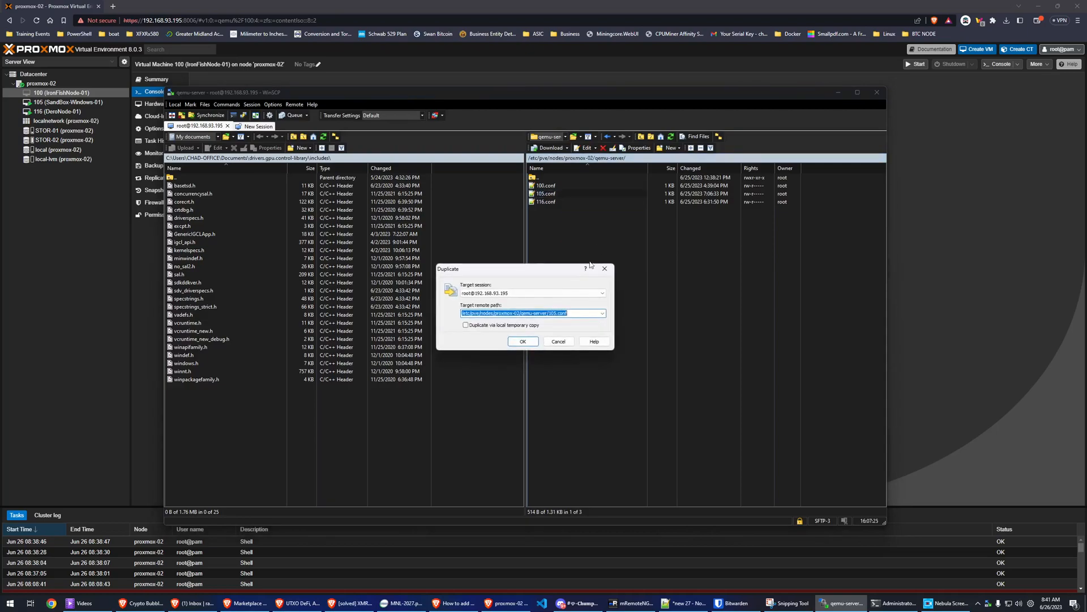
pyautogui.click(523, 341)
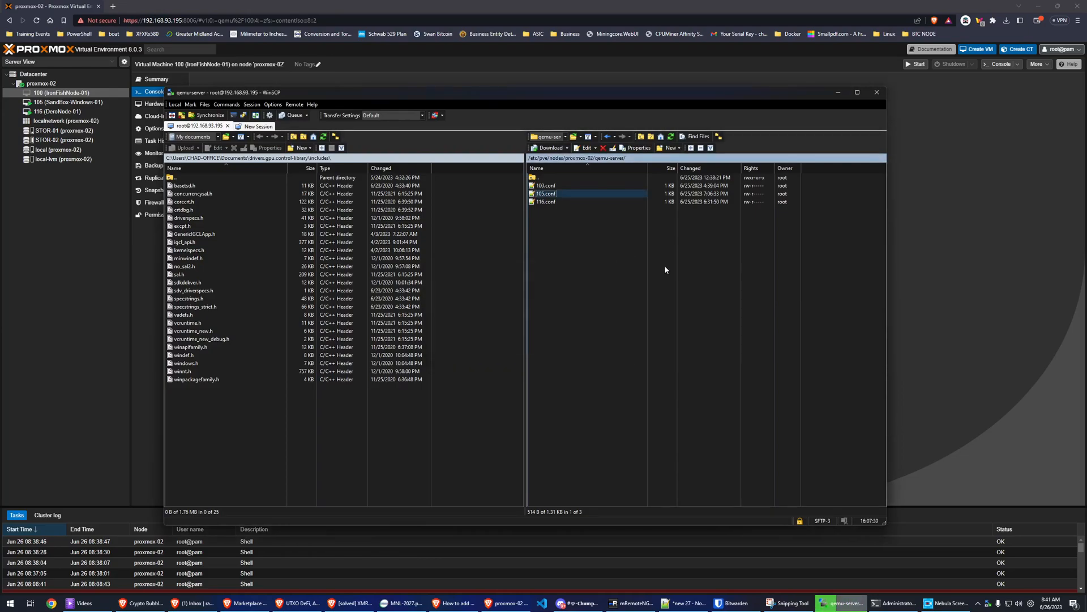
# Step: Dismiss the failed copy of 100.conf, view its contents, then duplicate it within the qemu-server folder
pyautogui.rightClick(546, 185)
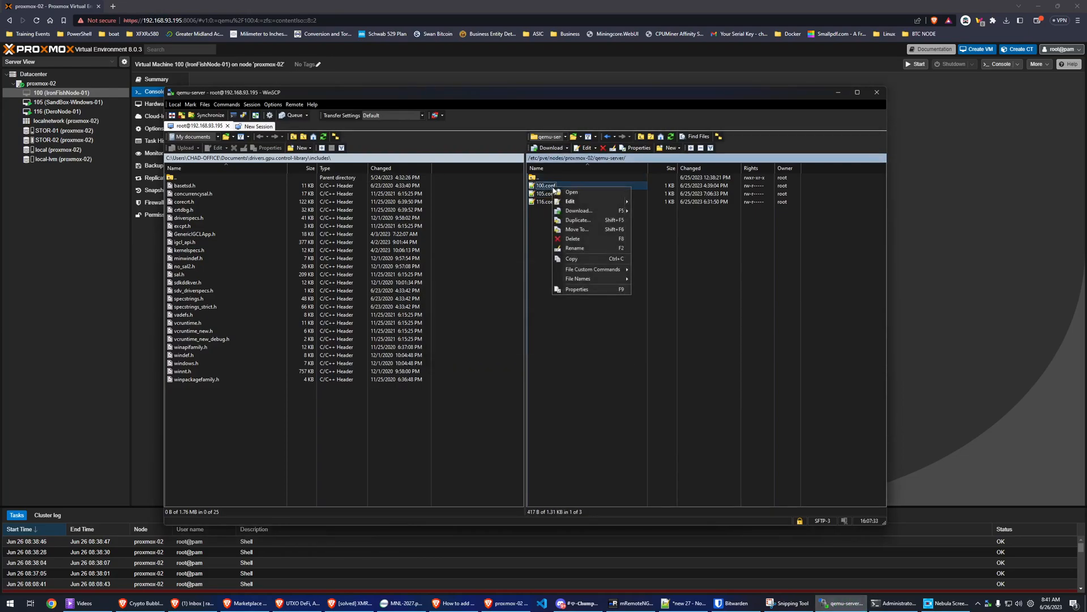
pyautogui.moveTo(574, 239)
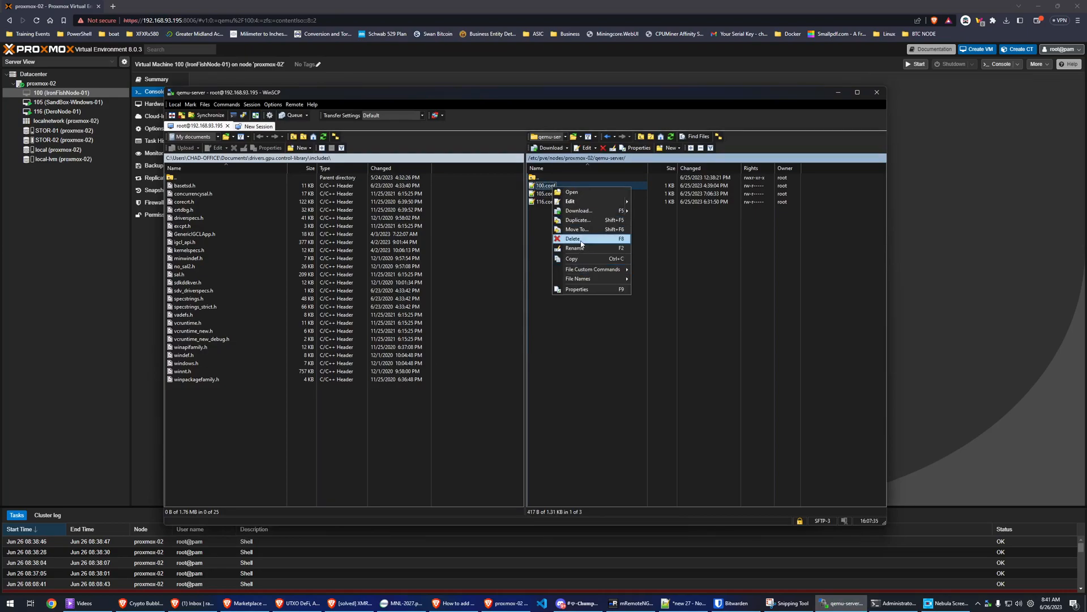
pyautogui.click(573, 239)
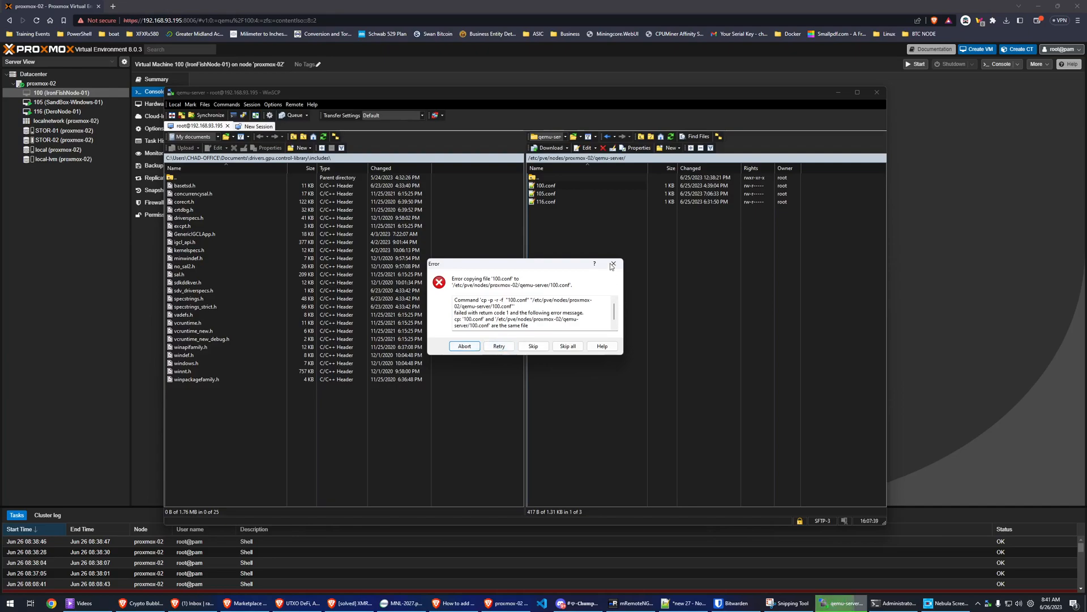
pyautogui.click(465, 346)
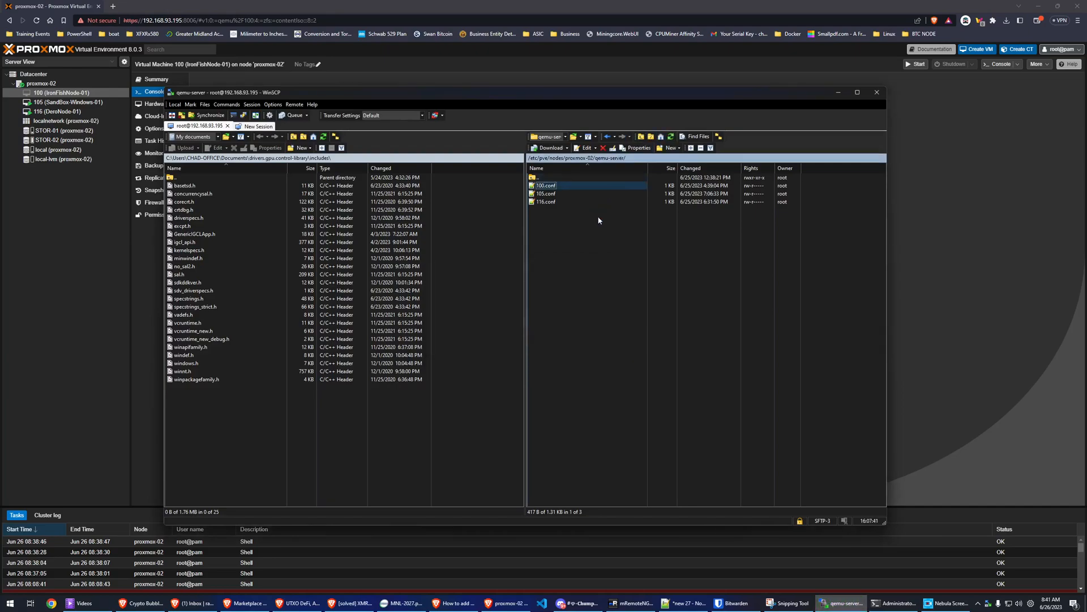
pyautogui.click(546, 201)
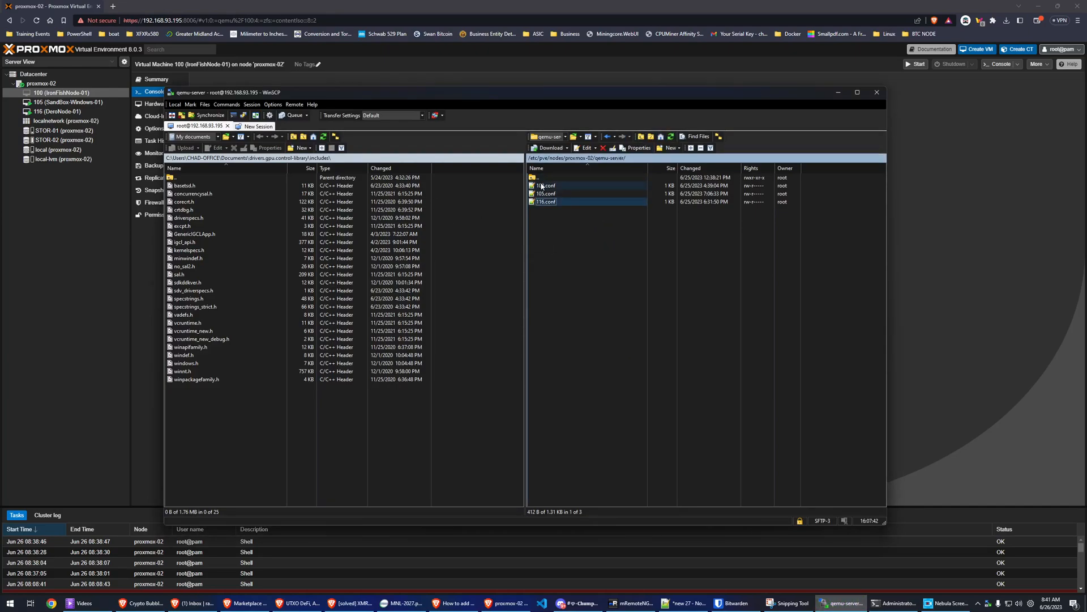
pyautogui.doubleClick(546, 184)
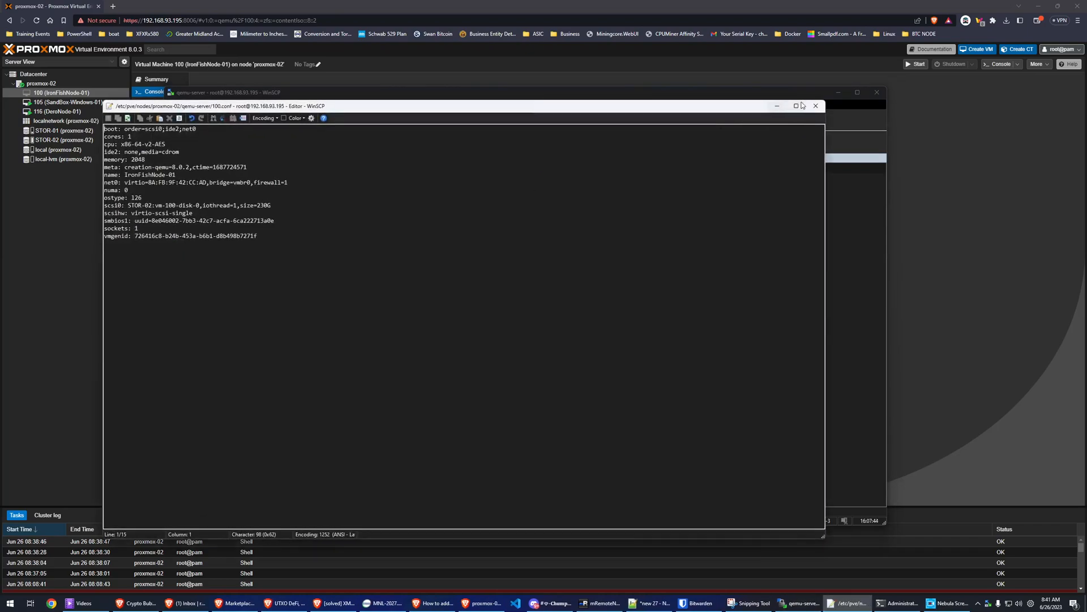
pyautogui.rightClick(541, 185)
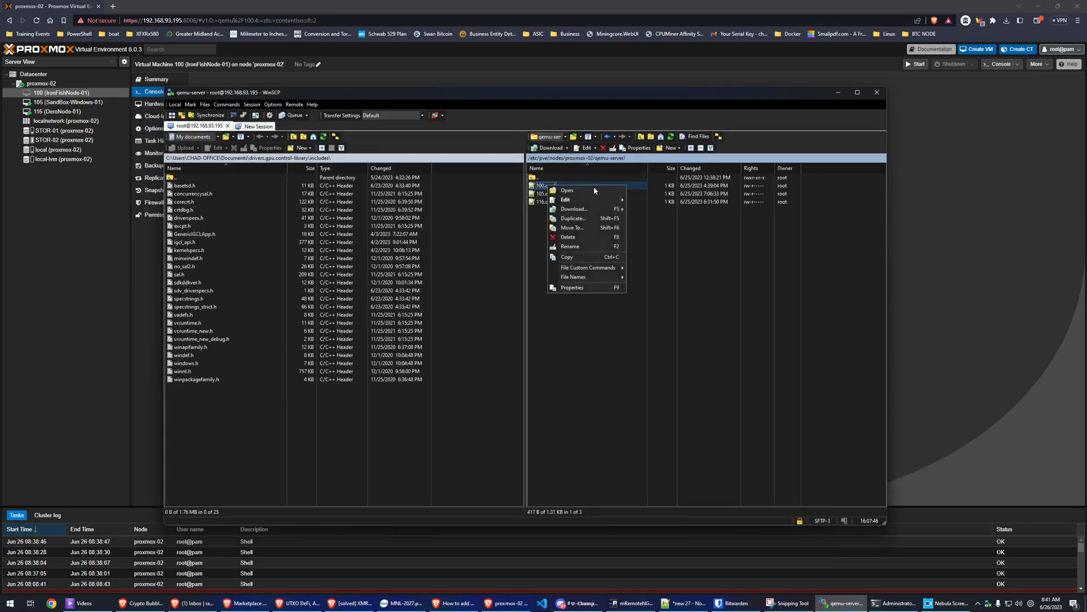
pyautogui.moveTo(572, 219)
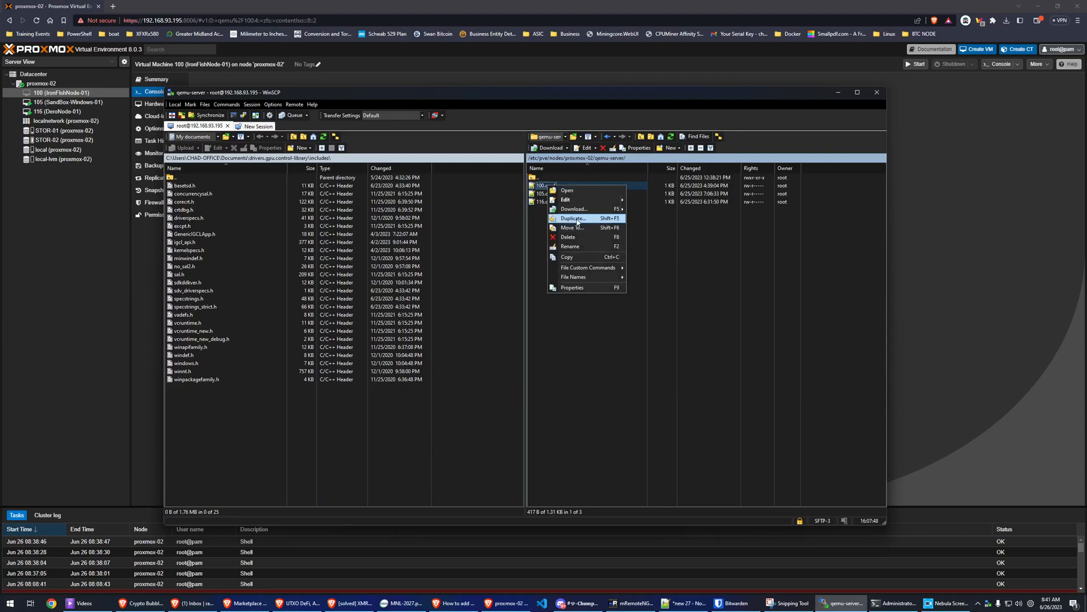
pyautogui.click(573, 219)
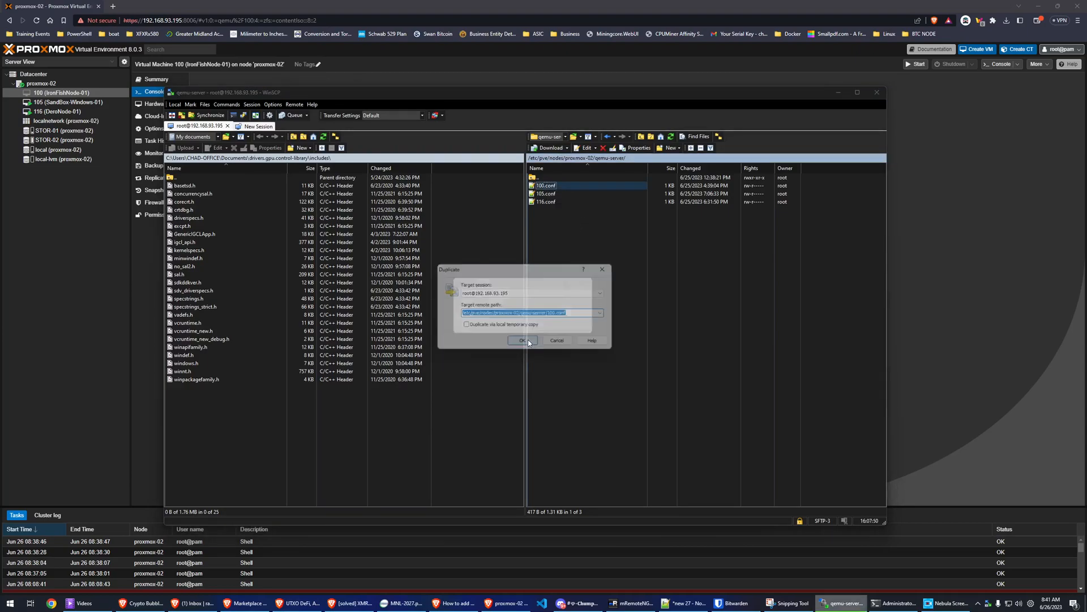
pyautogui.click(525, 341)
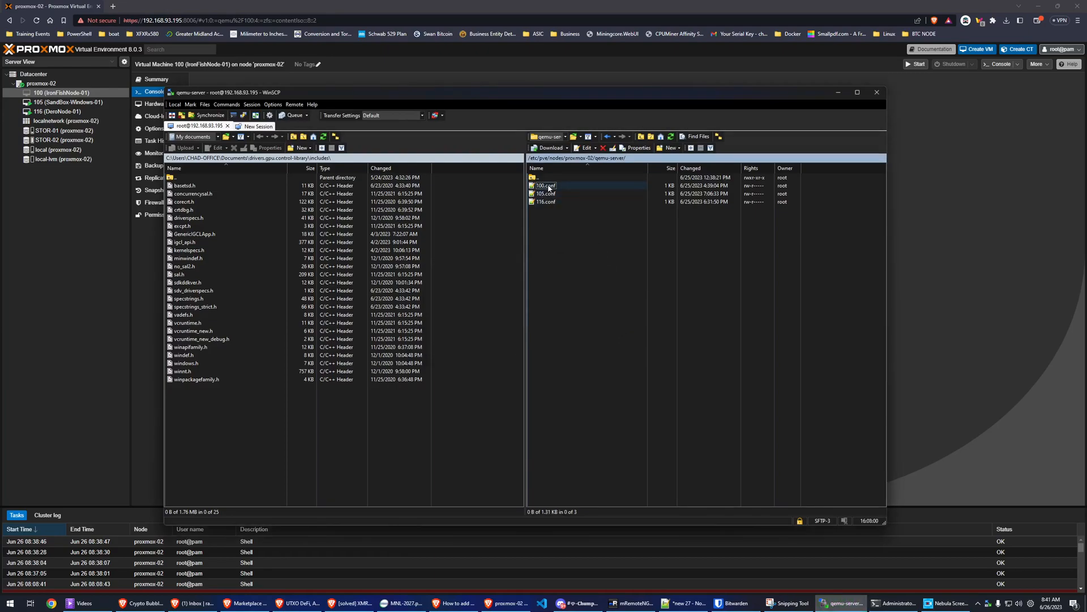
# Step: Duplicate 100.conf as 106.conf in the qemu-server folder and open it for editing
pyautogui.rightClick(544, 185)
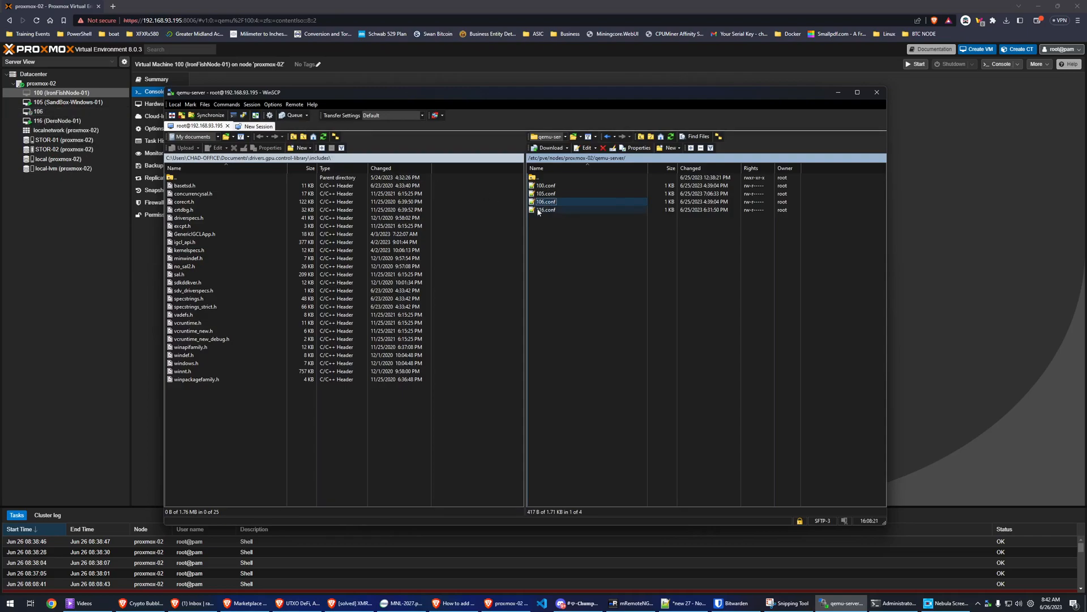
pyautogui.doubleClick(546, 202)
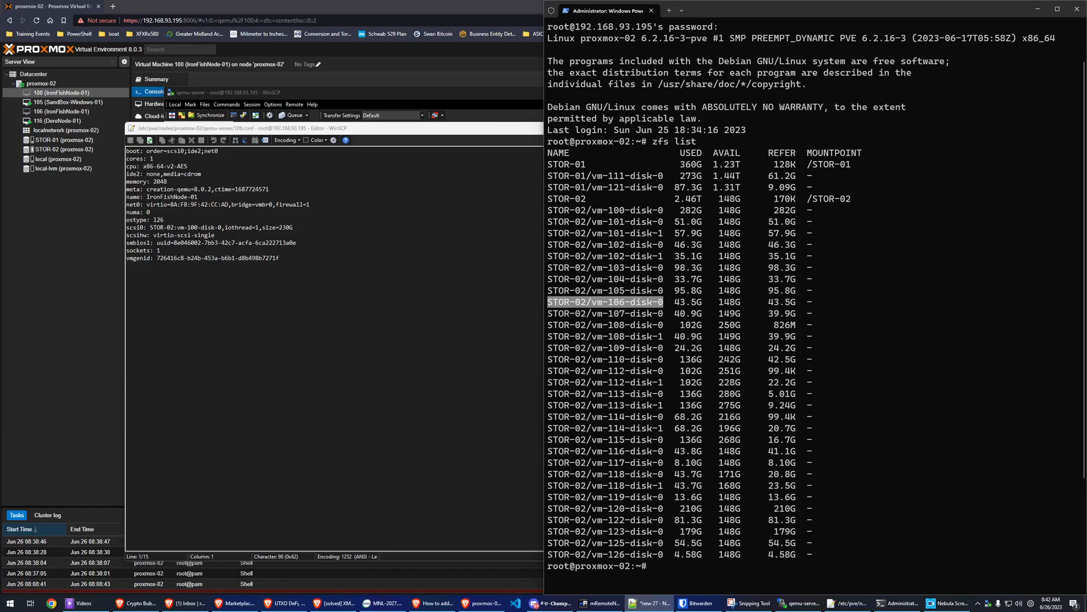
pyautogui.moveTo(920, 231)
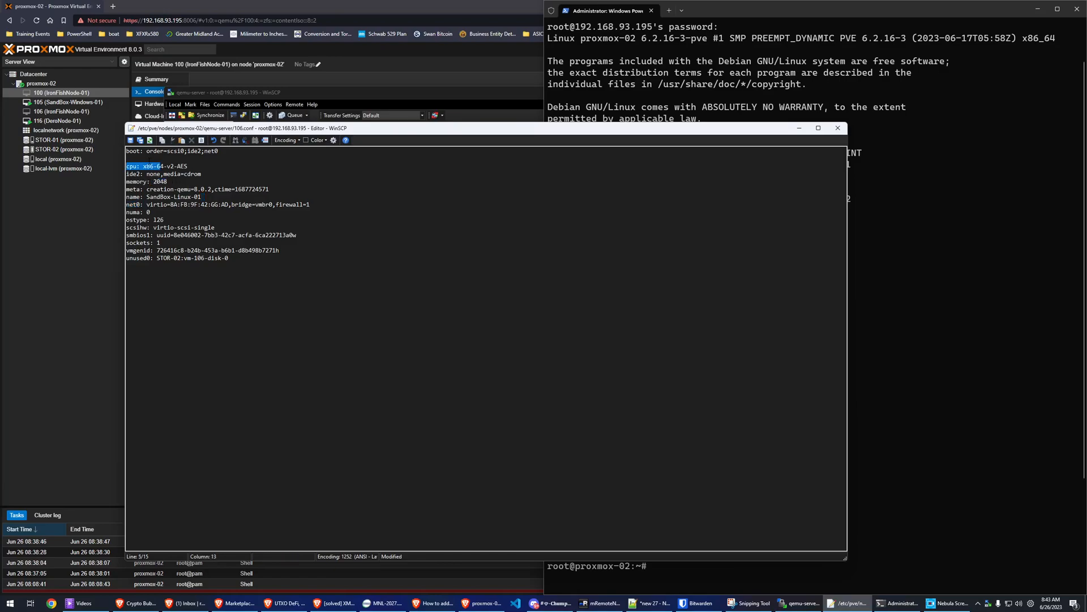
# Step: Edit 106.conf to name SandBox-Linux-01, unused0: STOR-02:vm-106-disk-0 and cores: 1, then save
pyautogui.write('cores: 1')
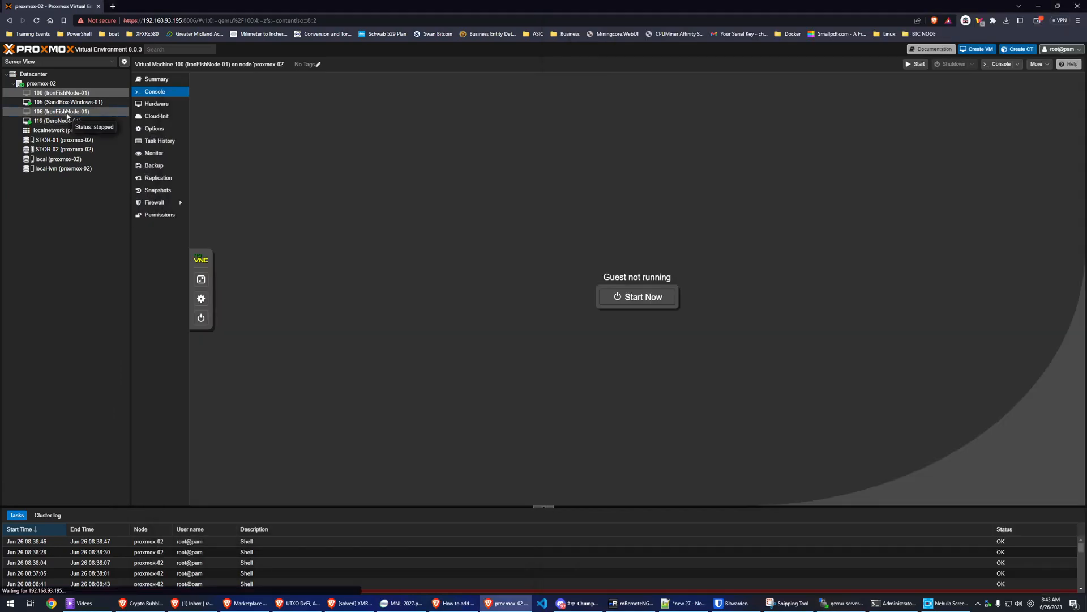
# Step: Add Unused Disk 0 (STOR-02:vm-106-disk-0) to VM 106's hardware as its SCSI disk
pyautogui.click(62, 111)
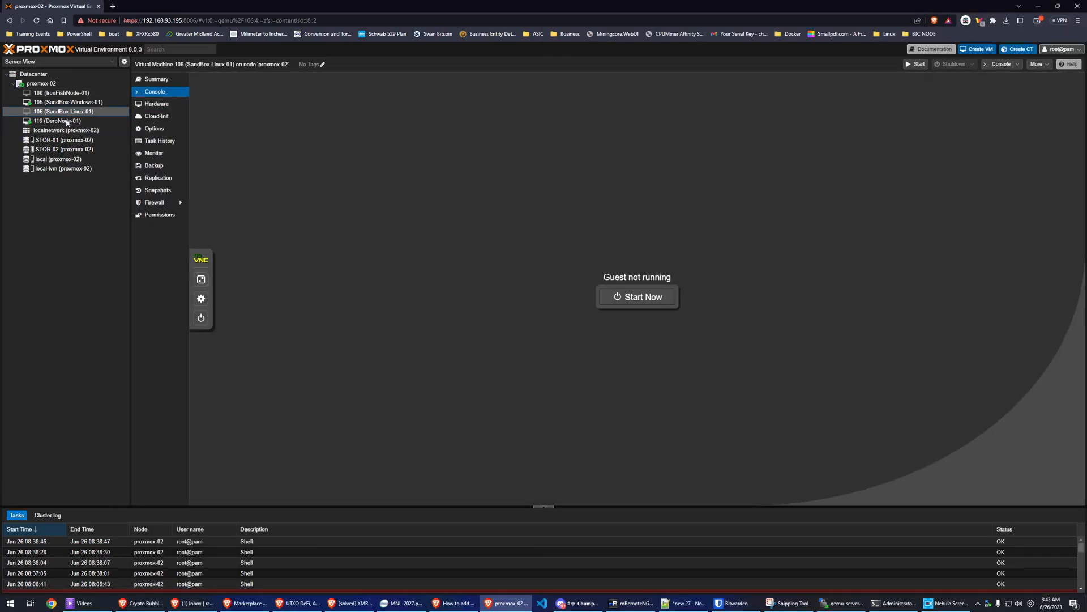
pyautogui.click(156, 103)
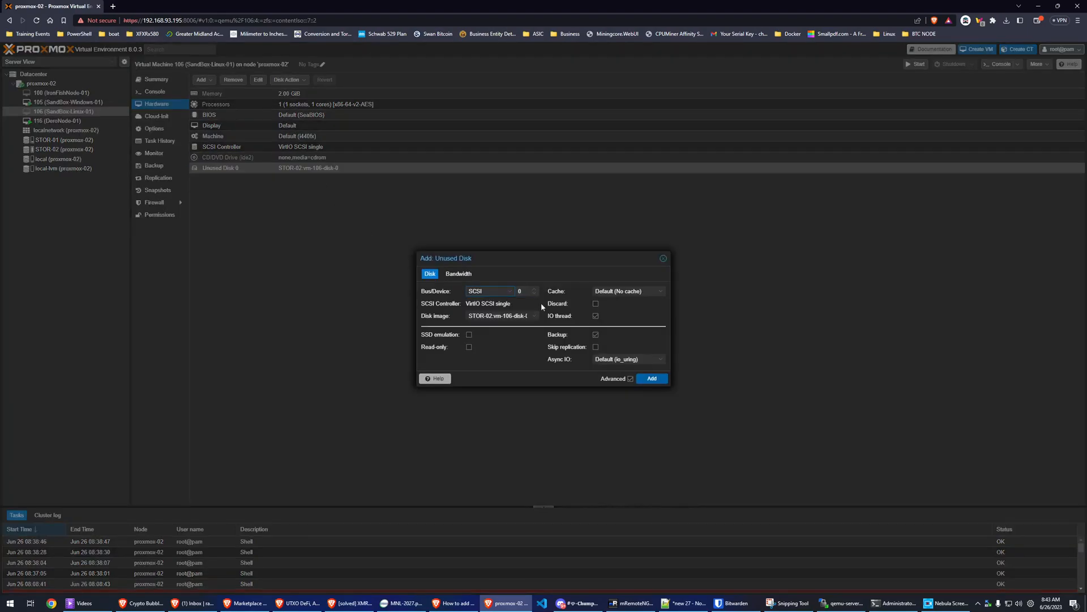
pyautogui.click(650, 379)
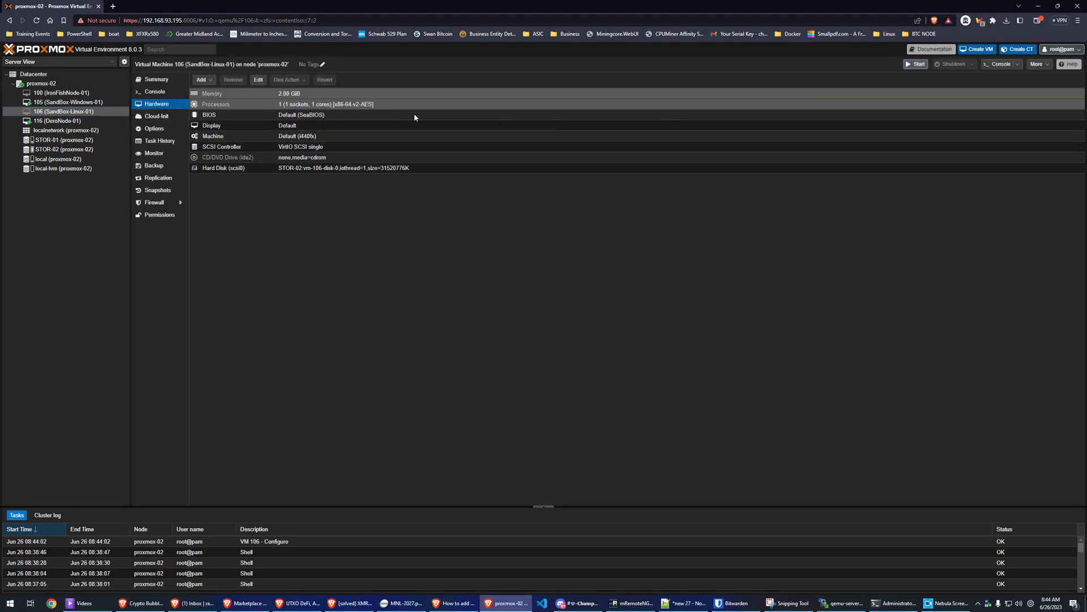
pyautogui.click(155, 90)
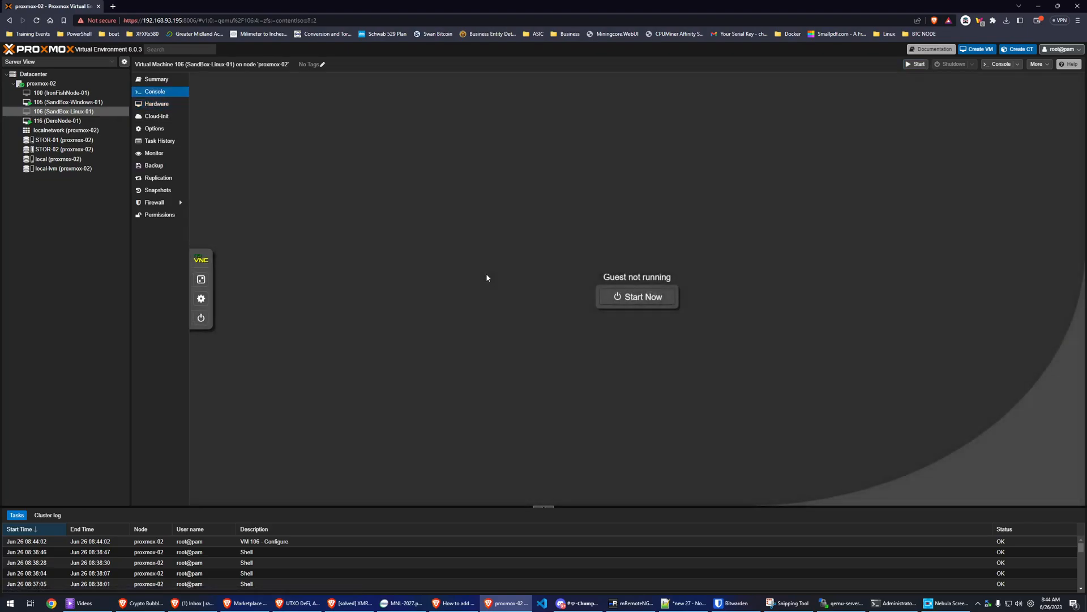
# Step: Start VM 106 twice and read the failed task log citing an invalid vmgenid value
pyautogui.click(636, 296)
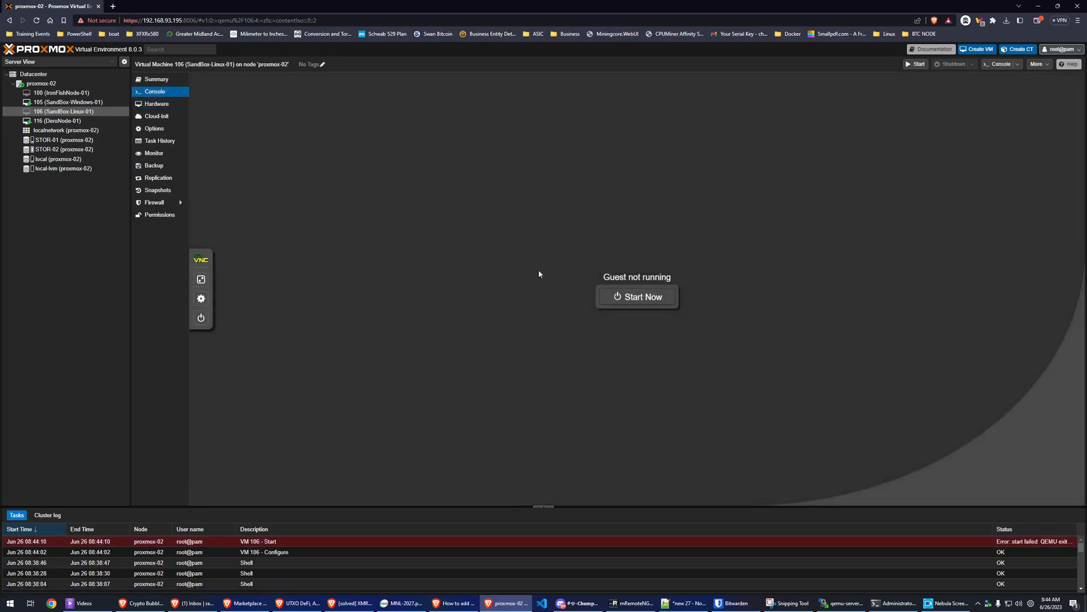
pyautogui.click(635, 296)
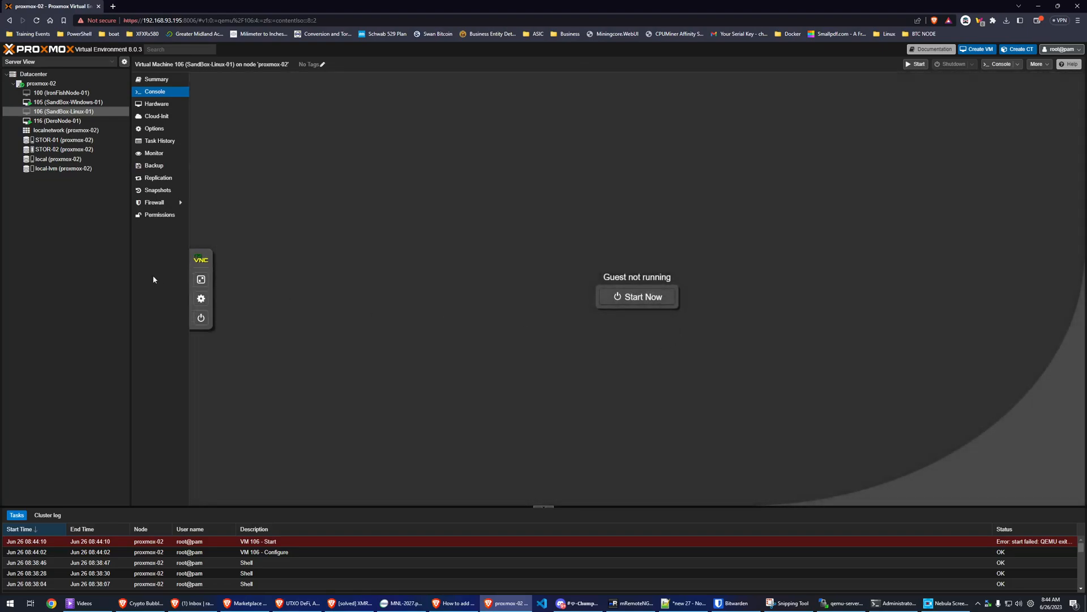
pyautogui.click(635, 297)
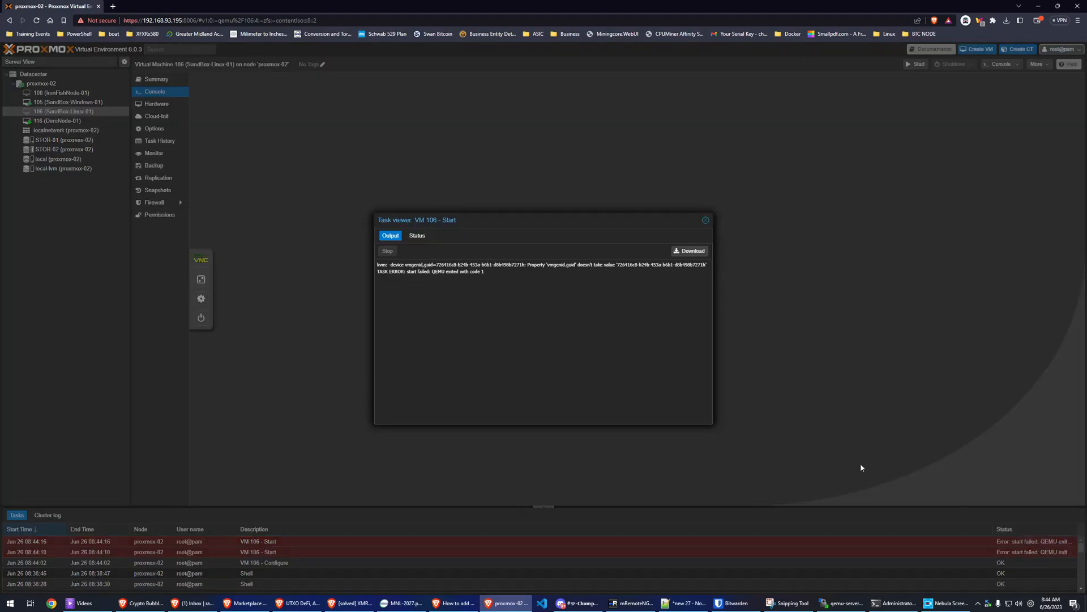
pyautogui.moveTo(521, 290)
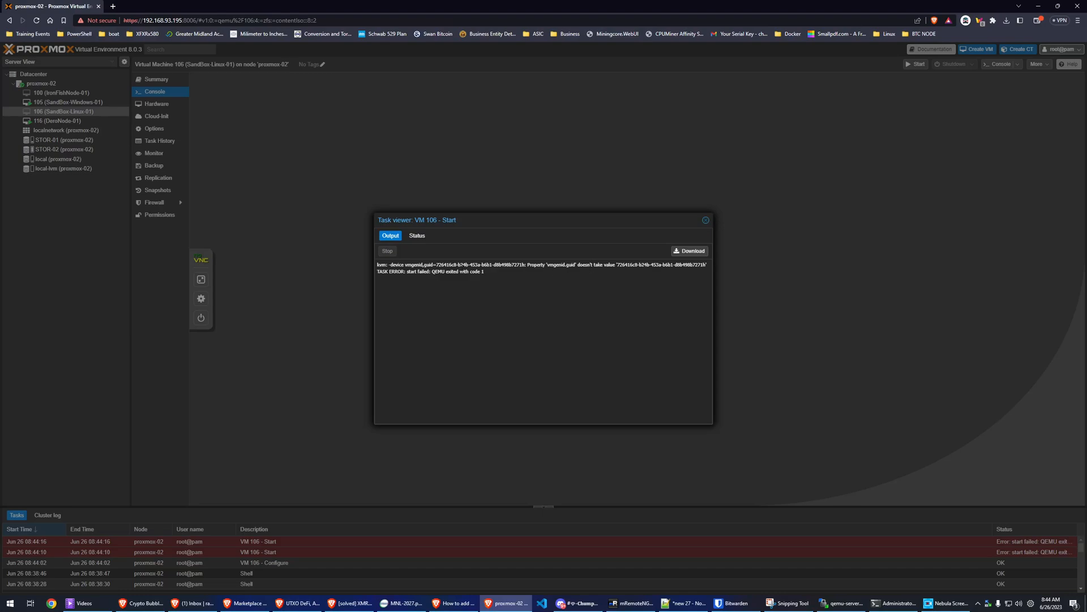
pyautogui.moveTo(695, 215)
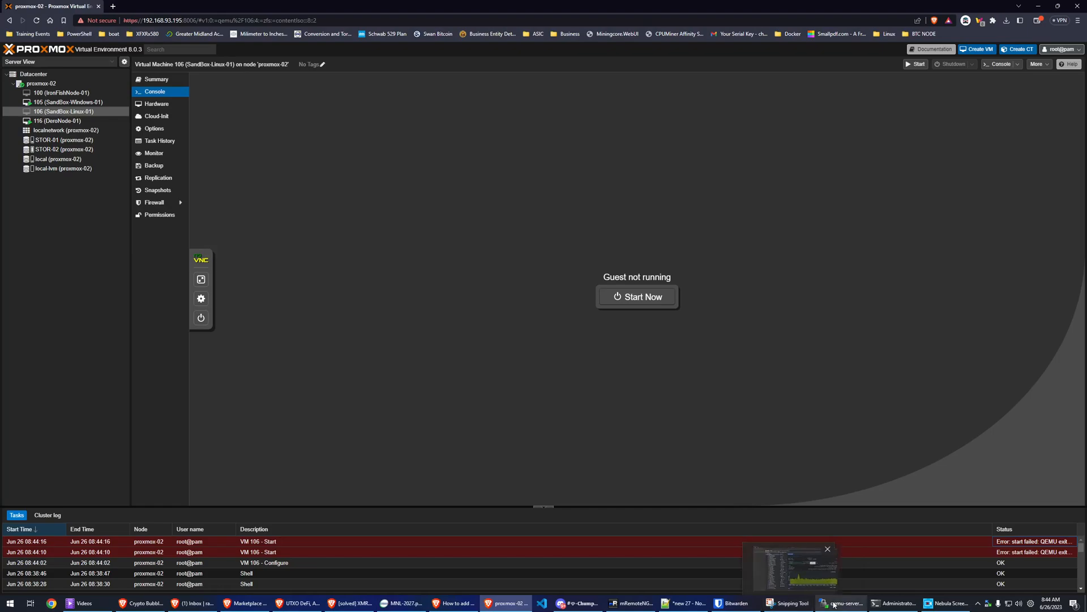
# Step: Return to WinSCP and reopen 106.conf to correct the vmgenid line
pyautogui.click(840, 602)
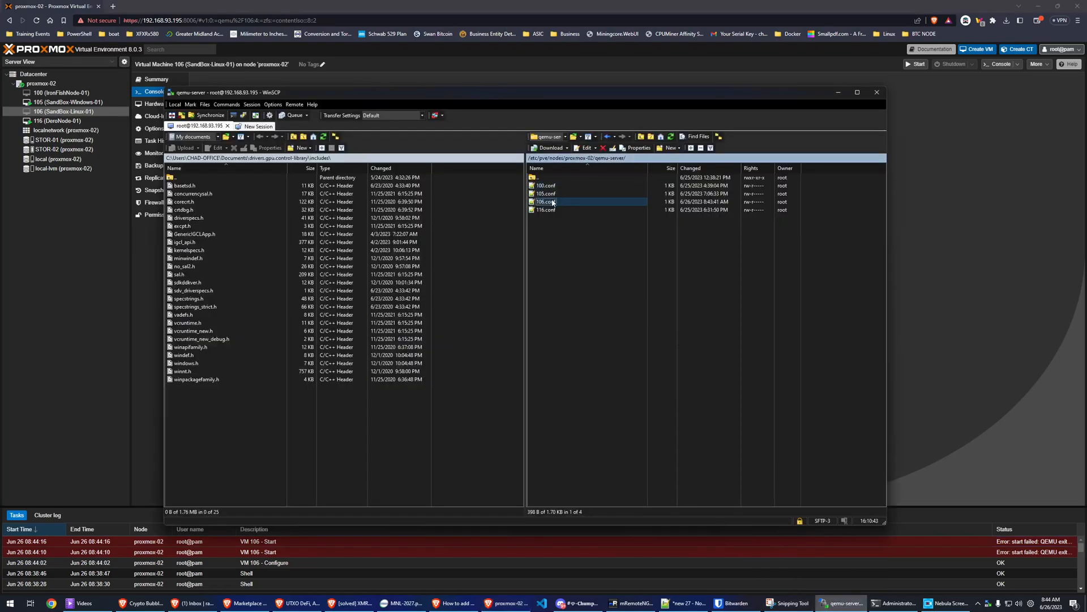
pyautogui.doubleClick(546, 202)
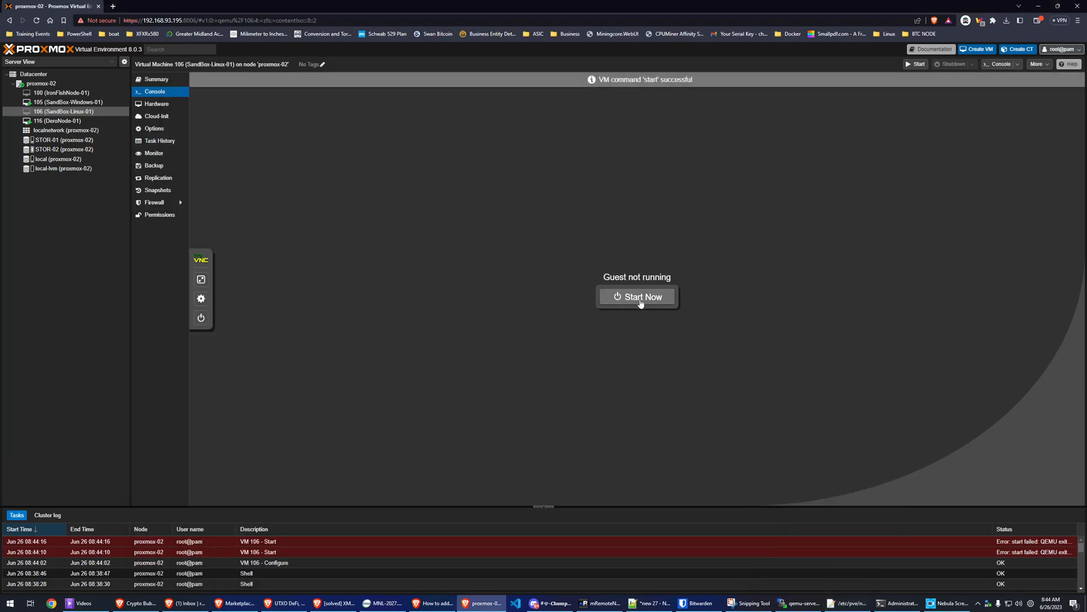
pyautogui.click(635, 296)
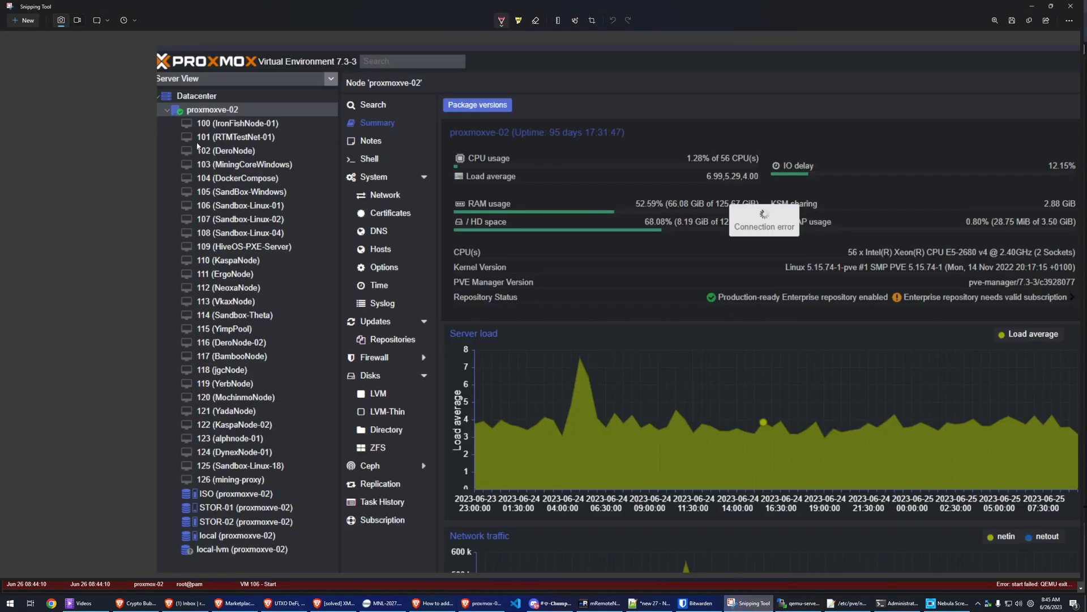
pyautogui.moveTo(241, 431)
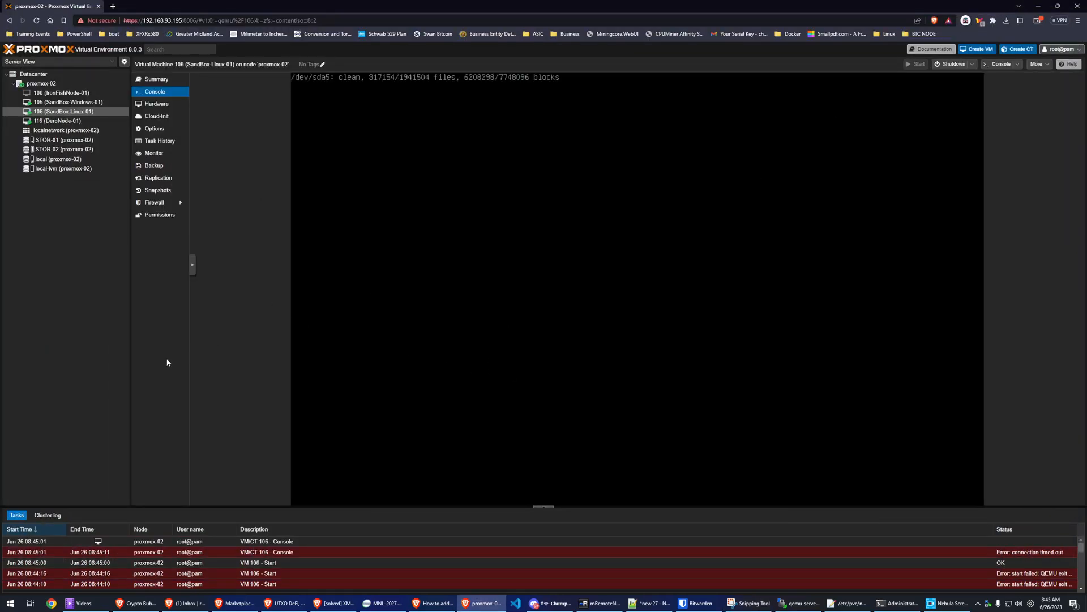
pyautogui.moveTo(681, 290)
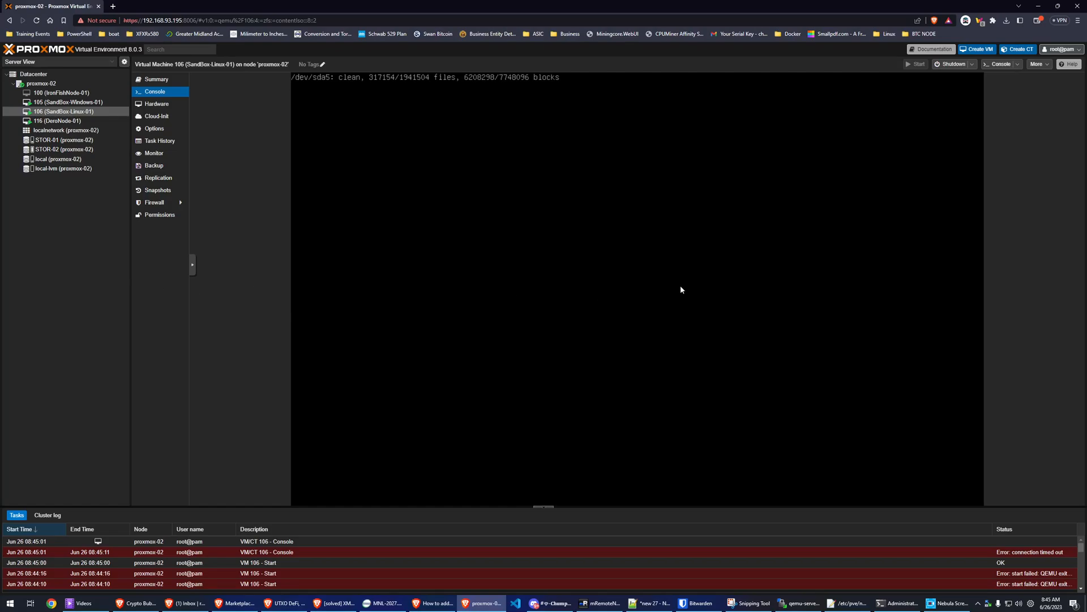